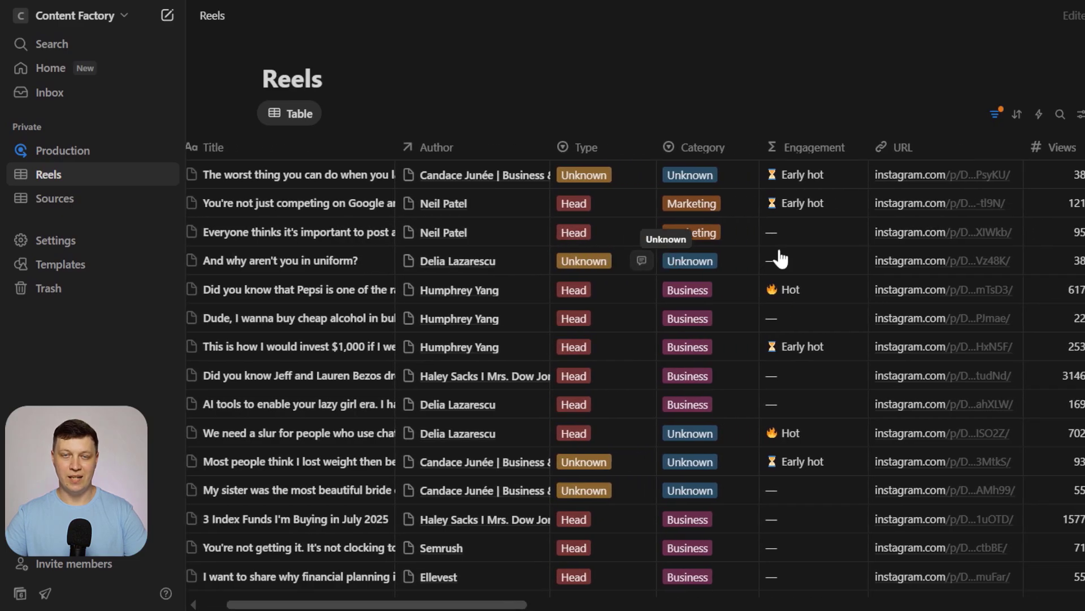
Review the Sources accounts' status, Number of Reels, Median Views, Likes and Comments columns.
scroll("right", 3)
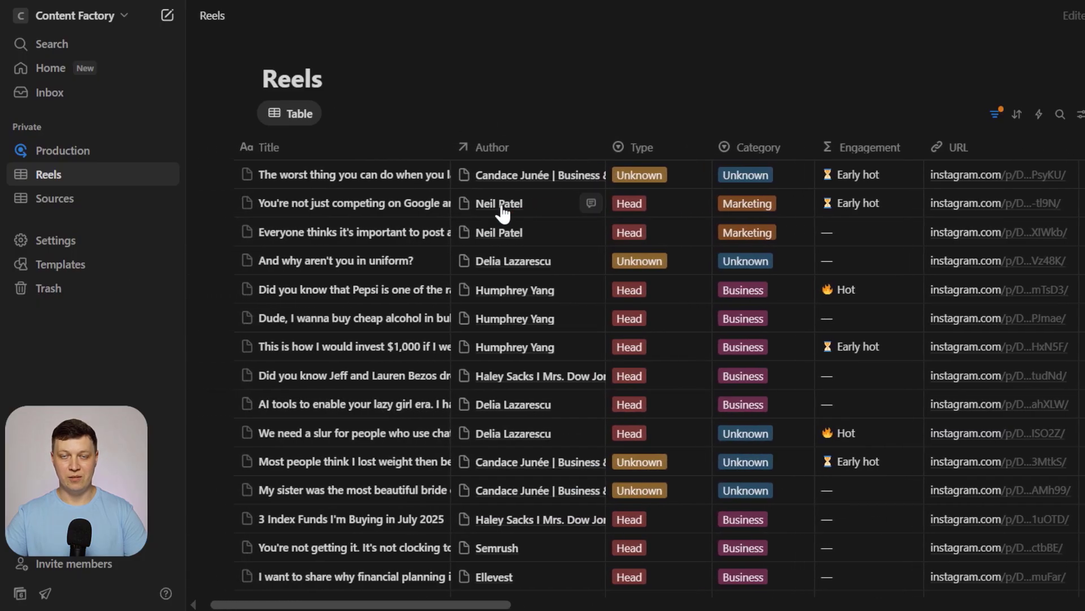
left_click(54, 199)
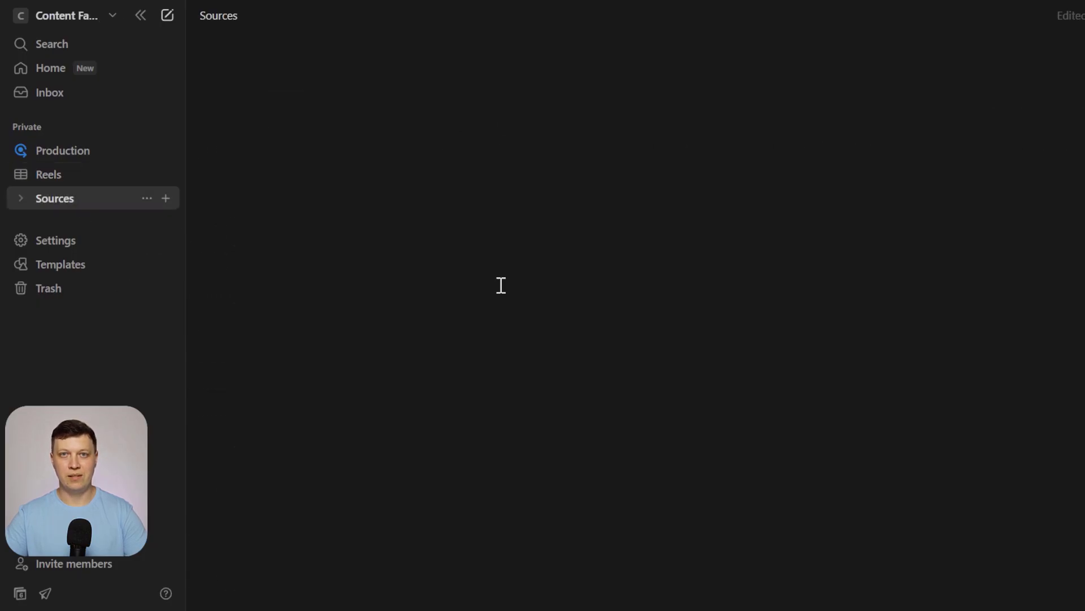
left_click(54, 198)
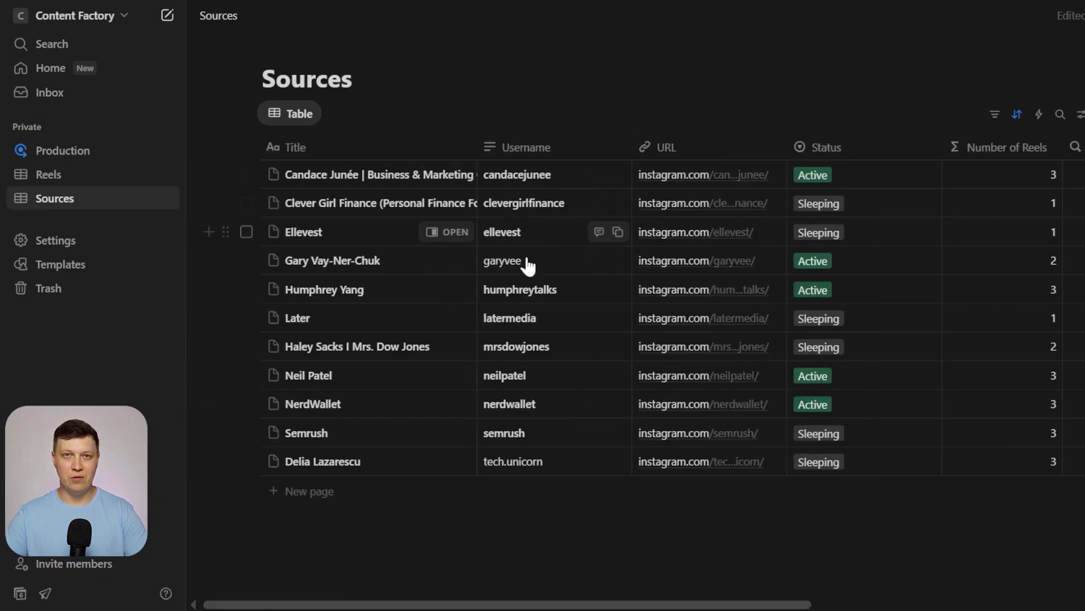
mouse_move(600, 404)
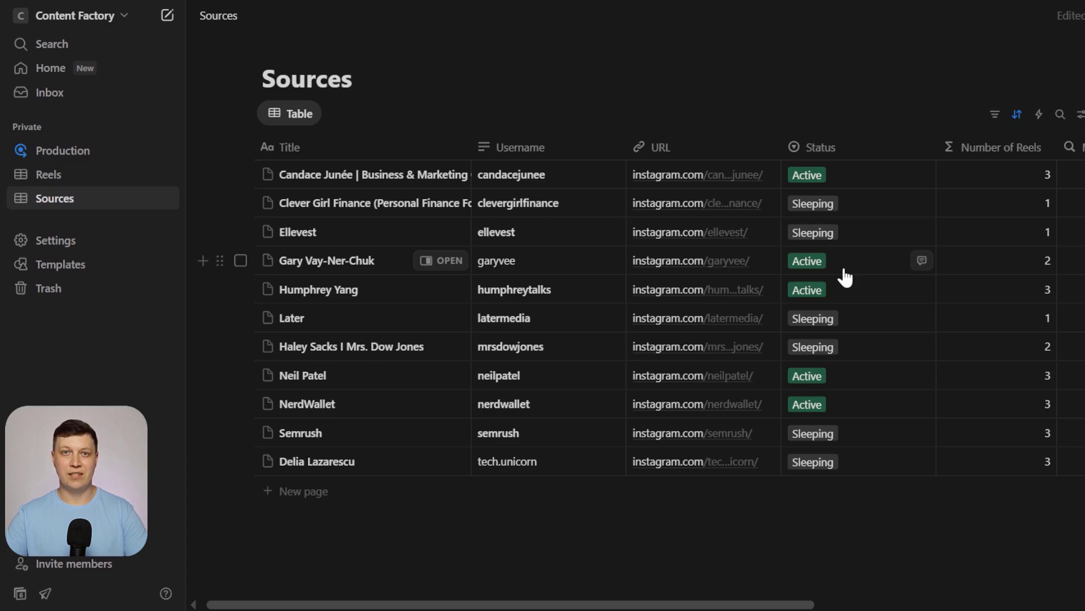
mouse_move(842, 220)
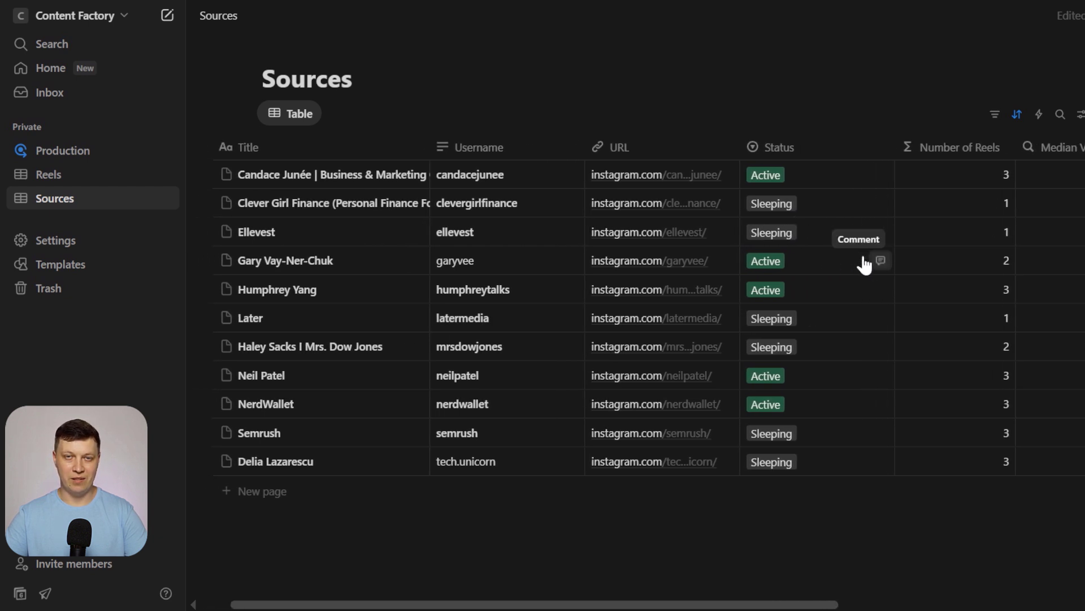
scroll("right", 3)
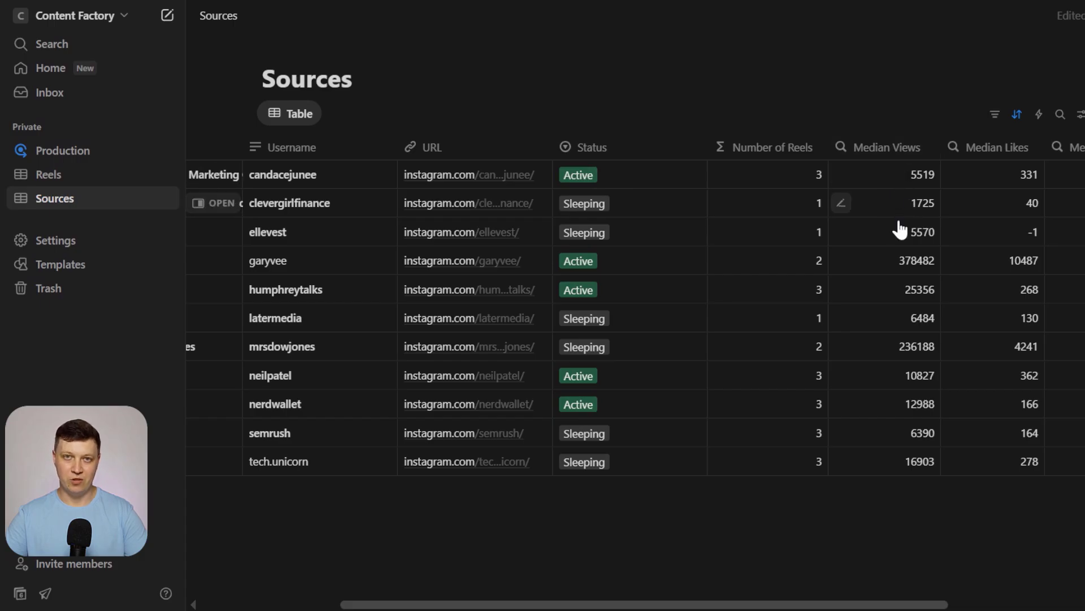
scroll("right", 3)
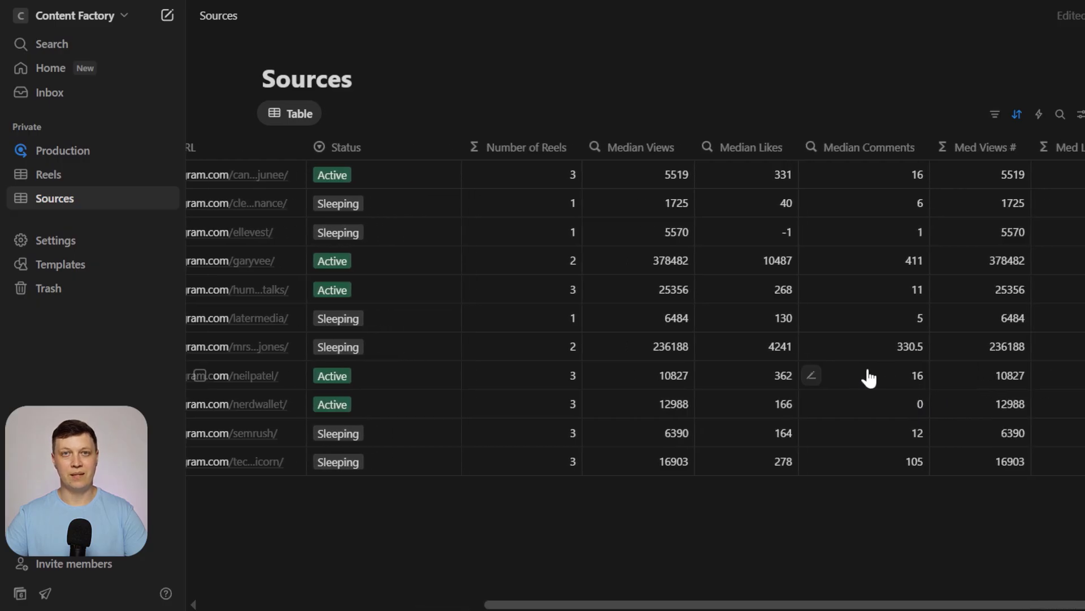
mouse_move(849, 338)
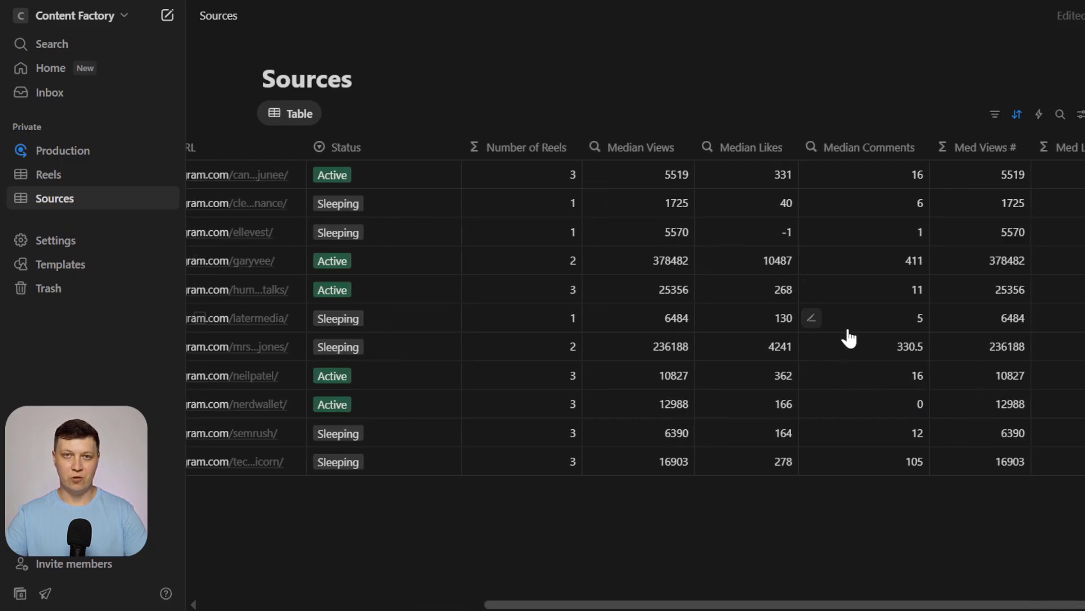
scroll("left", 3)
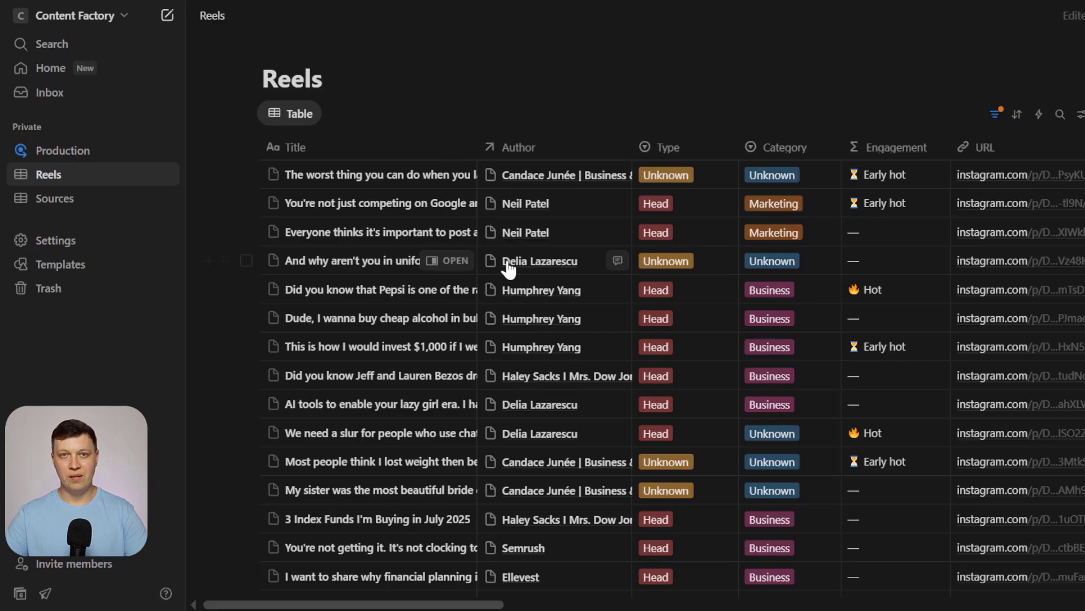
Scroll the Reels table to the Engagement, URL, Views and Comments columns.
scroll("right", 3)
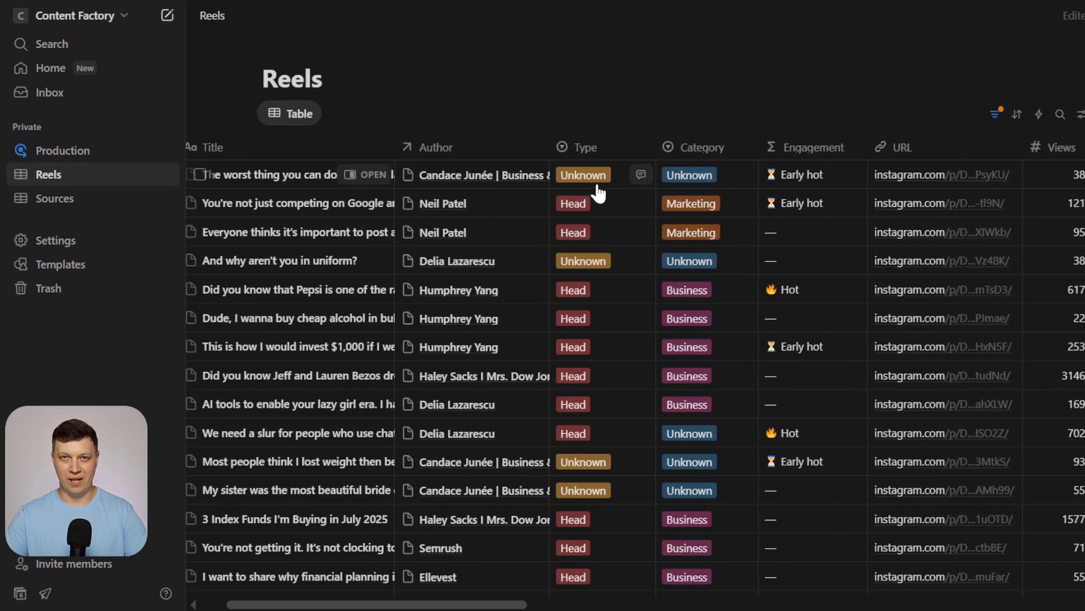
mouse_move(600, 353)
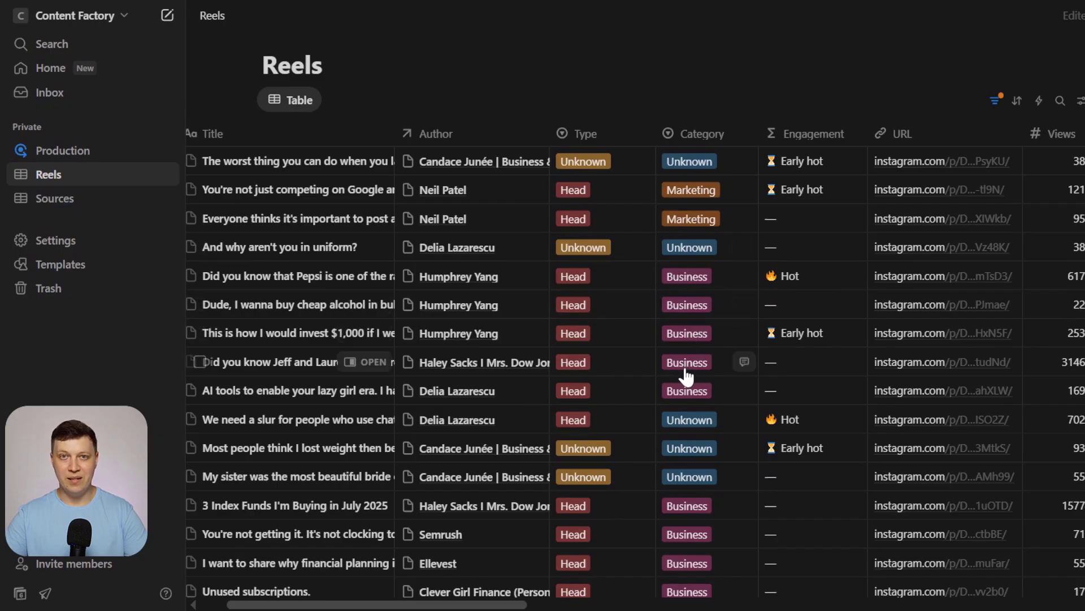
mouse_move(701, 280)
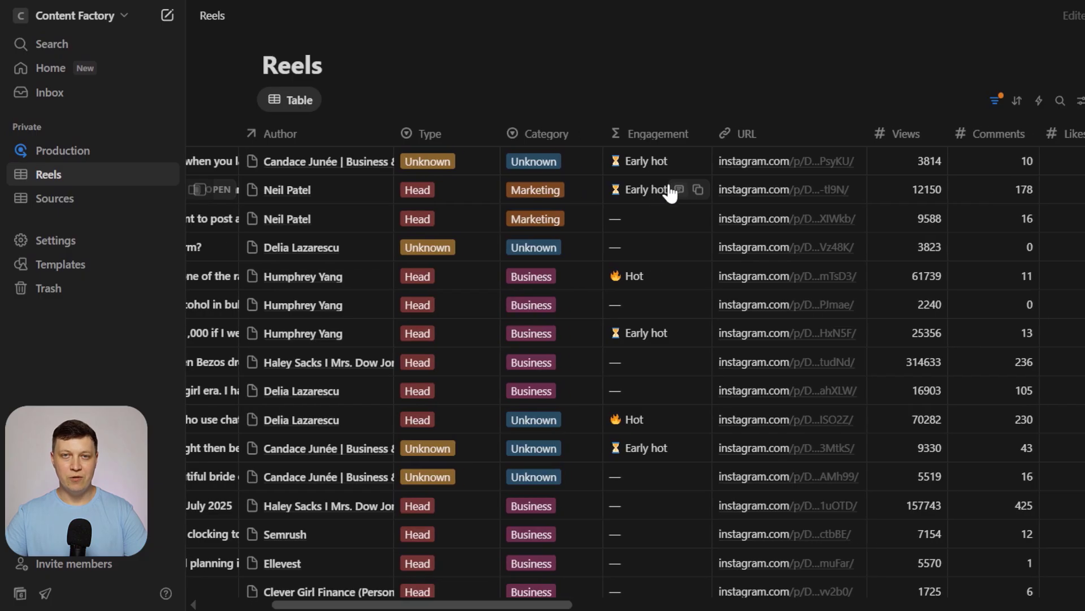
mouse_move(640, 214)
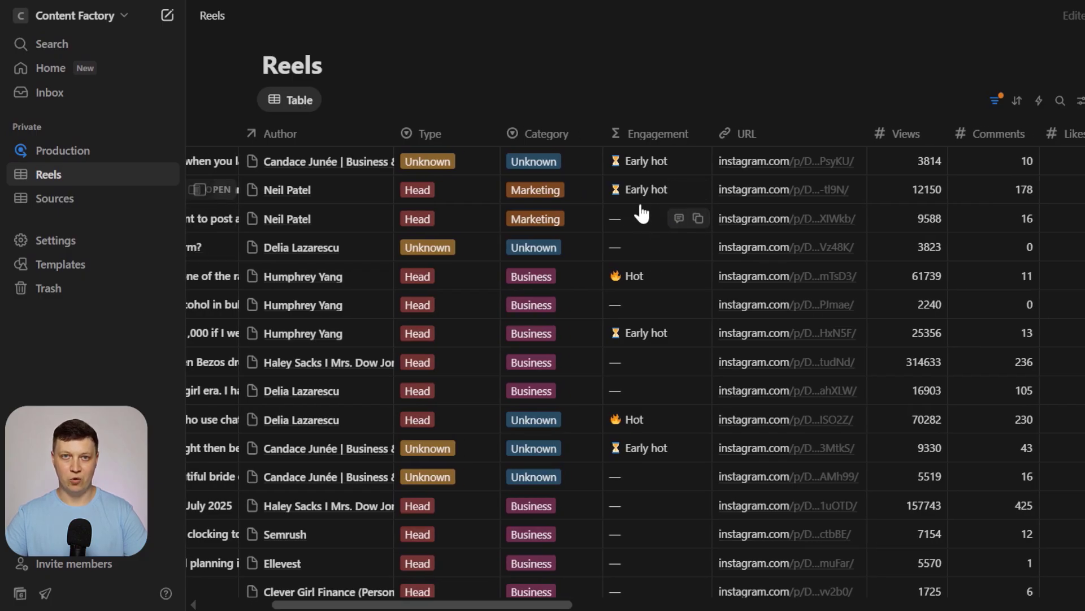
left_click(655, 134)
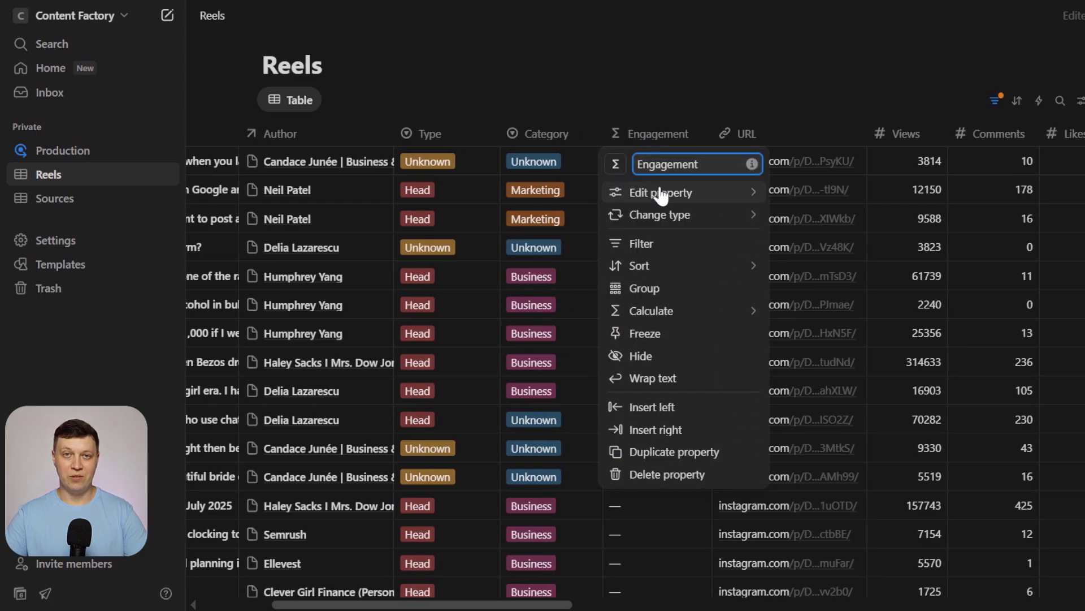
left_click(660, 192)
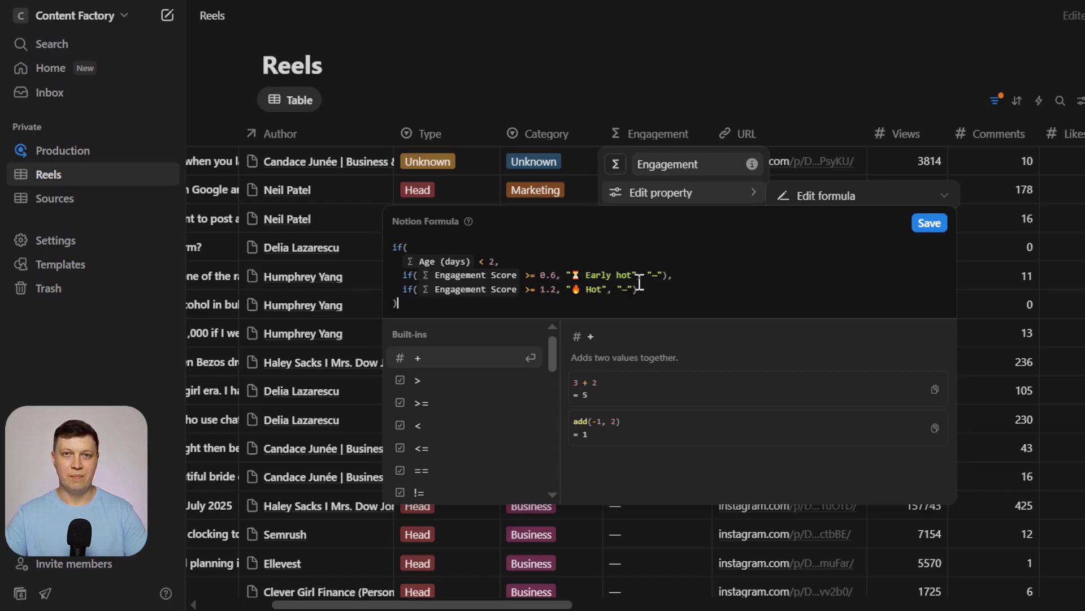
left_click(928, 223)
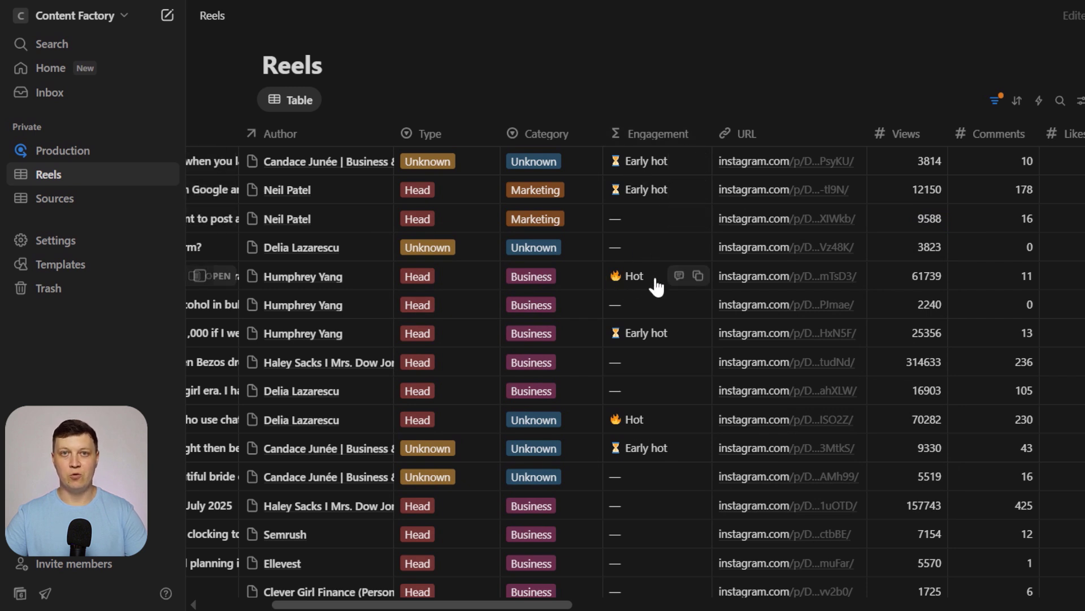
mouse_move(656, 133)
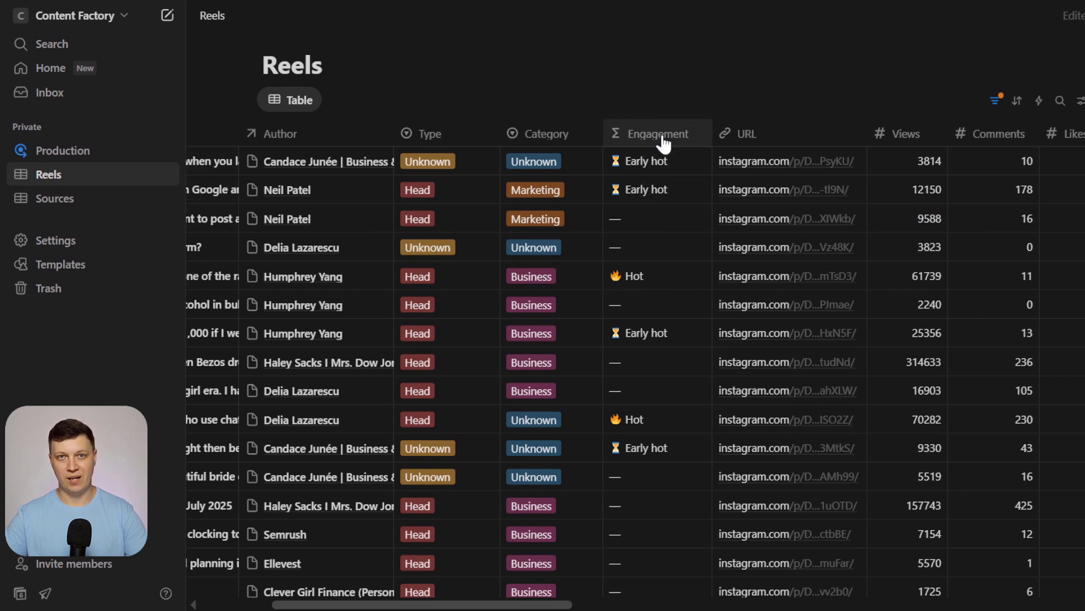
left_click(655, 133)
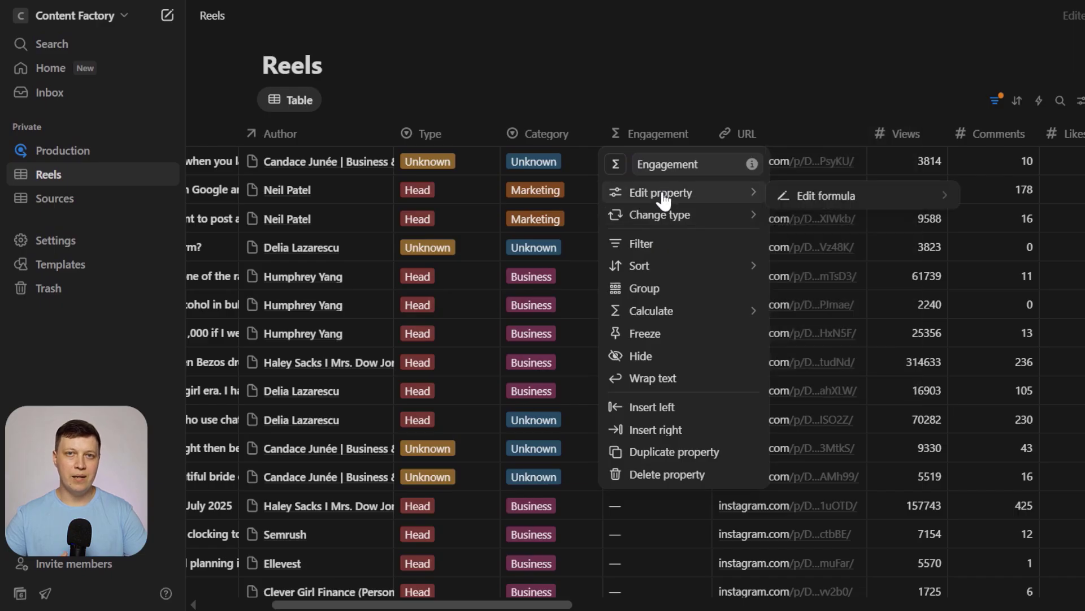
left_click(825, 195)
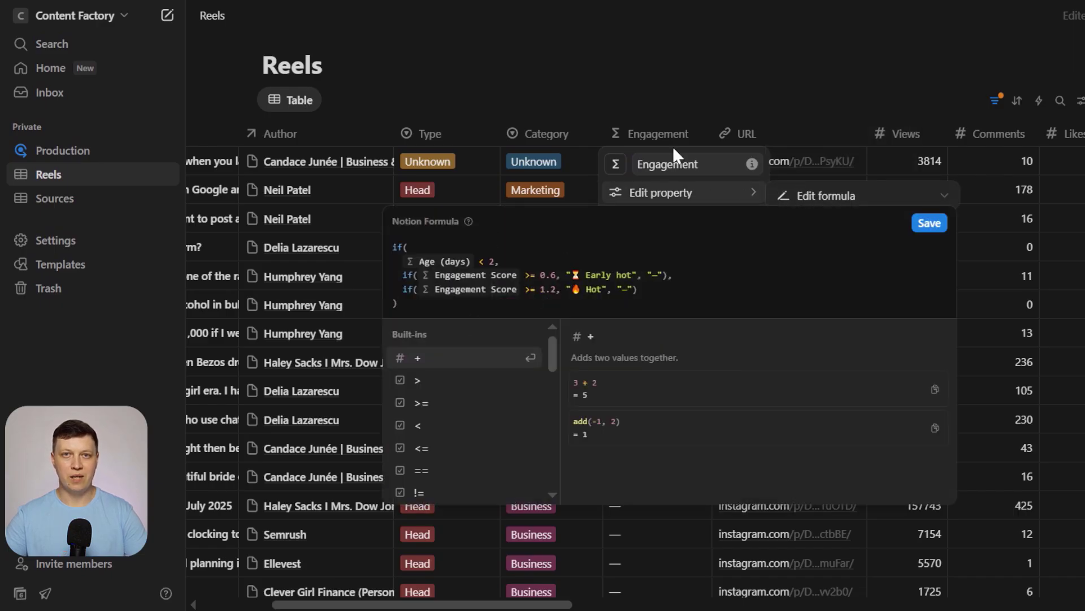
left_click(928, 222)
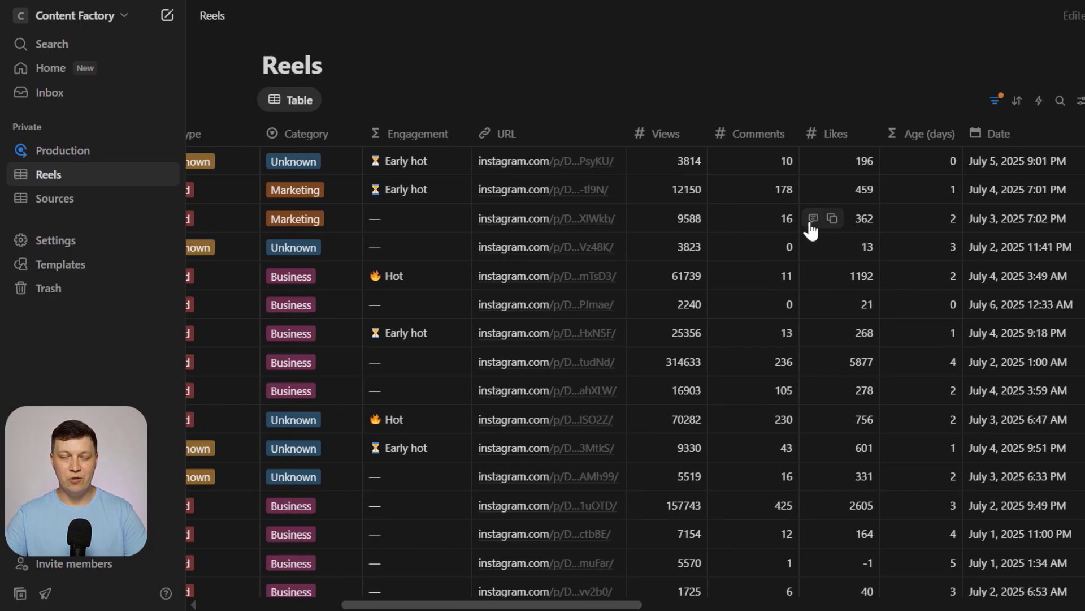
scroll("right", 3)
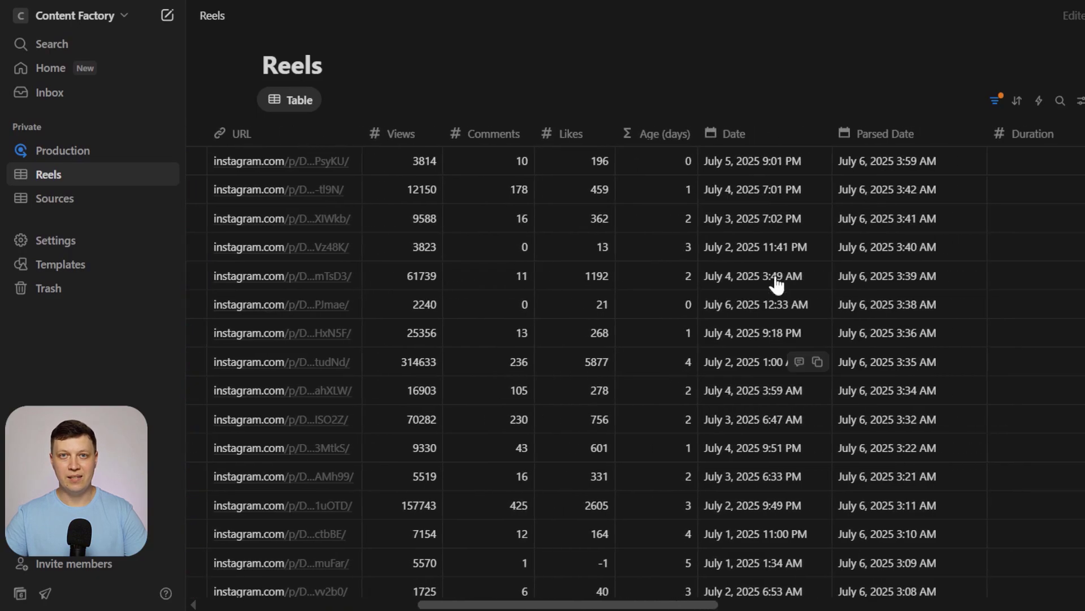
scroll("right", 3)
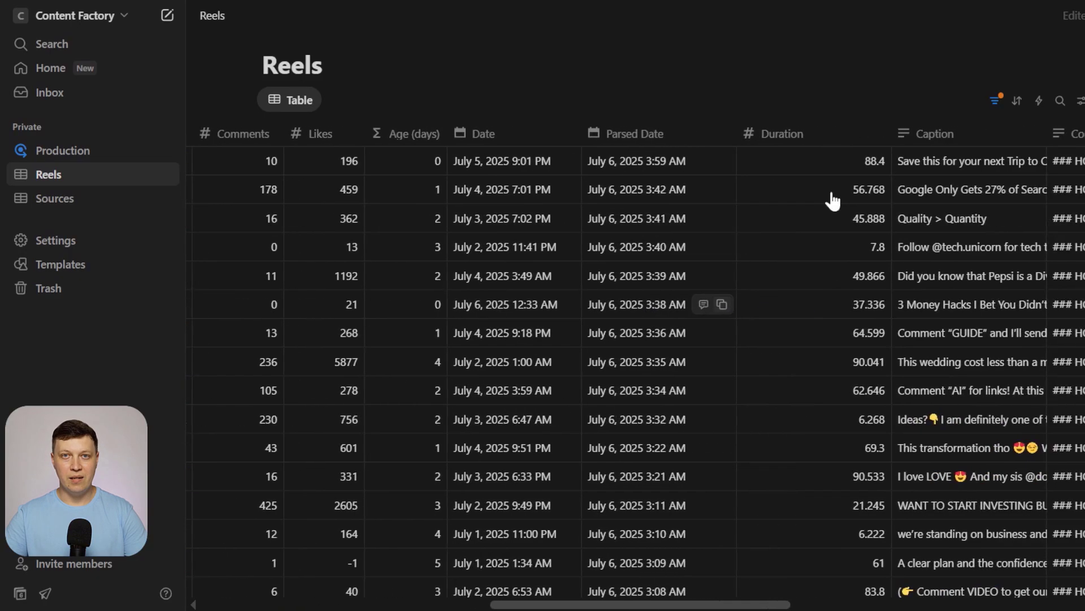
scroll("right", 3)
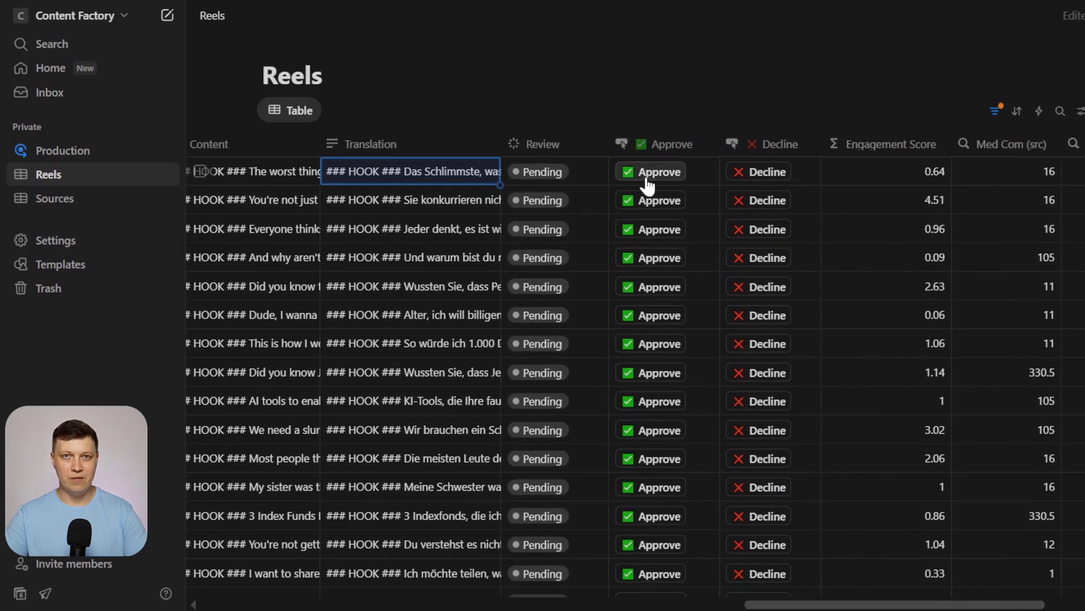
scroll("right", 3)
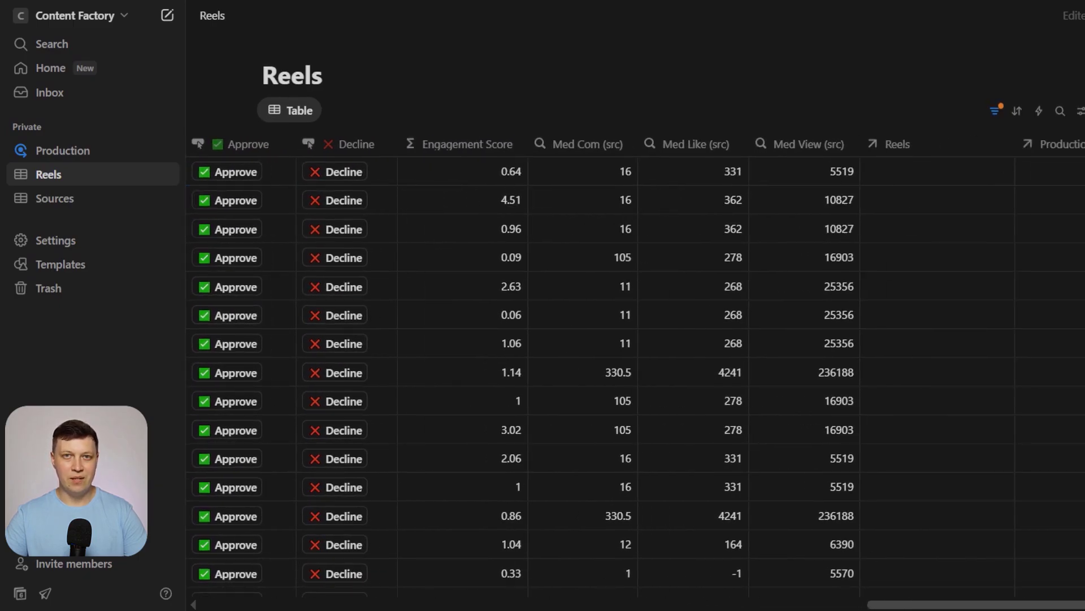
left_click(1079, 110)
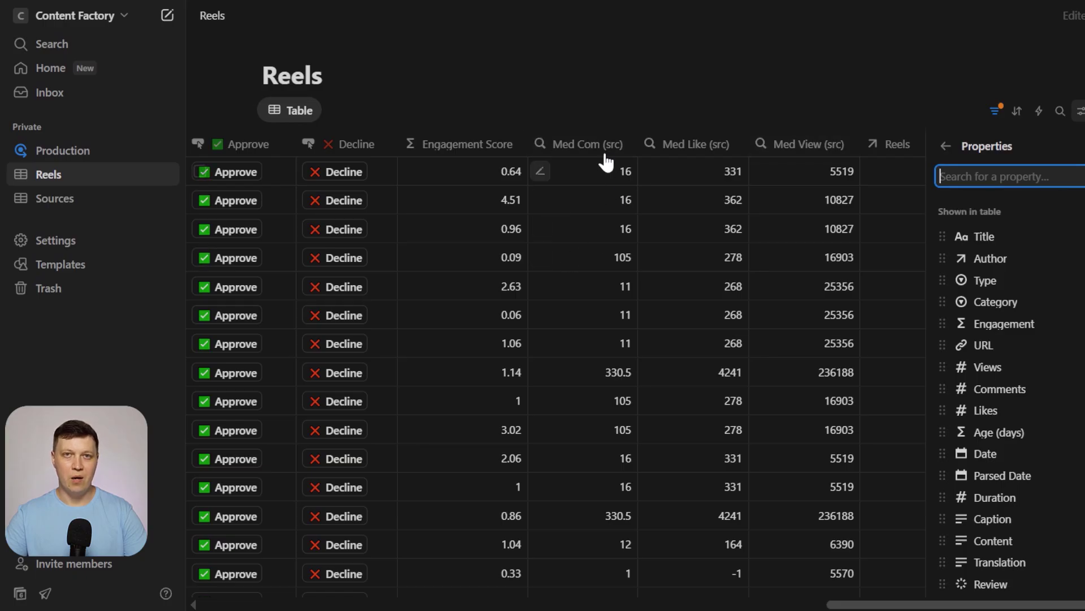
scroll("down", 3)
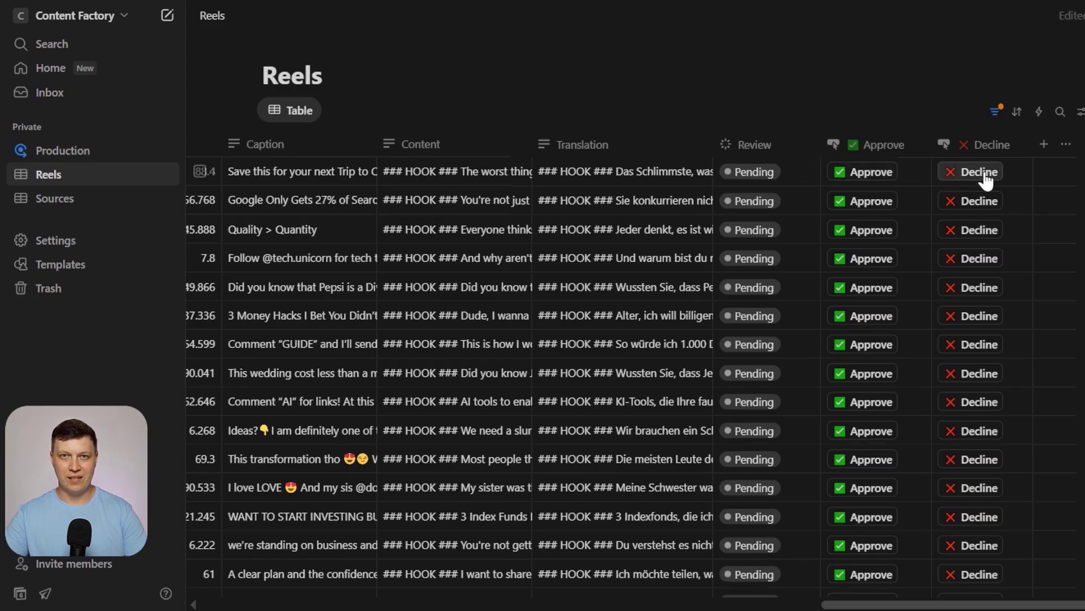
left_click(976, 171)
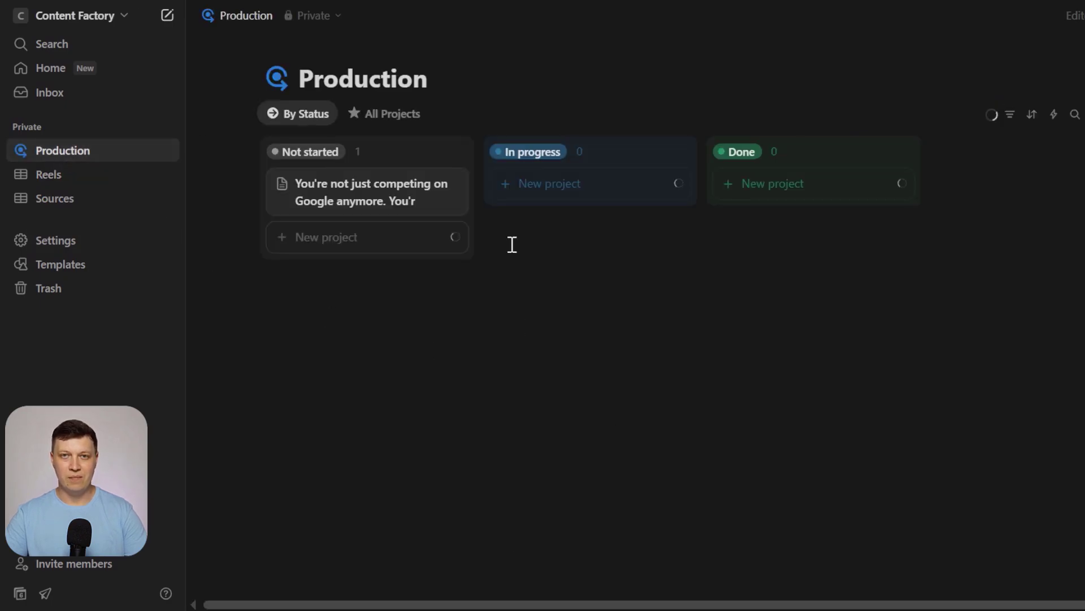
Review the script card's content in its side peek and close it.
left_click(366, 192)
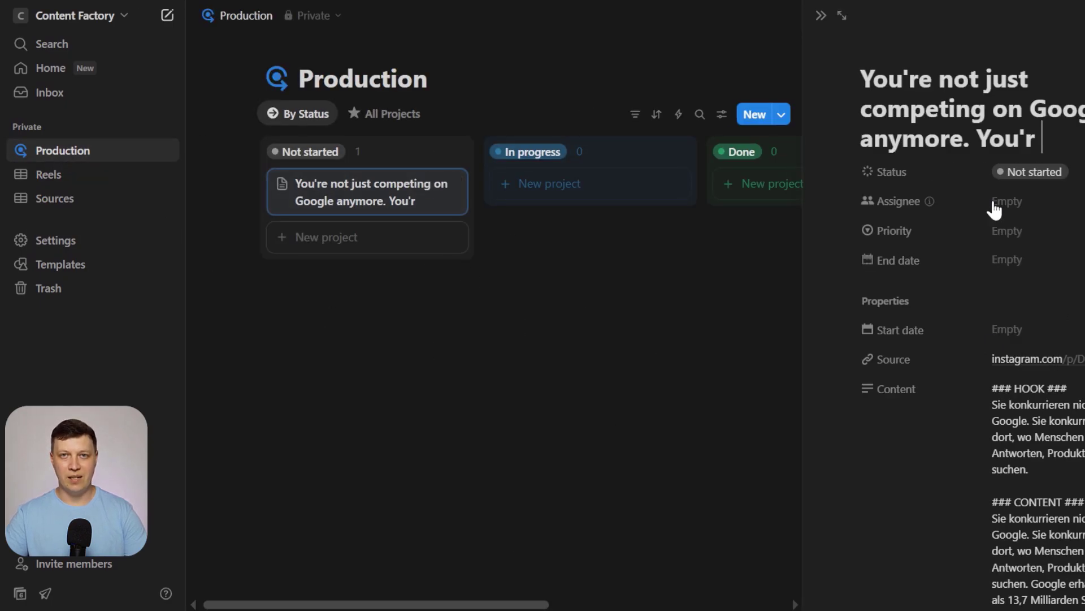
scroll("down", 3)
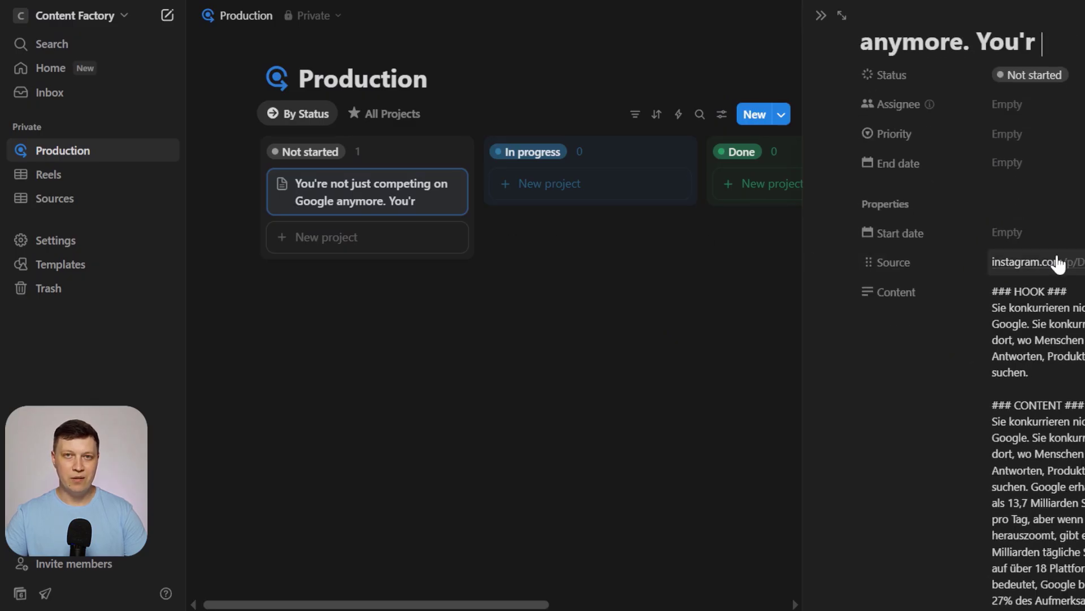
left_click(1031, 262)
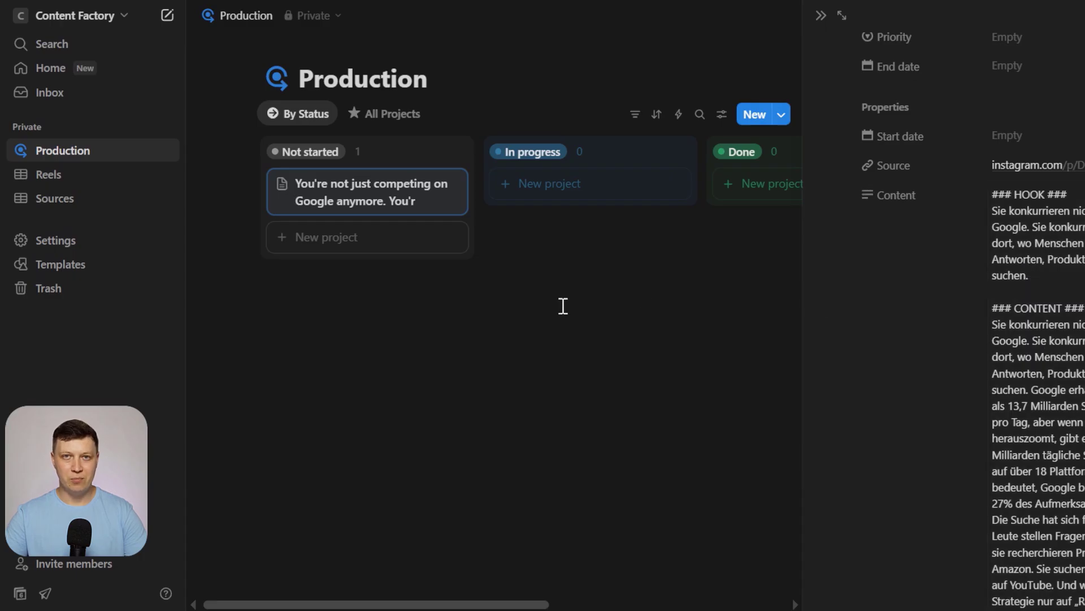
Move the card to In progress, then Done, and go back to the Reels database.
left_click_drag(366, 192, 590, 192)
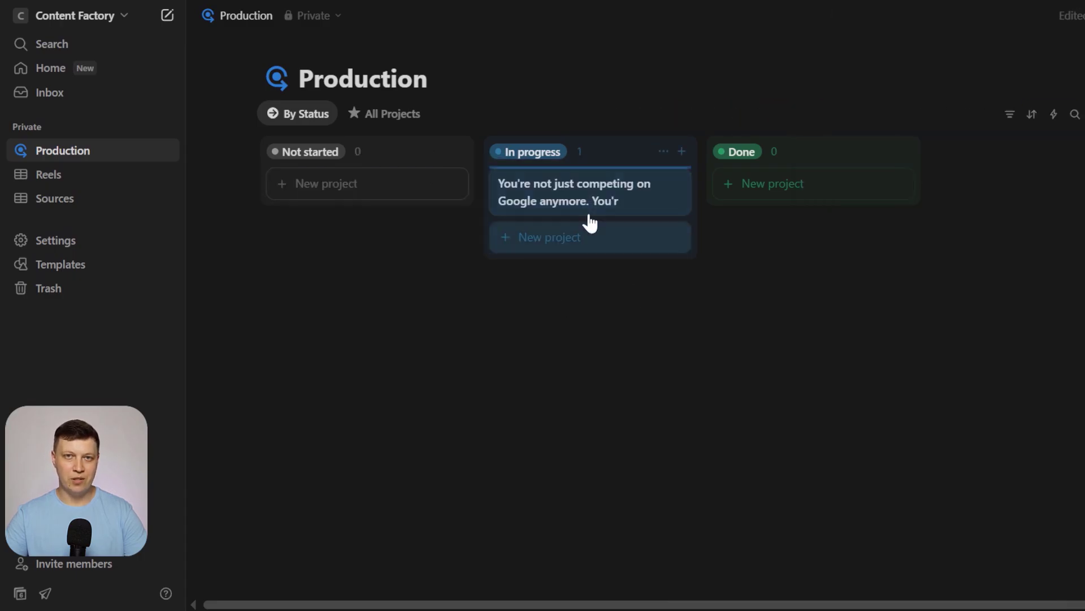
left_click_drag(589, 192, 813, 192)
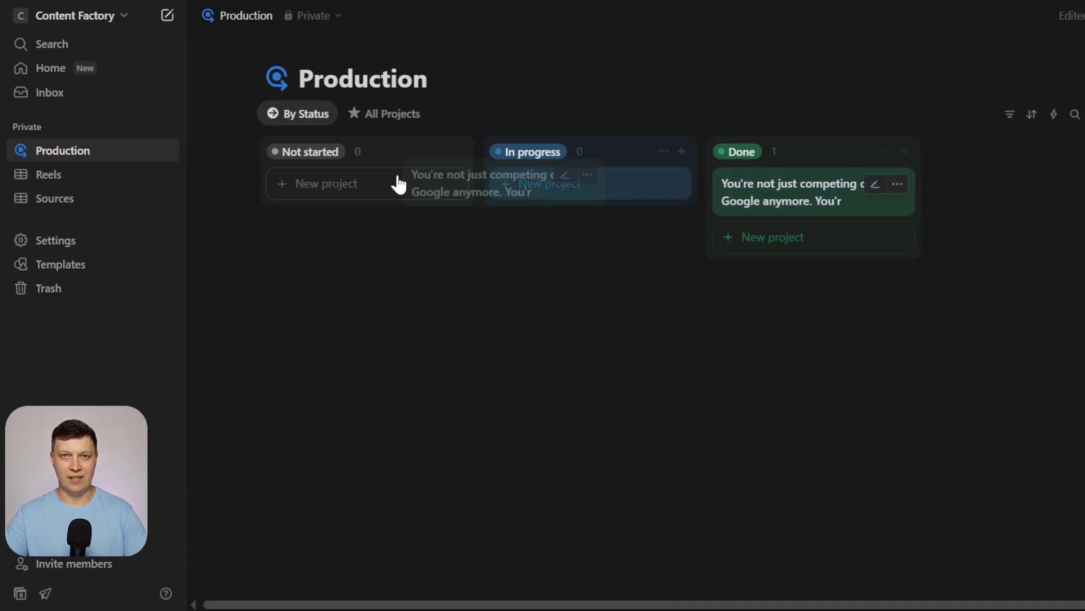
left_click(49, 174)
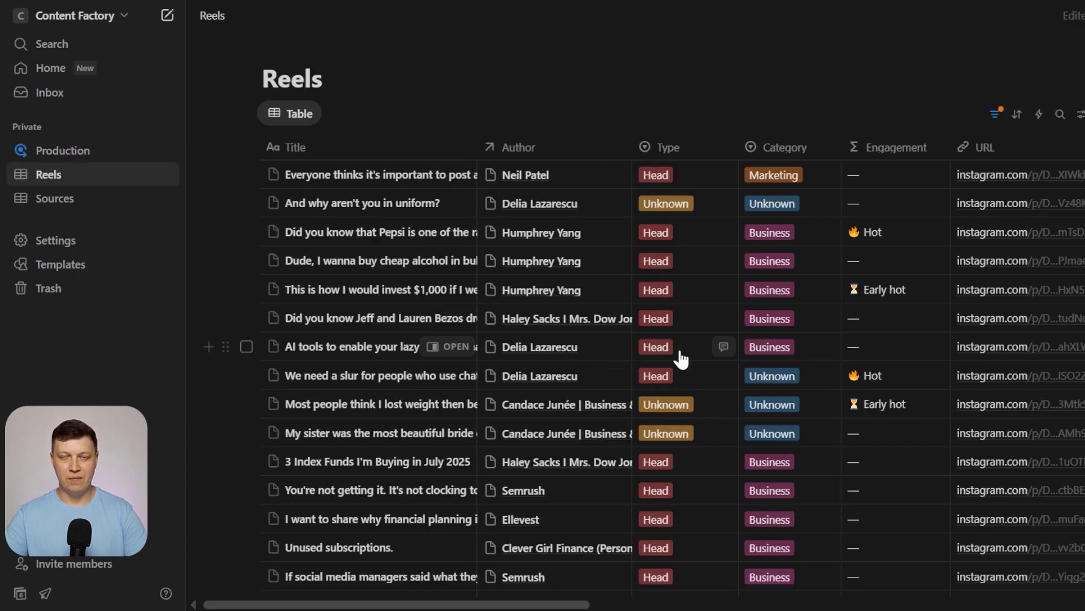
Filter the Age (days) column to values less than 2, leaving four reels listed.
scroll("right", 3)
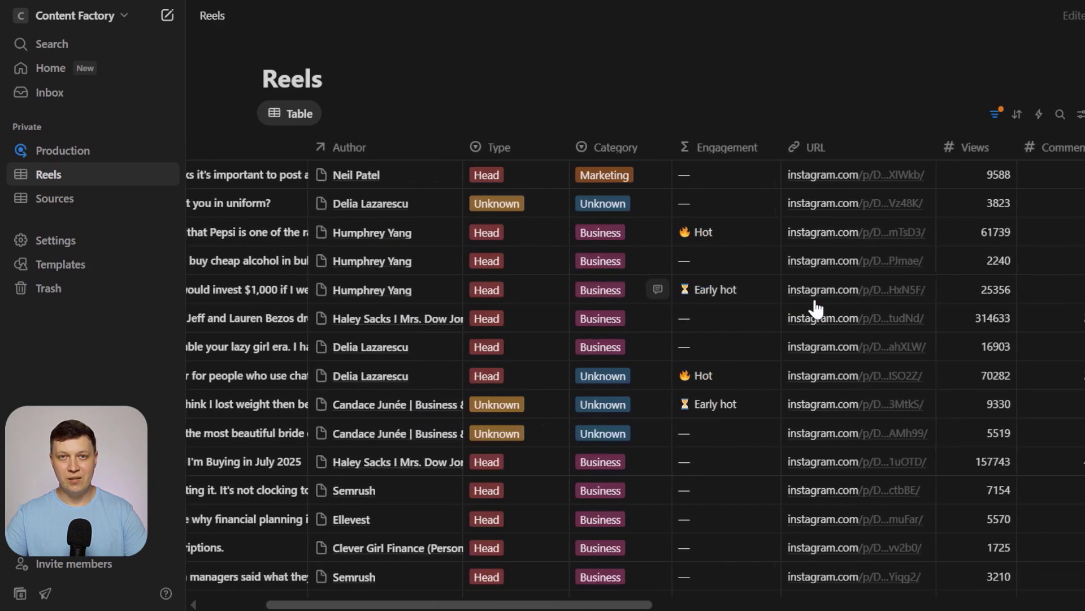
scroll("right", 3)
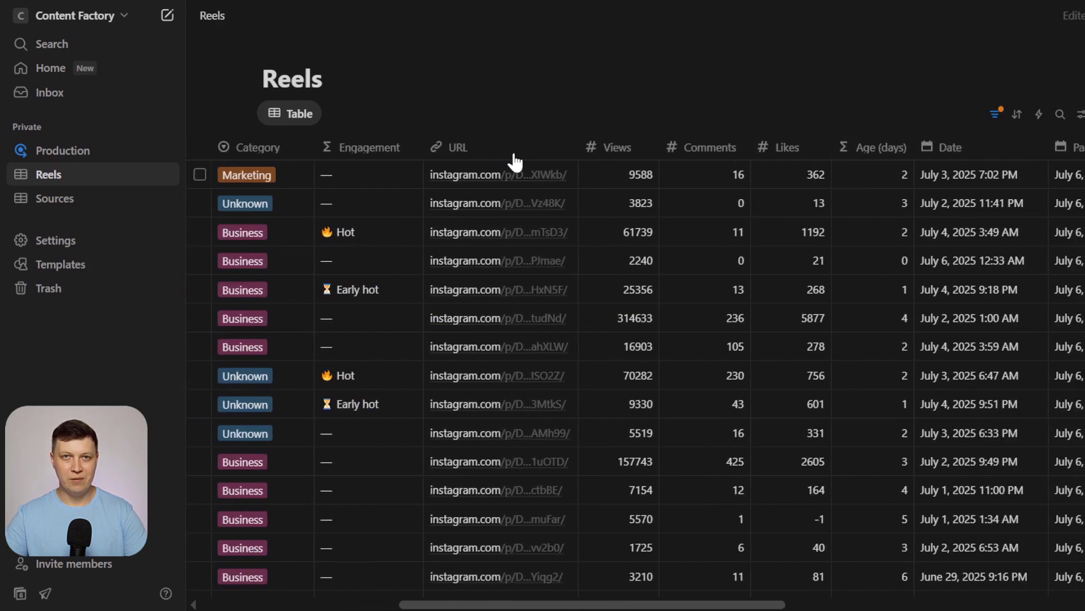
left_click(881, 147)
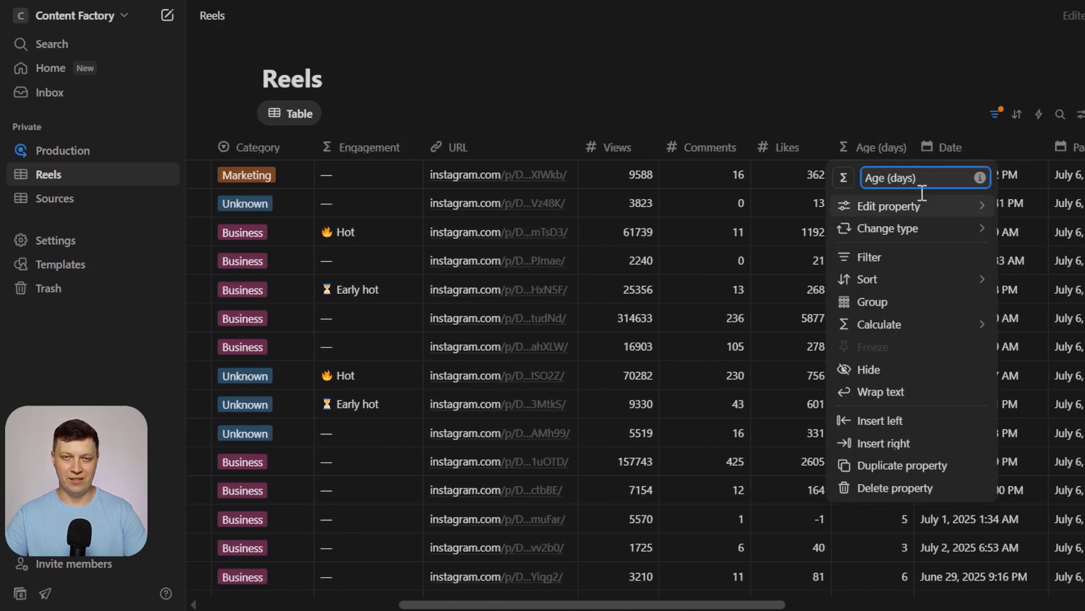
left_click(868, 257)
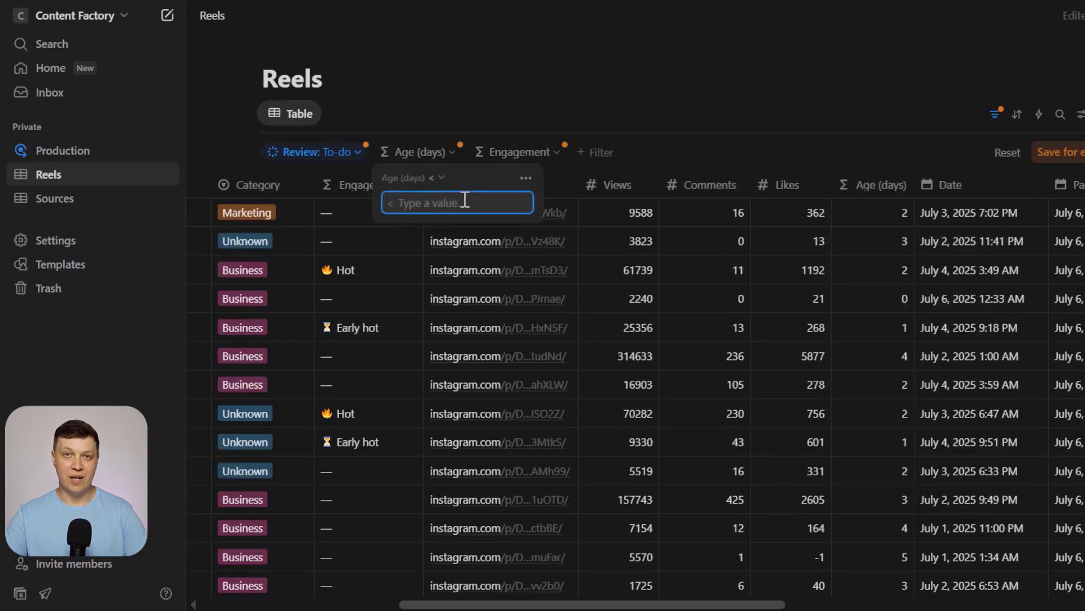
left_click(441, 178)
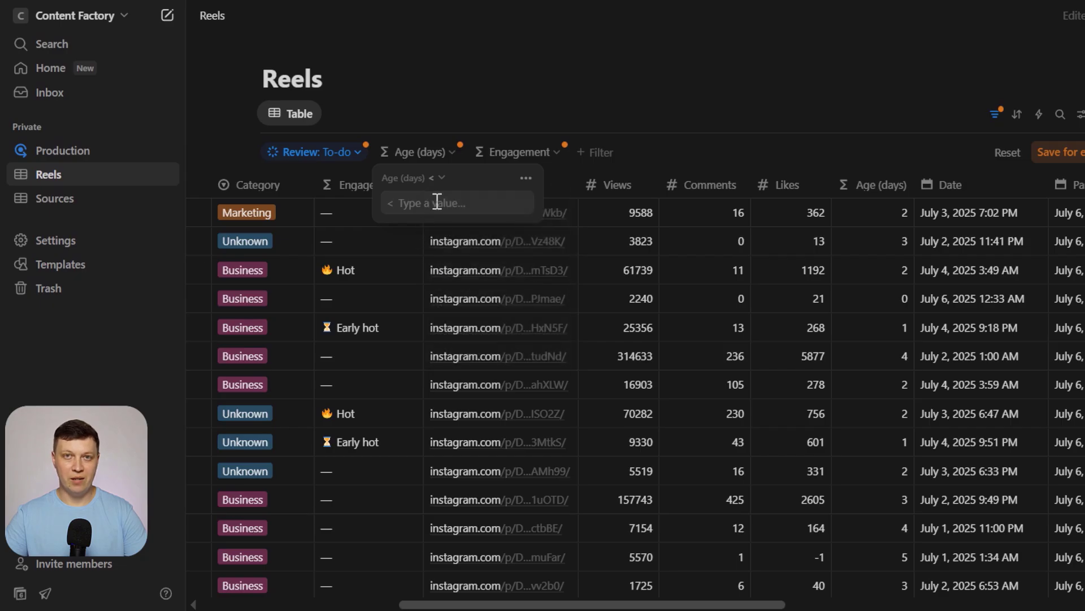
type("2")
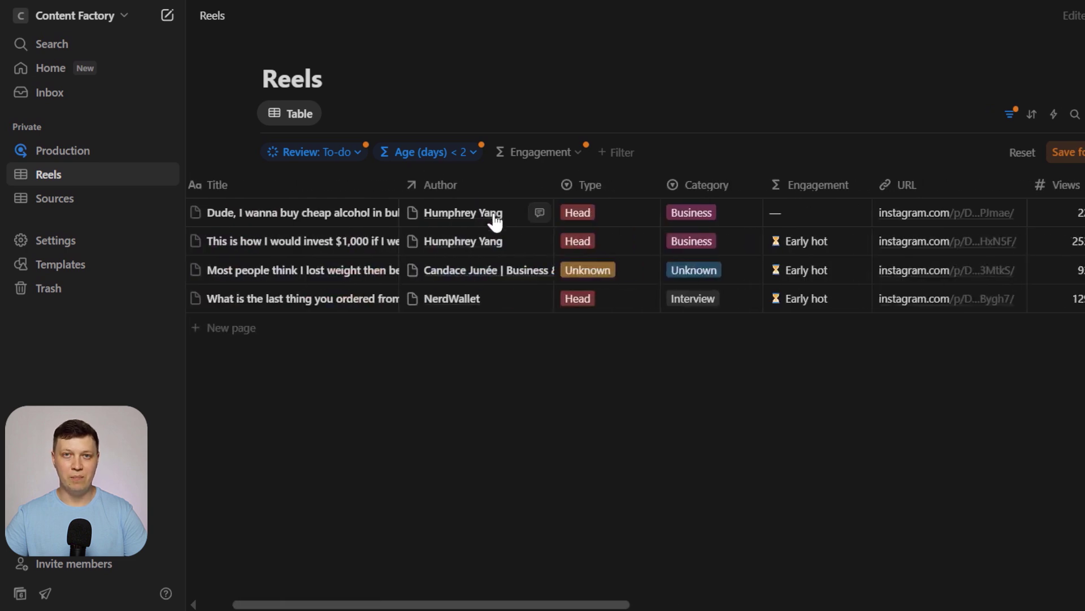
left_click(817, 184)
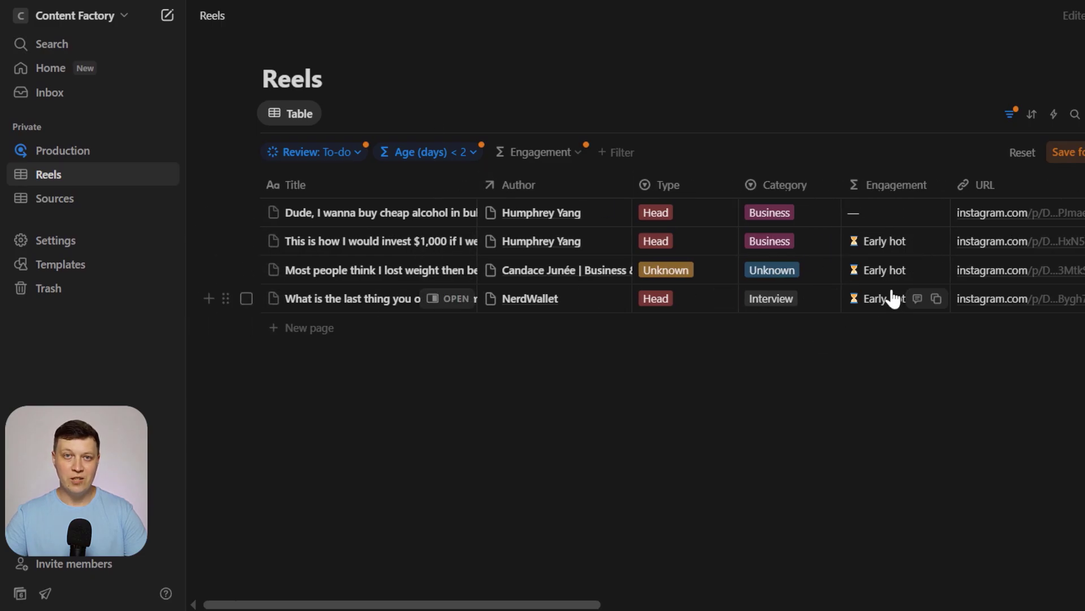
scroll("right", 3)
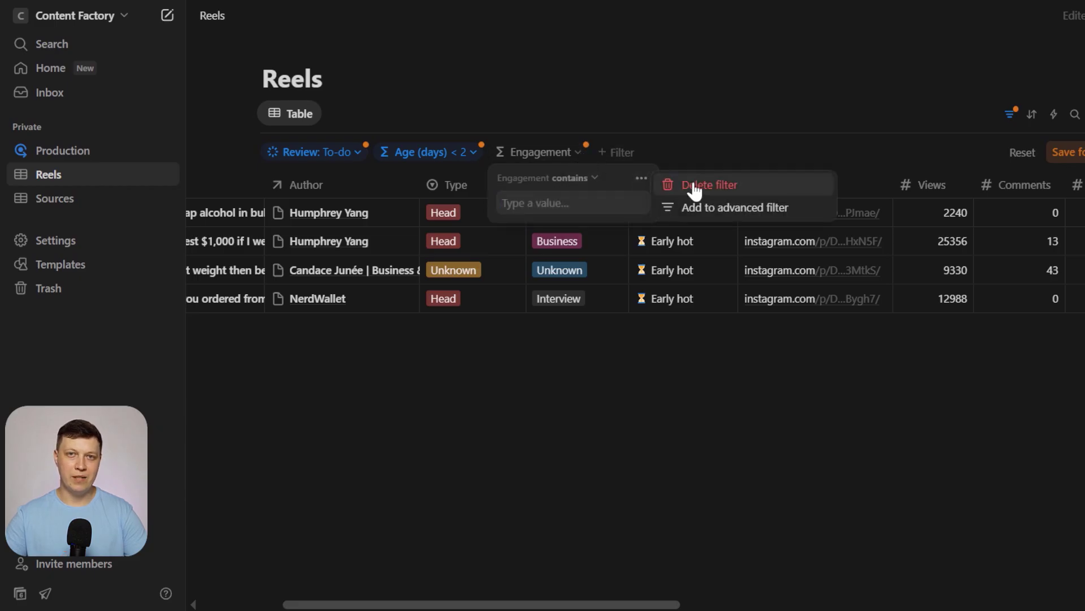
Delete the Engagement and Age (days) filter chips, keeping only the to-do review filter.
left_click(708, 184)
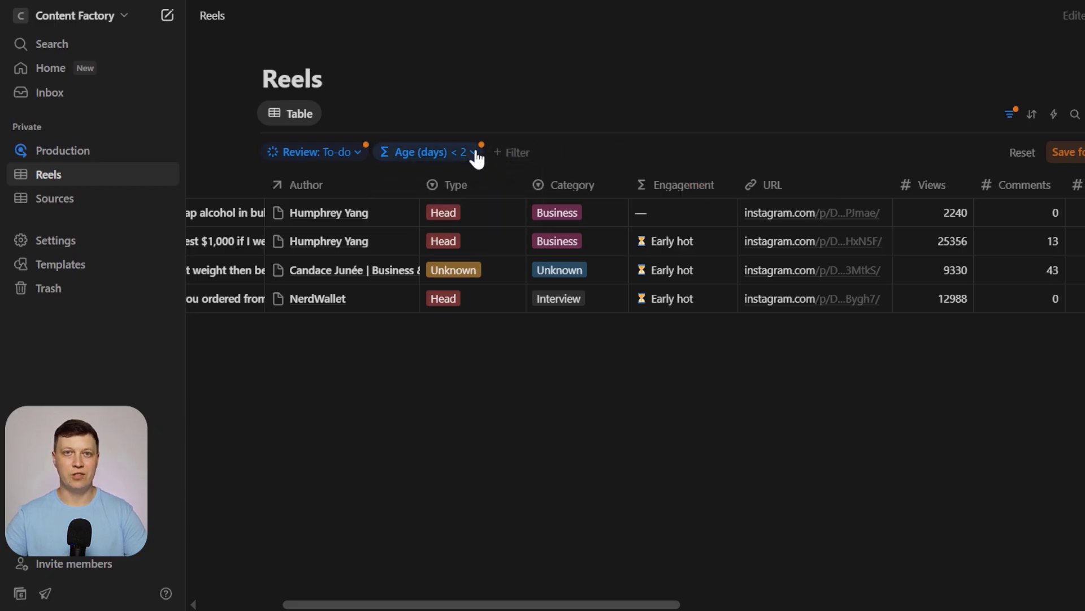
left_click(428, 152)
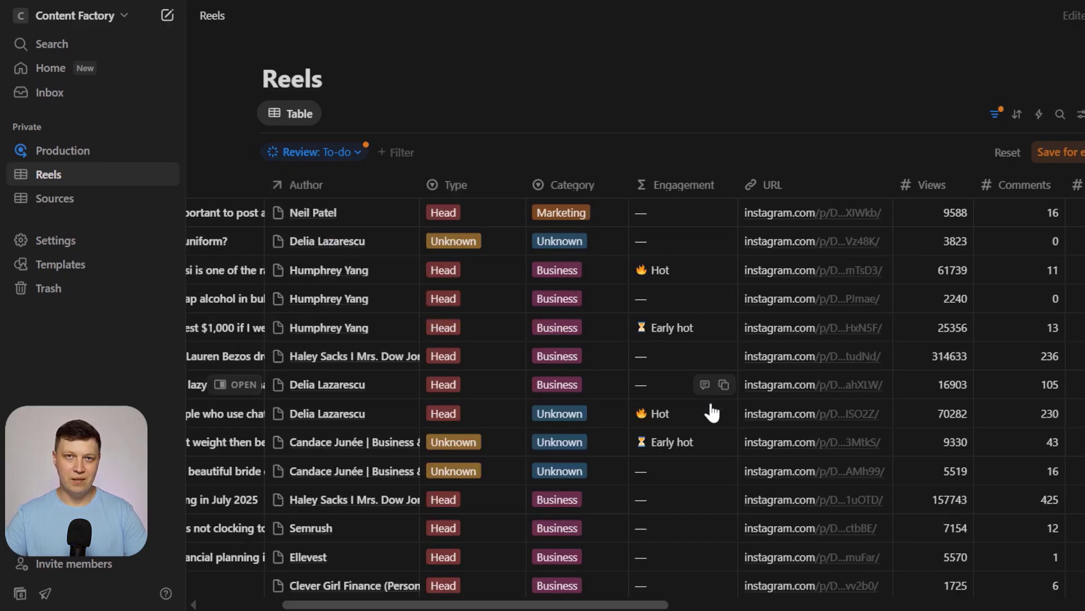
scroll("right", 3)
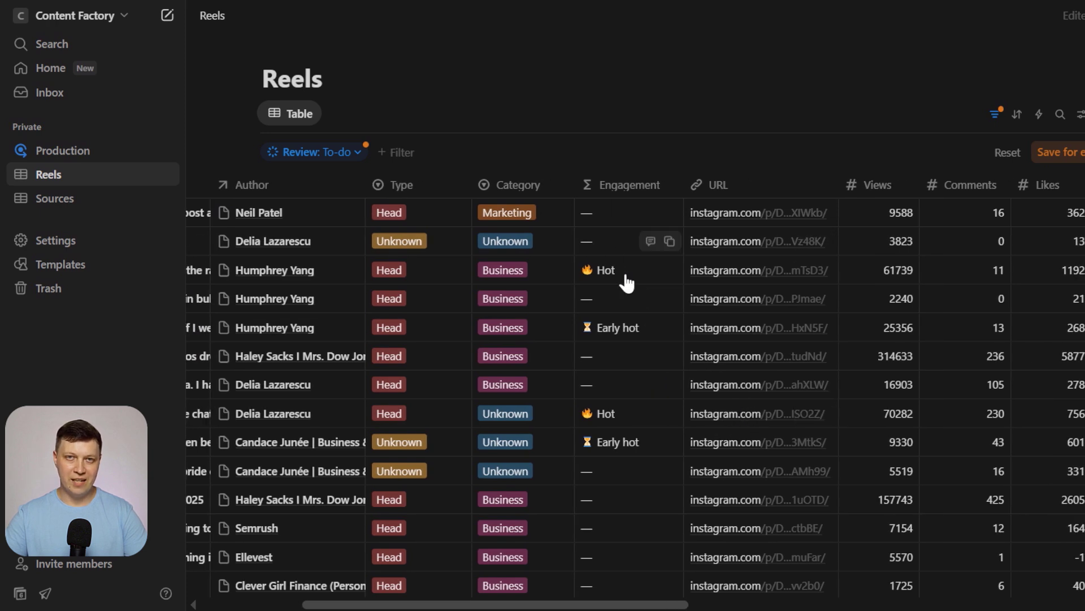
scroll("right", 3)
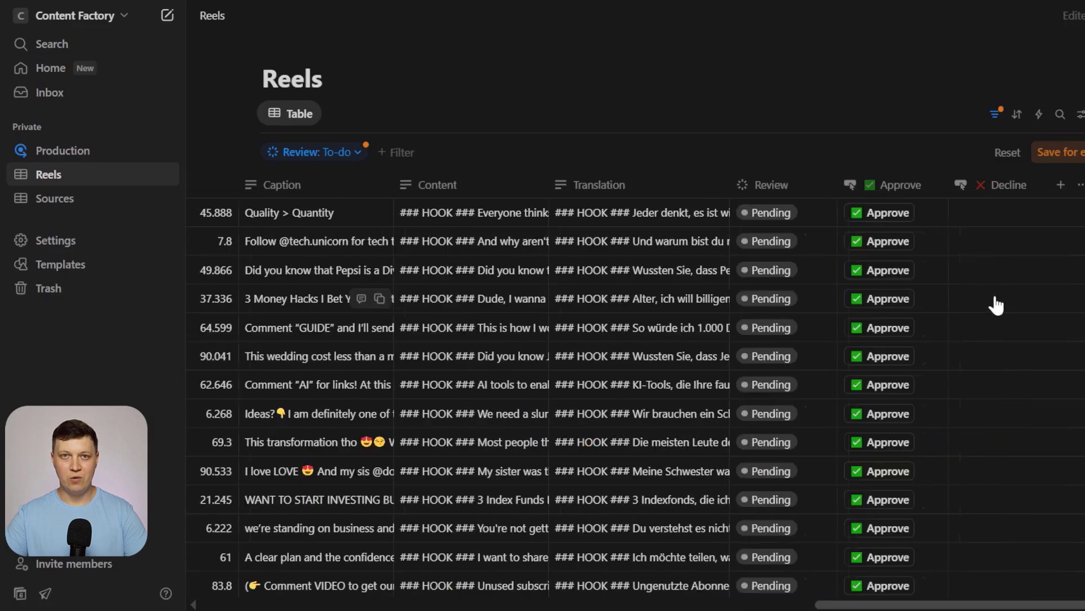
left_click(769, 184)
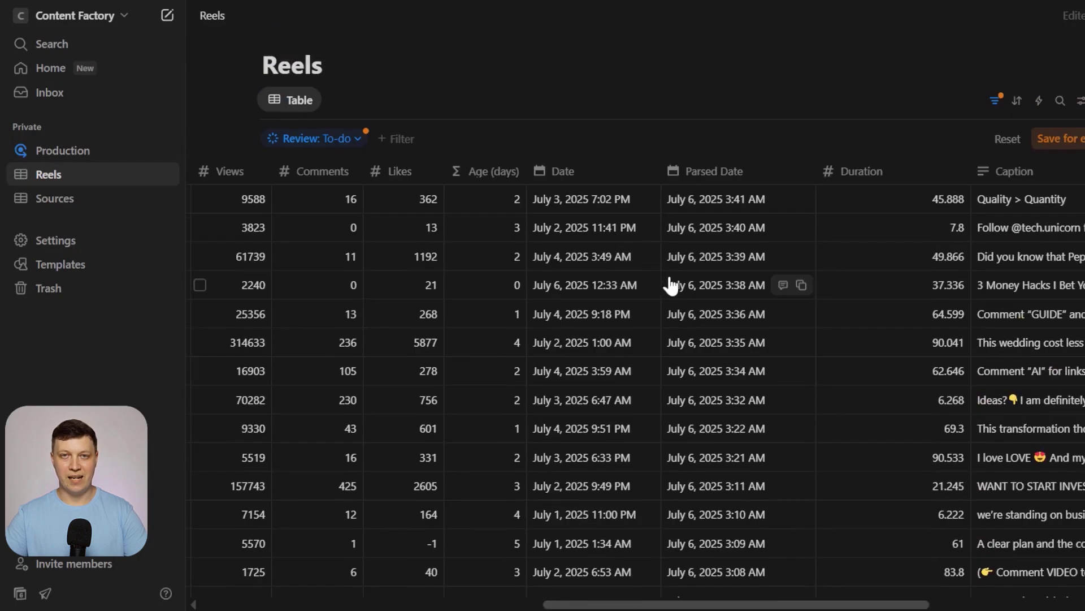
scroll("right", 3)
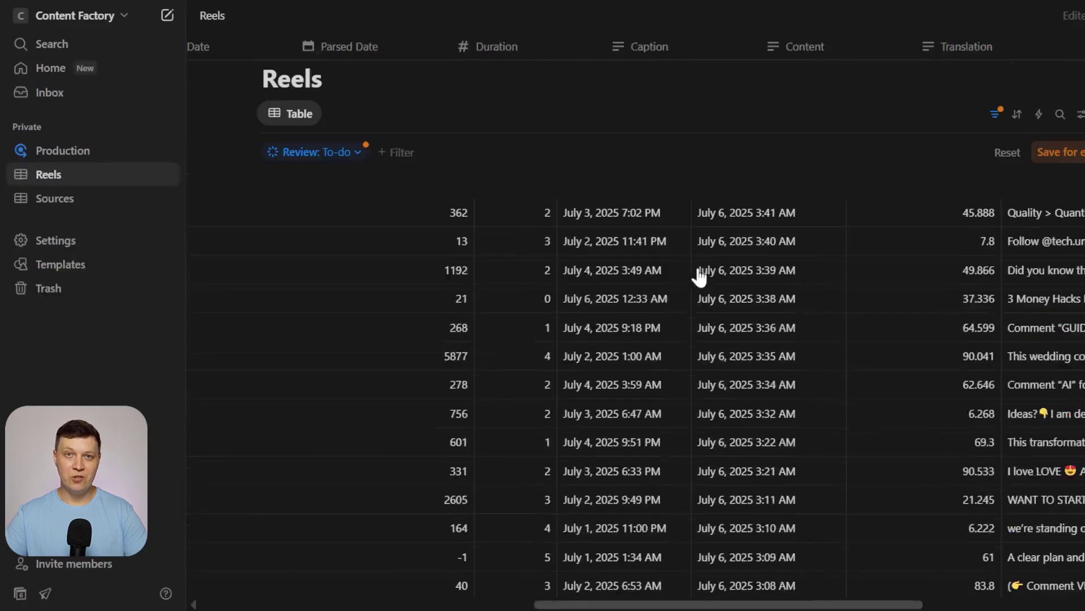
scroll("left", 3)
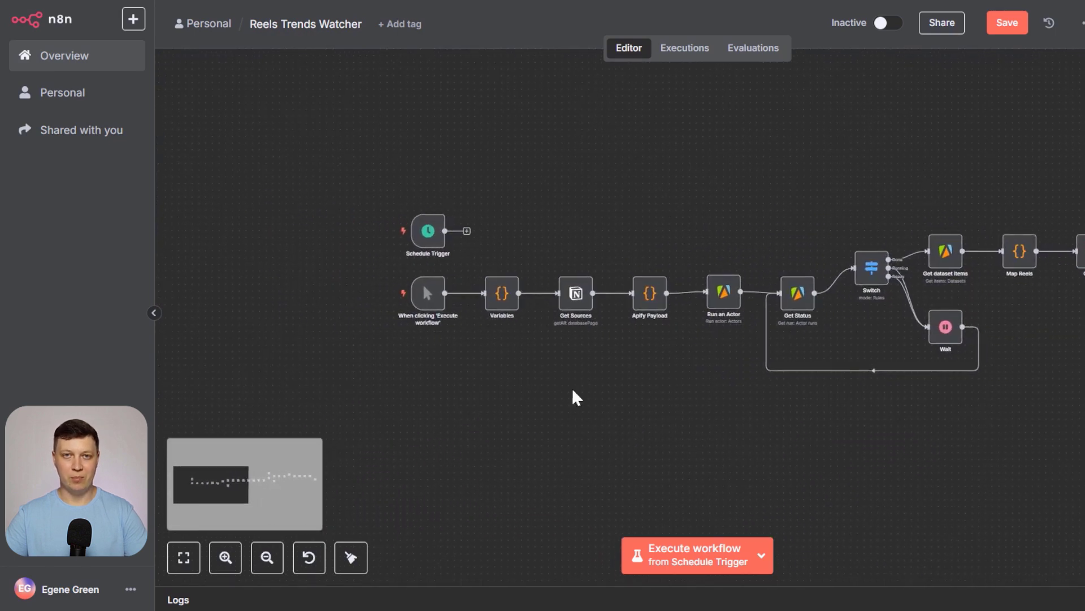
Pan the canvas to centre the trigger and switch nodes of Reels Trends Watcher.
left_click_drag(578, 398, 545, 384)
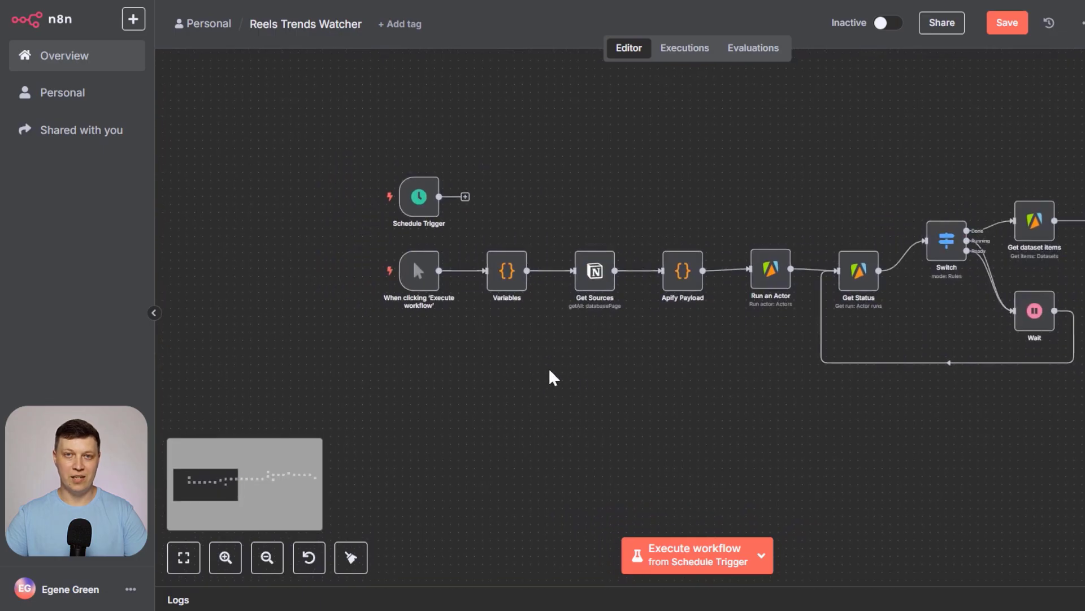
mouse_move(588, 415)
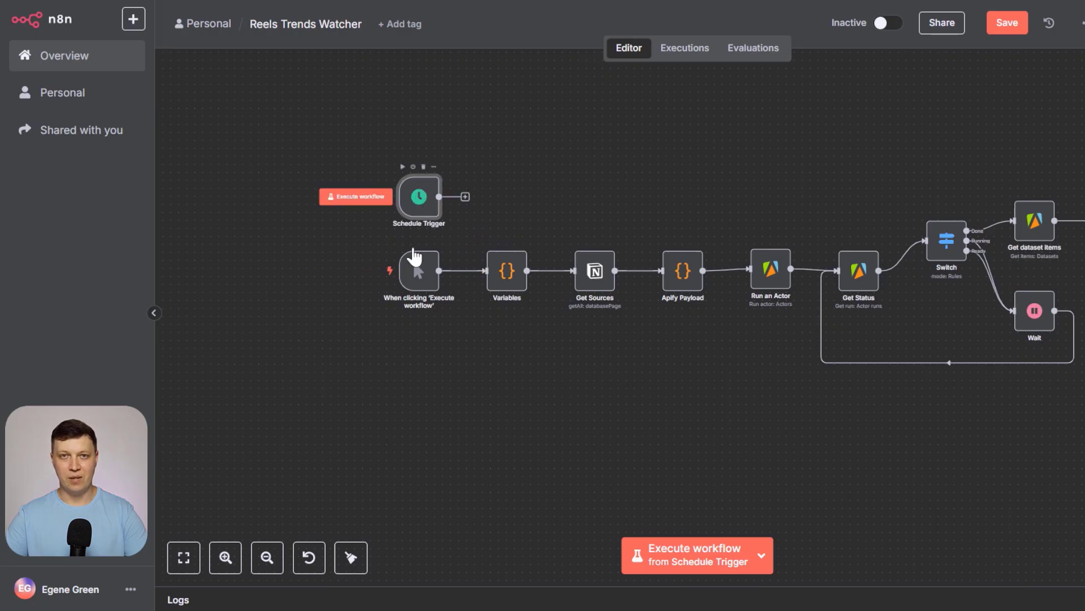
double_click(418, 195)
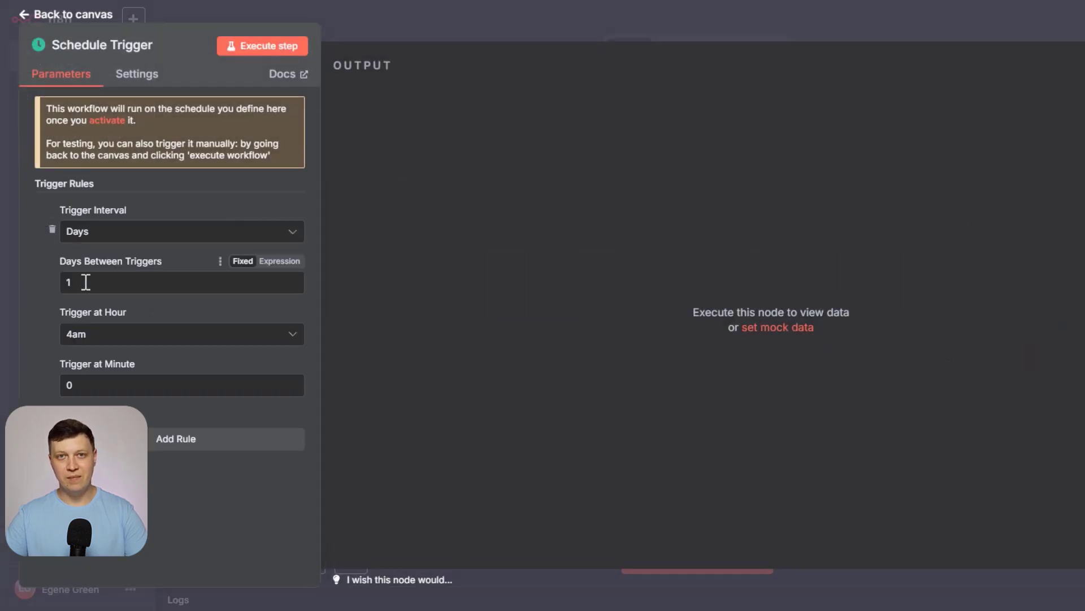
mouse_move(422, 23)
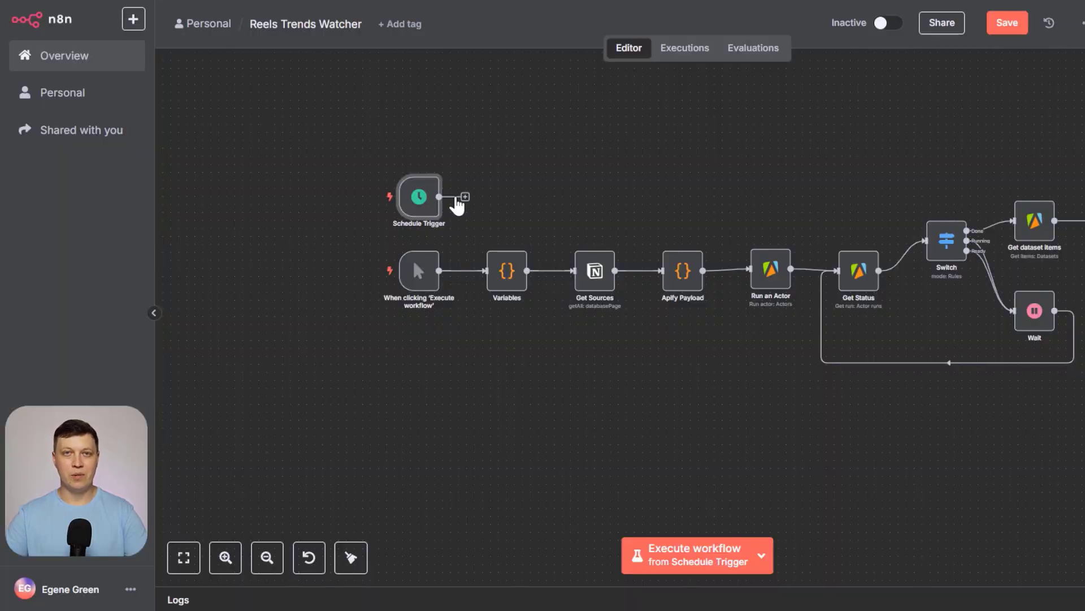
double_click(419, 196)
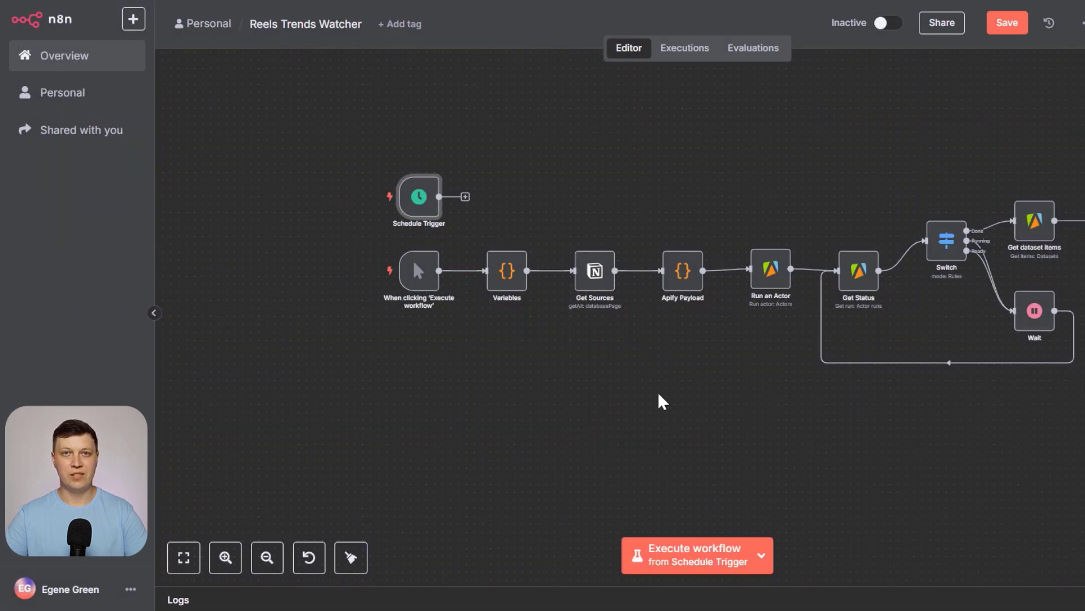
left_click_drag(662, 401, 505, 381)
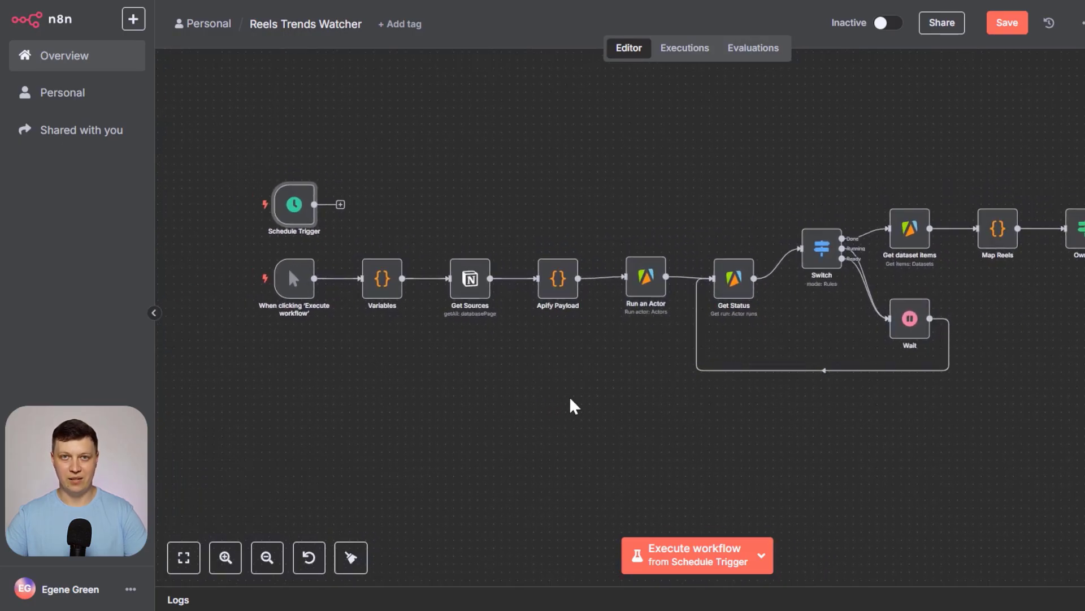
mouse_move(604, 413)
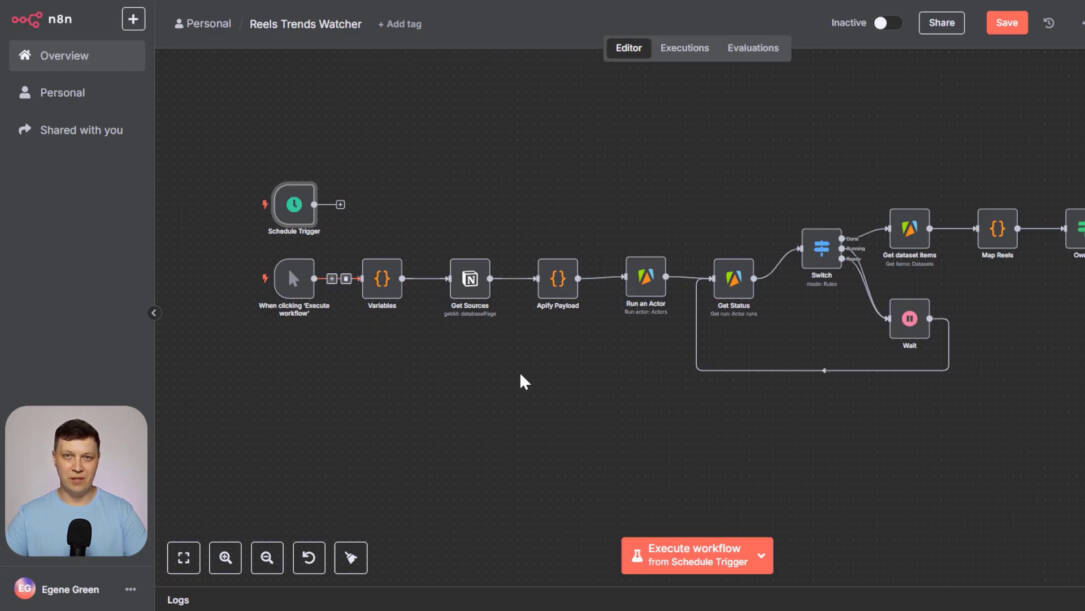
Change resultsLimit to 3 in the Variables code, check maxDays, then go to Notion's Sources database.
double_click(381, 284)
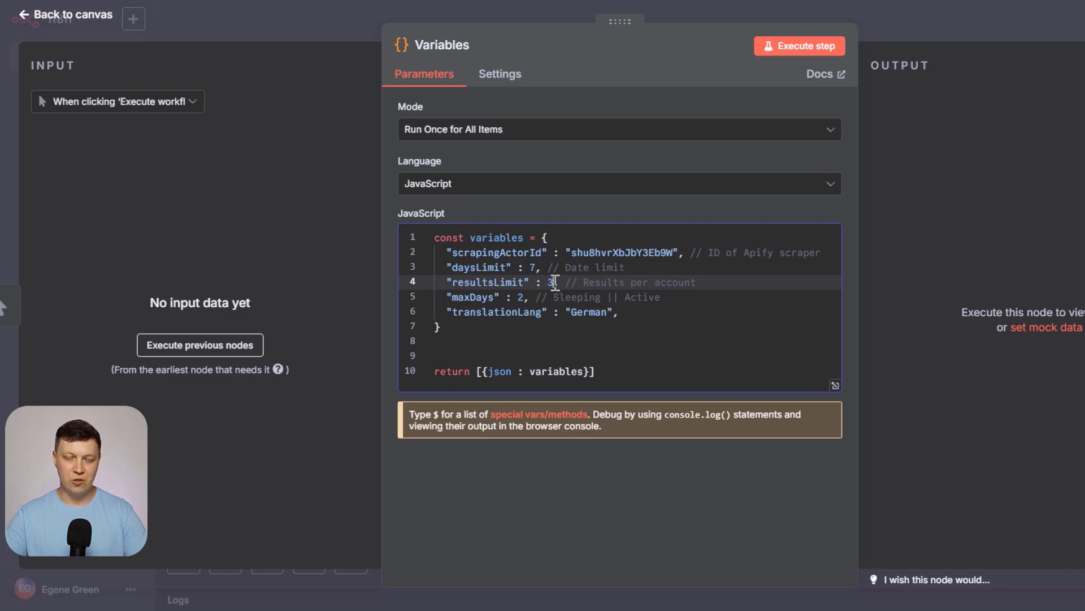
mouse_move(528, 267)
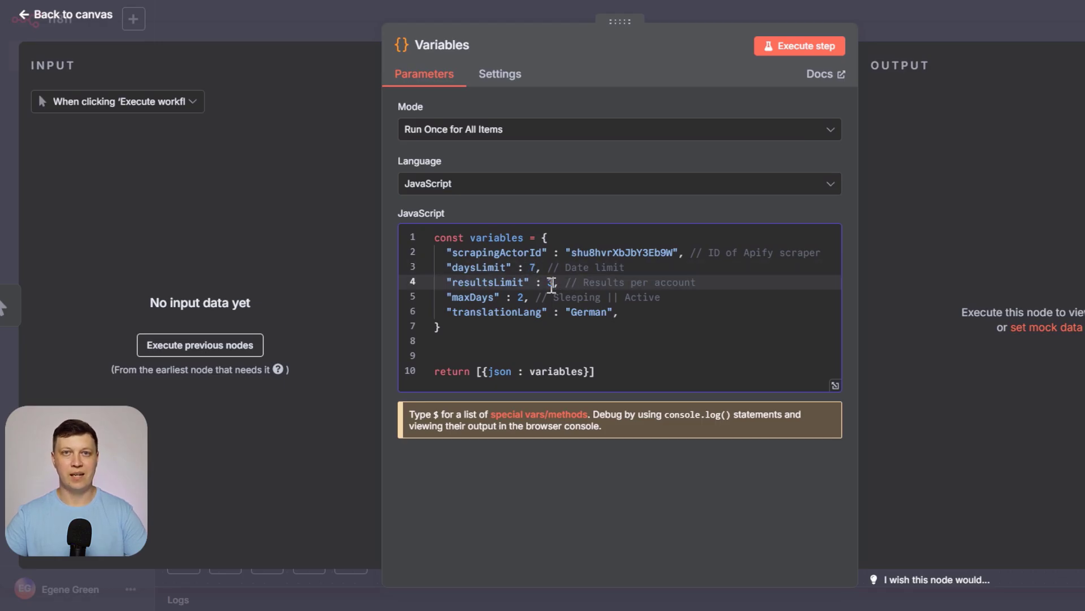
type("3")
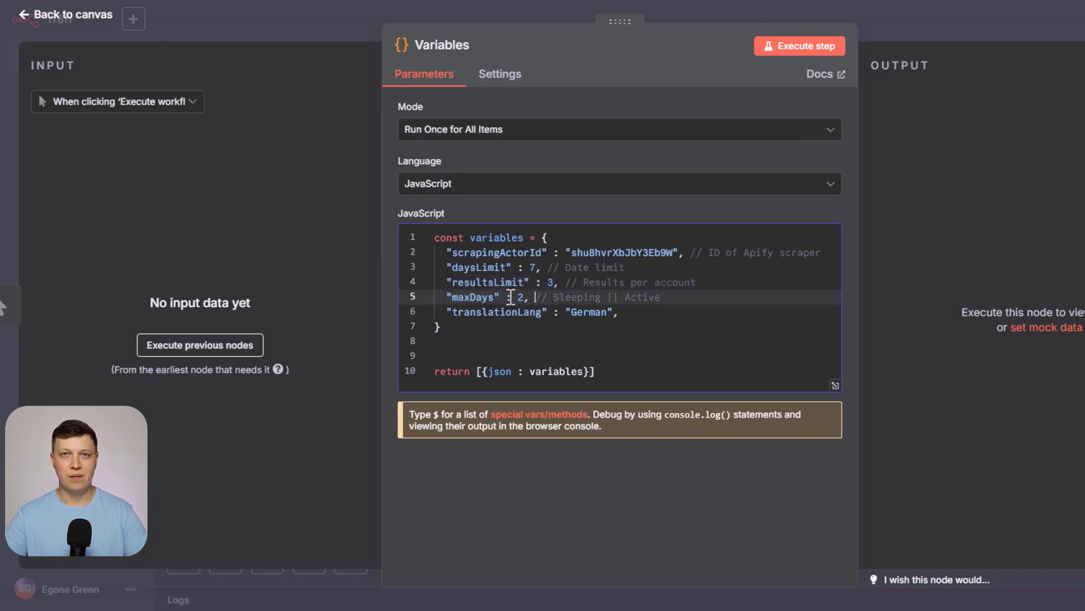
double_click(575, 297)
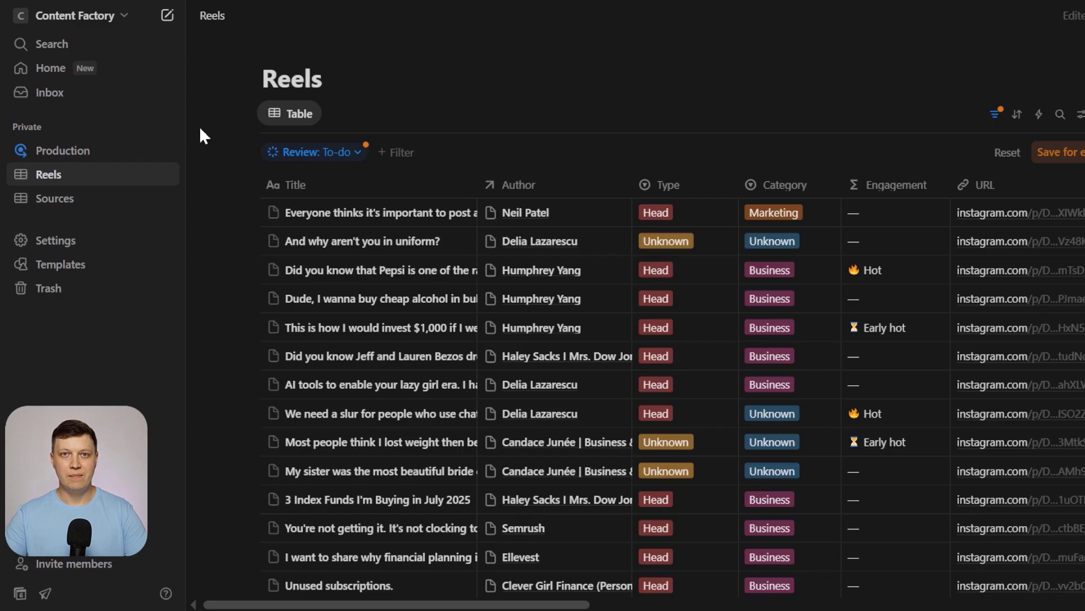
left_click(54, 198)
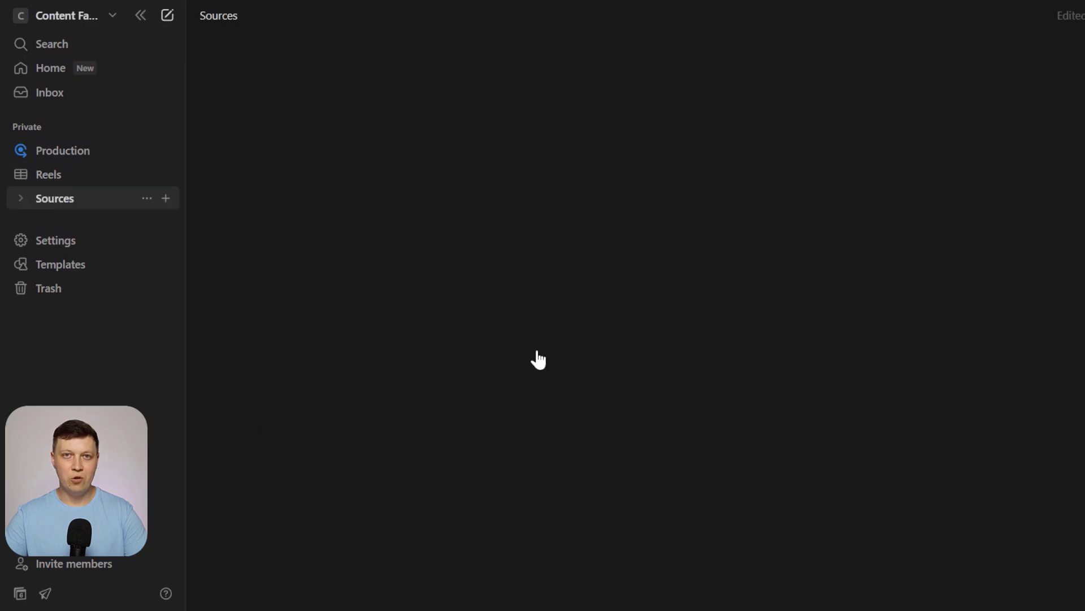
left_click(54, 197)
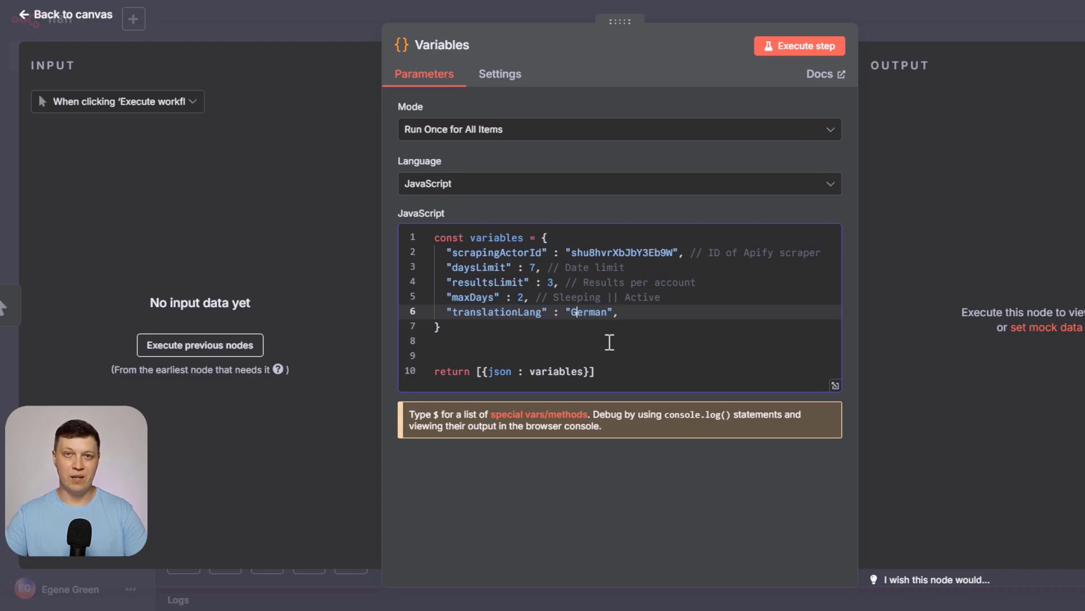
Look at the Get Sources node, then add a new empty row to the Sources table.
left_click(70, 13)
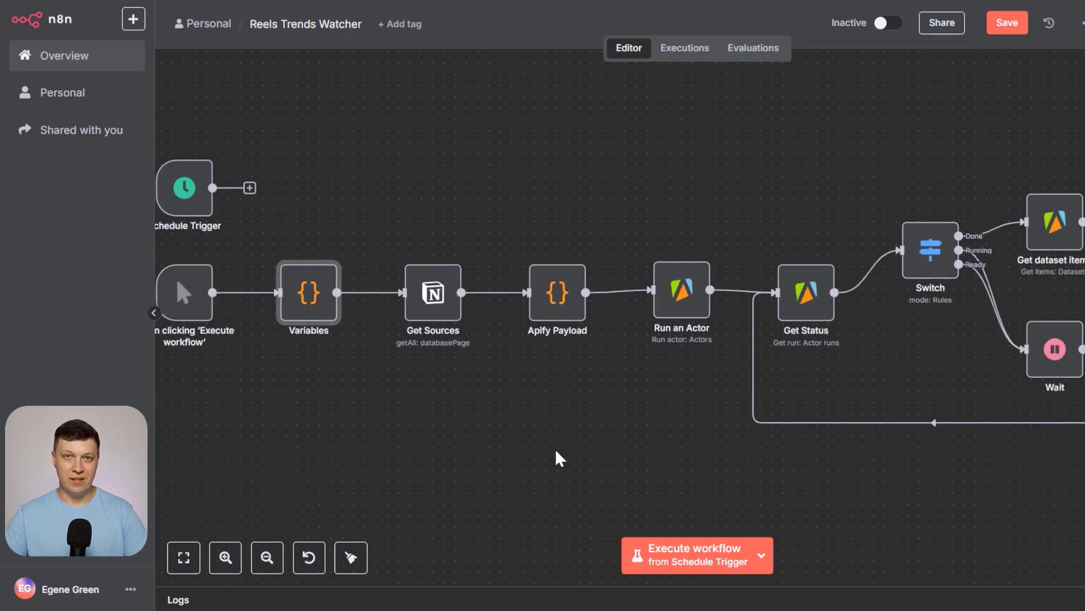
mouse_move(433, 294)
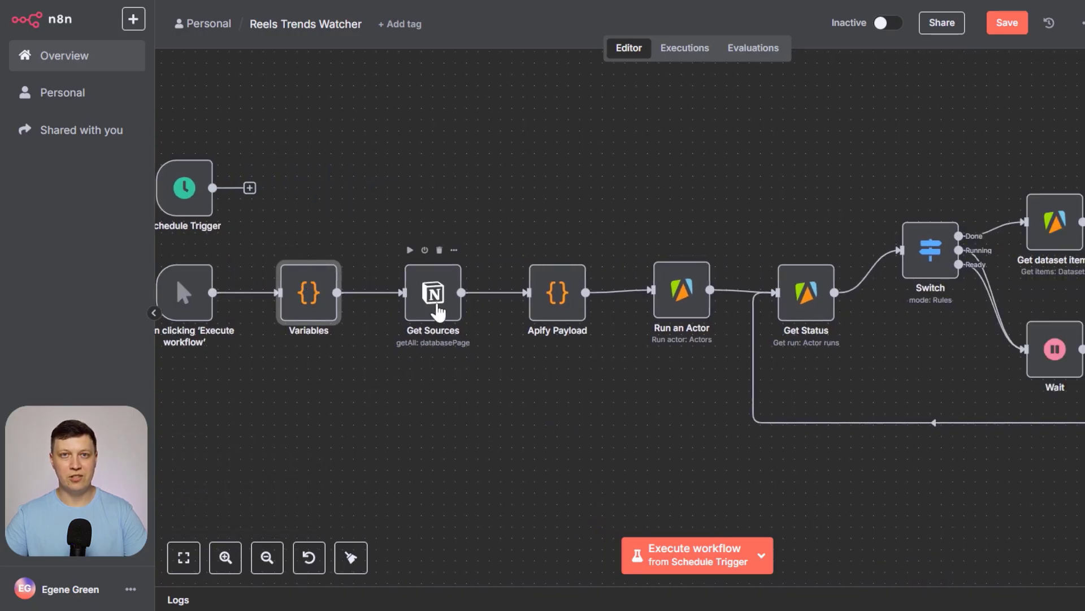
double_click(433, 292)
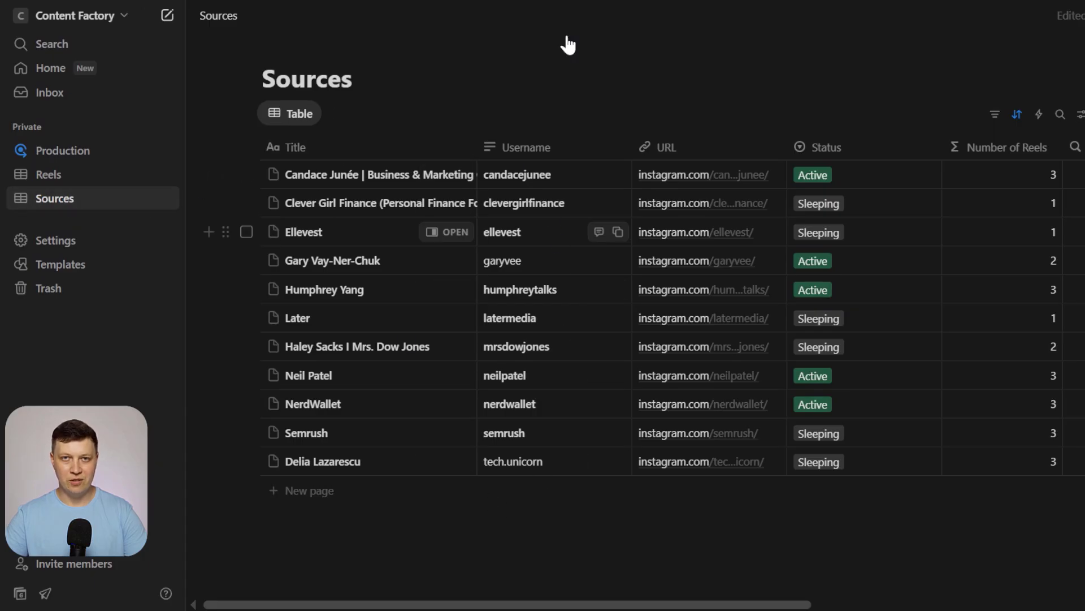
mouse_move(301, 490)
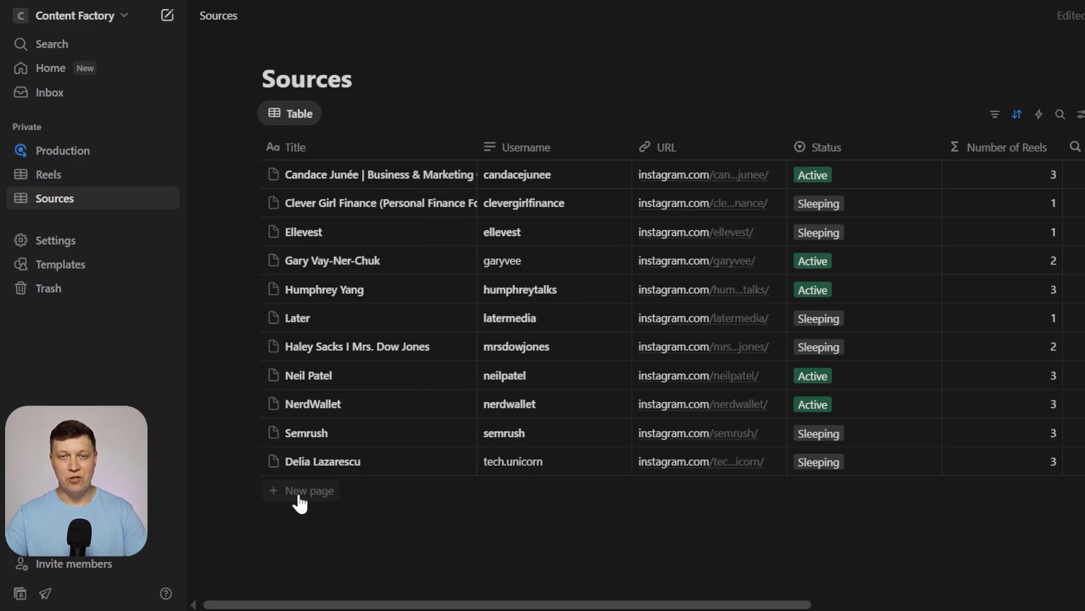
left_click(301, 489)
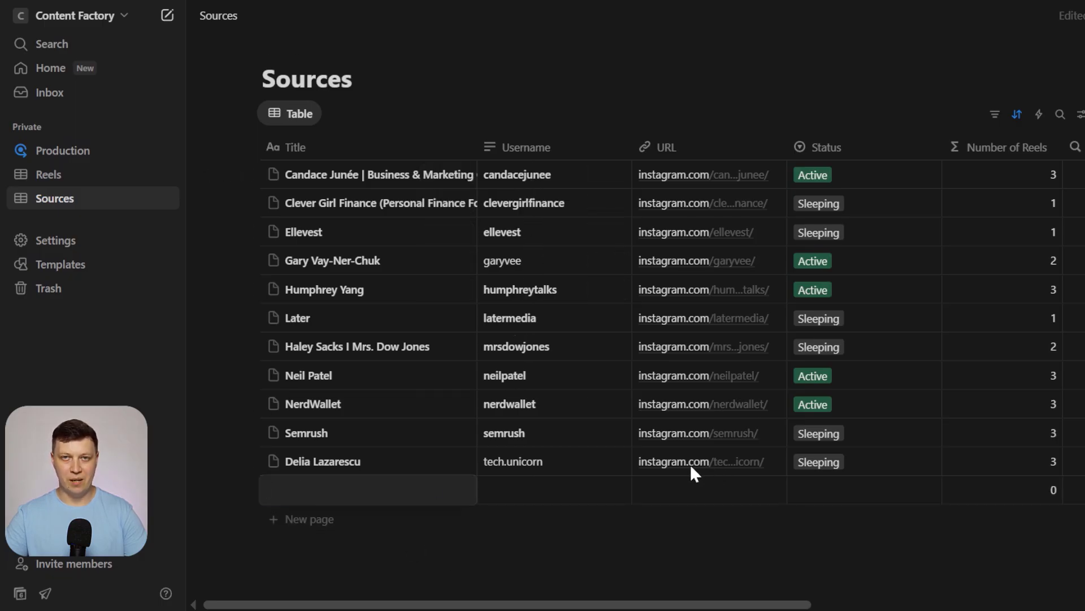
Copy the username from the Instagram profile and enter tech.unicorn in the new row.
left_click(699, 461)
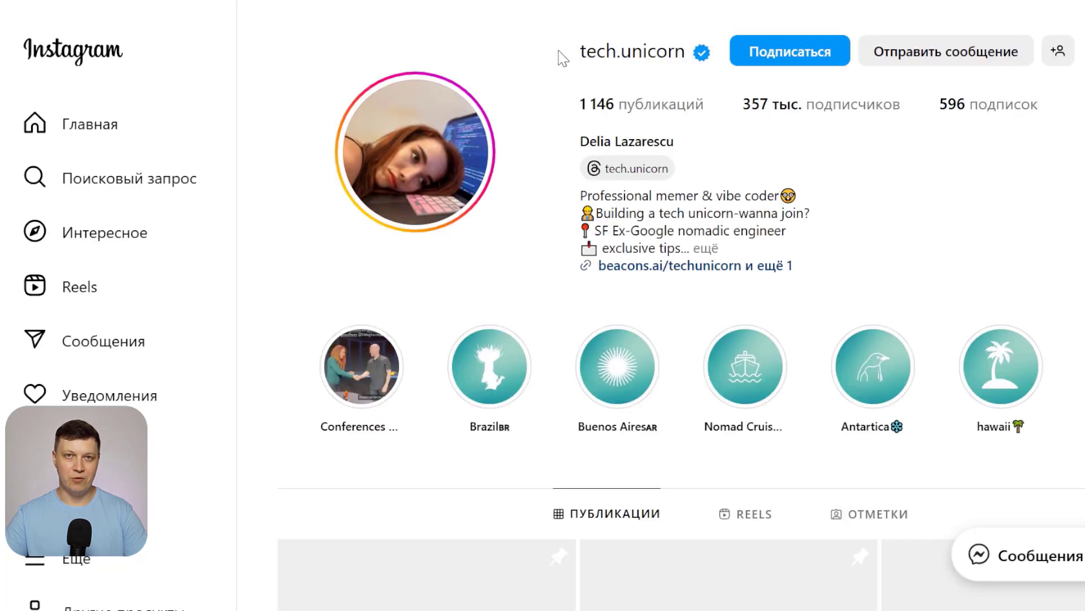
double_click(631, 51)
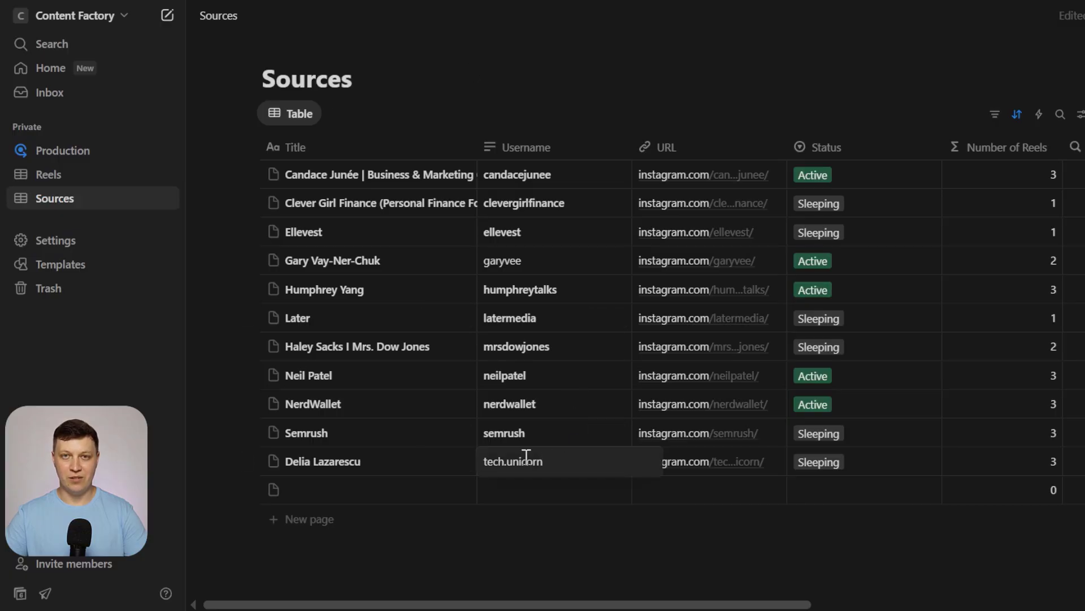
type("tech.unicorn")
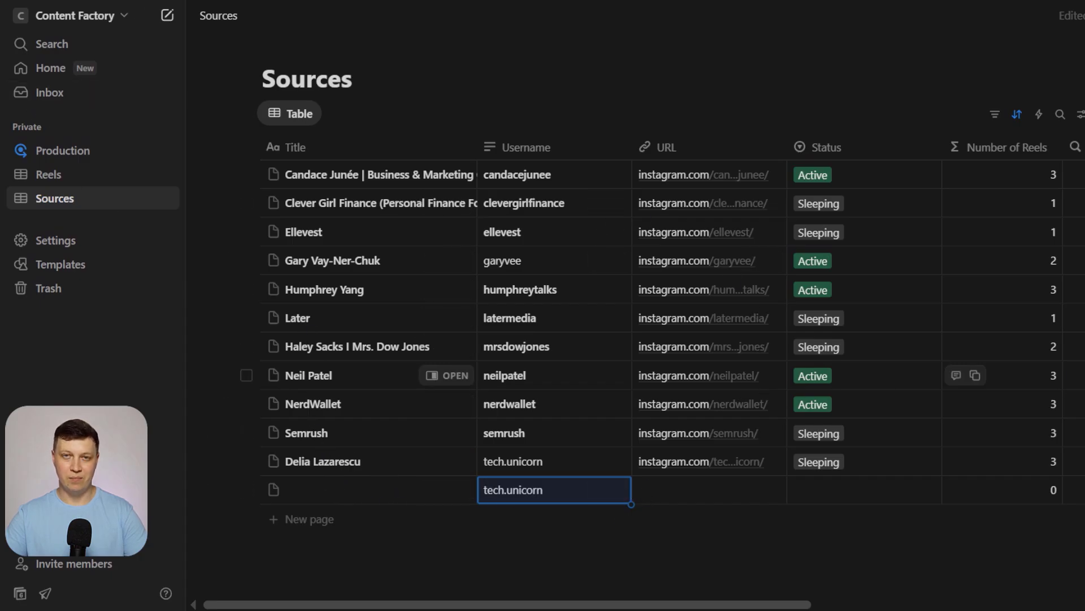
mouse_move(424, 499)
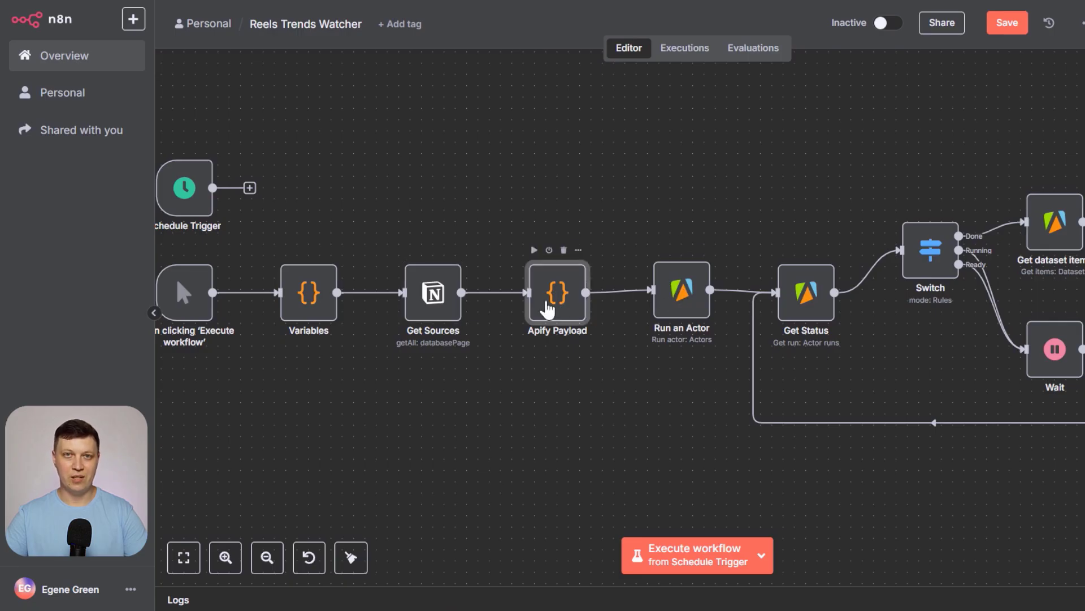
double_click(556, 292)
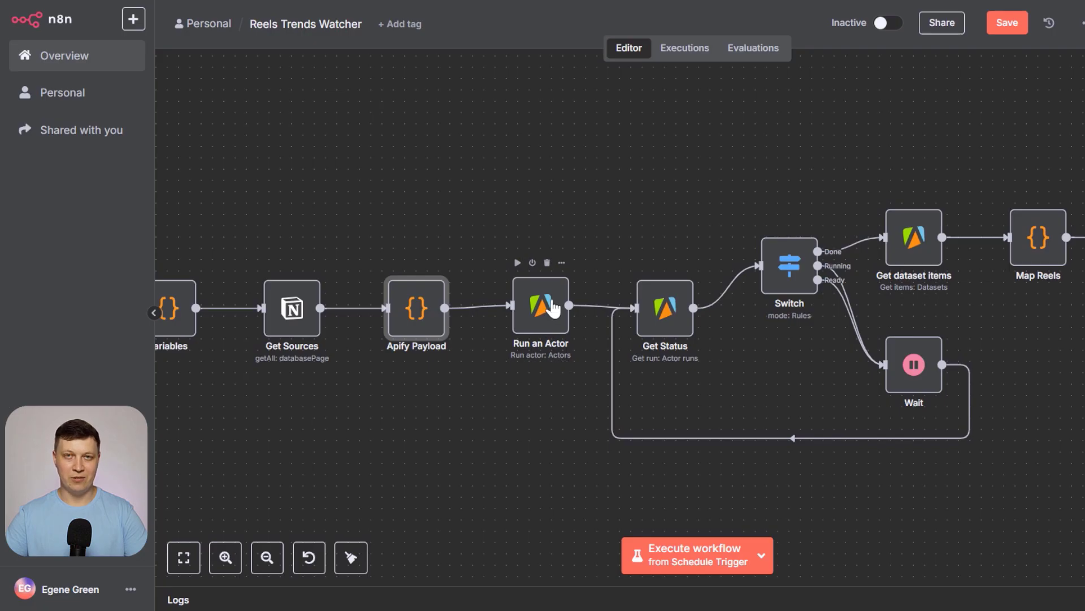
double_click(540, 312)
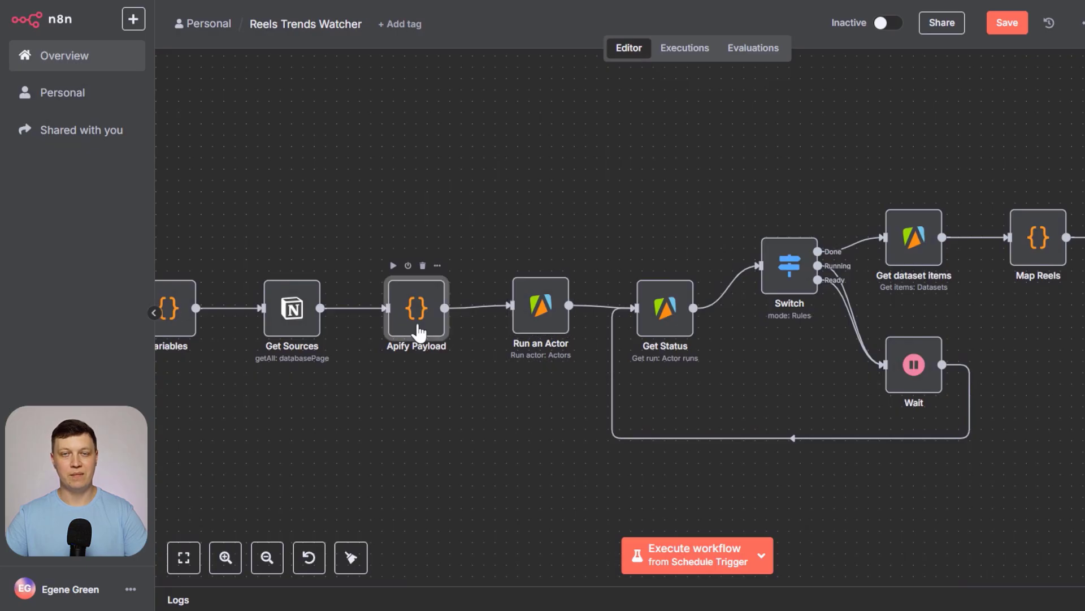
double_click(416, 307)
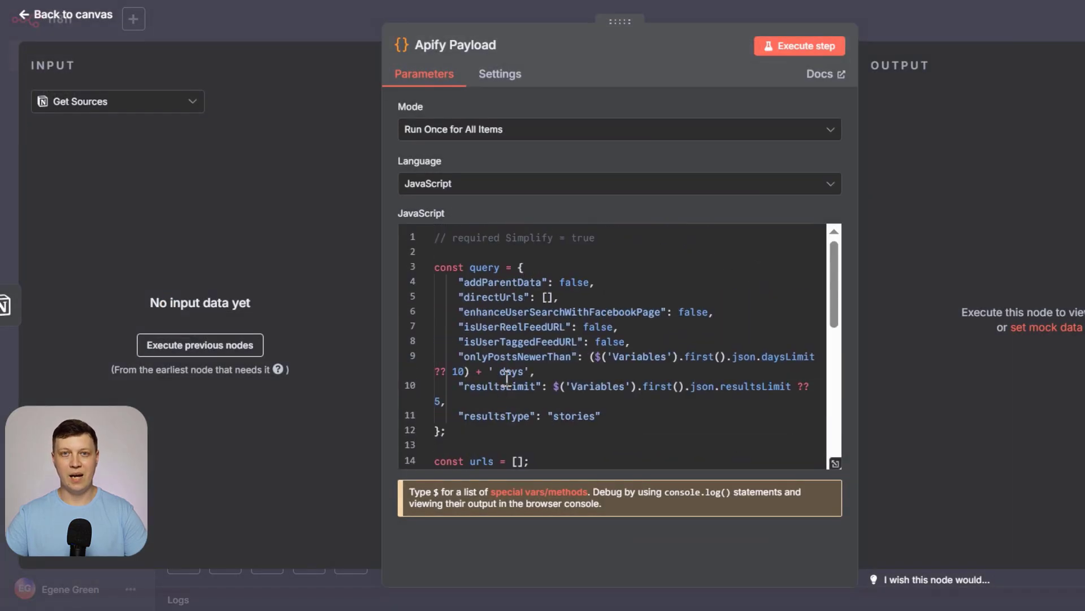
scroll("down", 3)
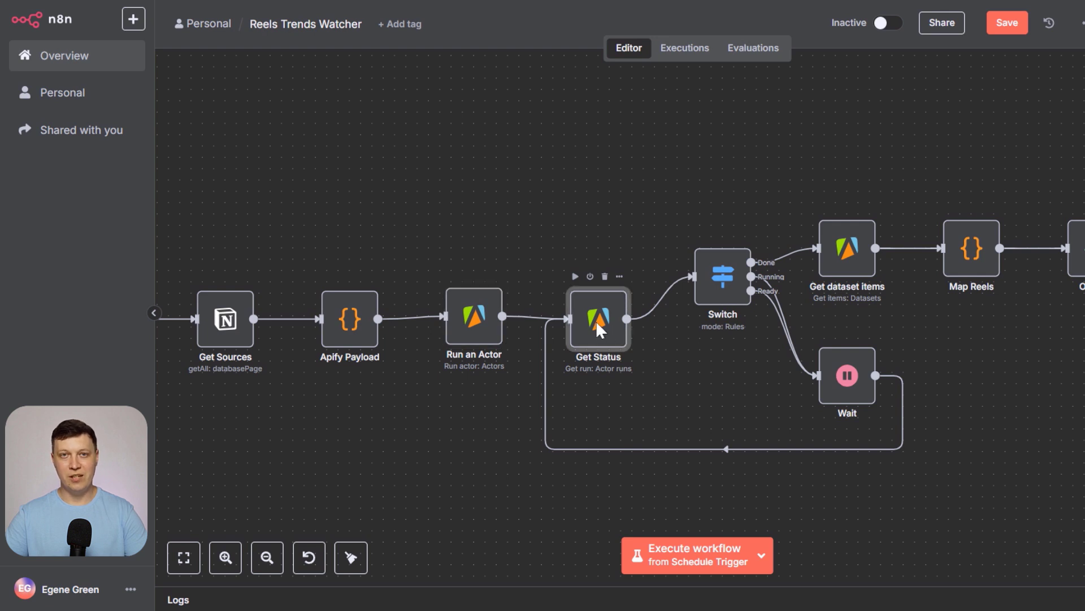
double_click(598, 319)
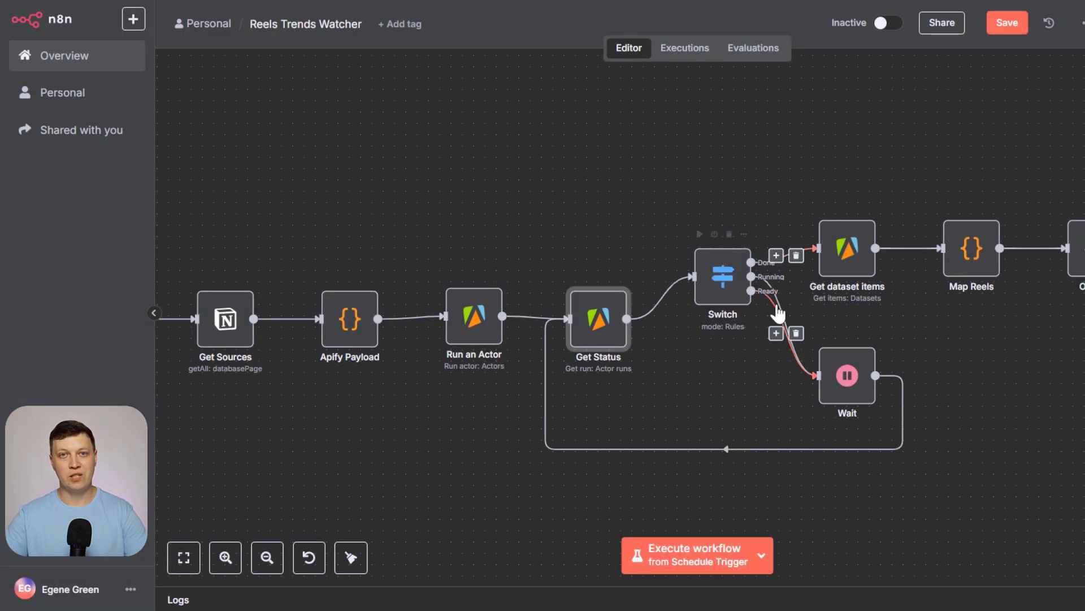
double_click(721, 276)
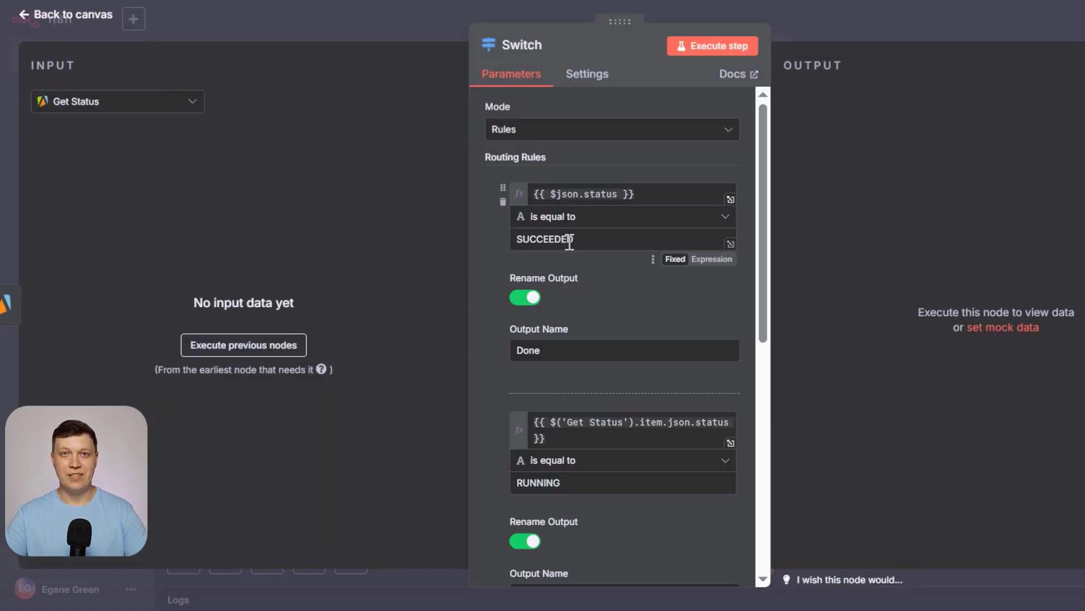
scroll("down", 3)
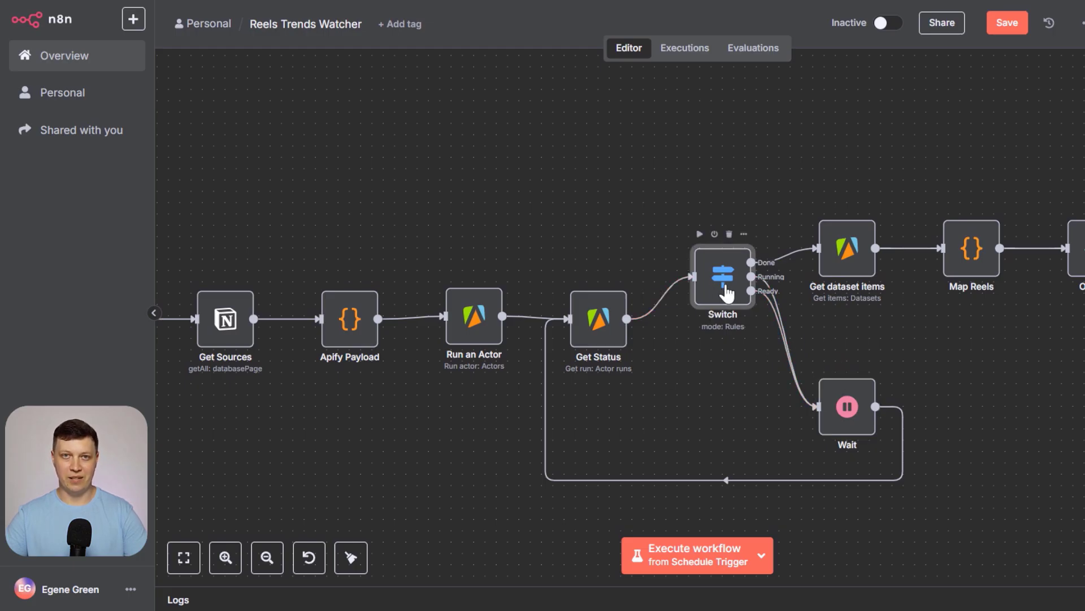
double_click(722, 277)
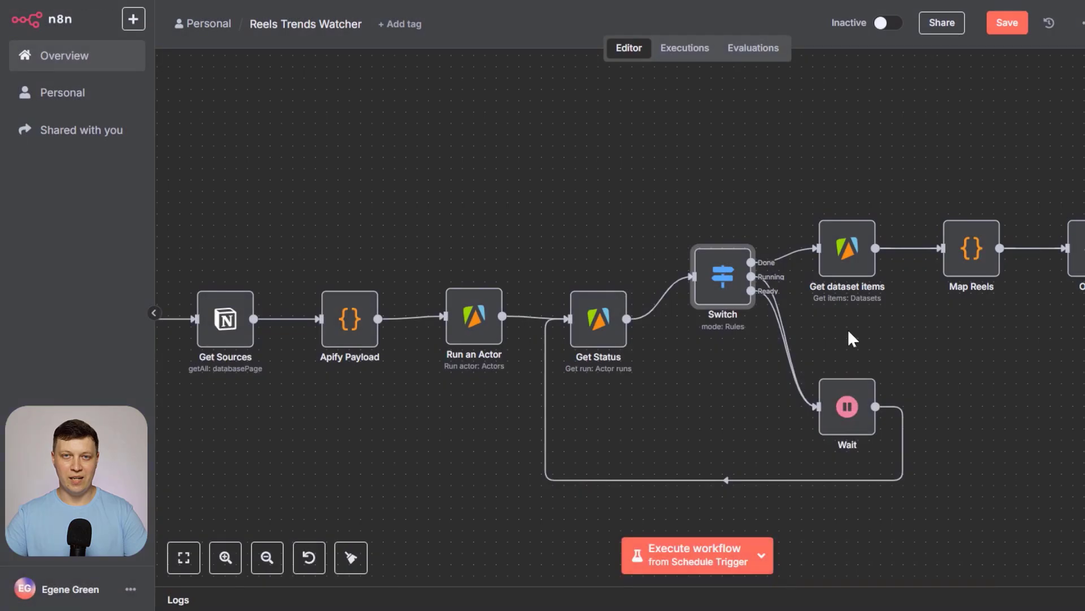
mouse_move(845, 260)
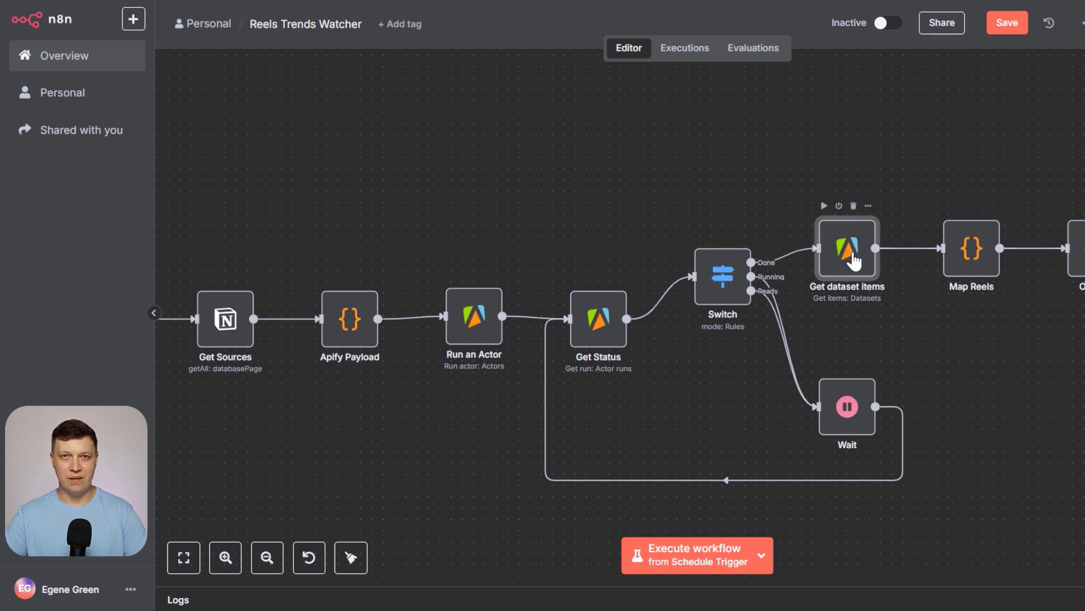
Search the next-node panel for Apify, leaving the Apify node as the only result.
double_click(846, 251)
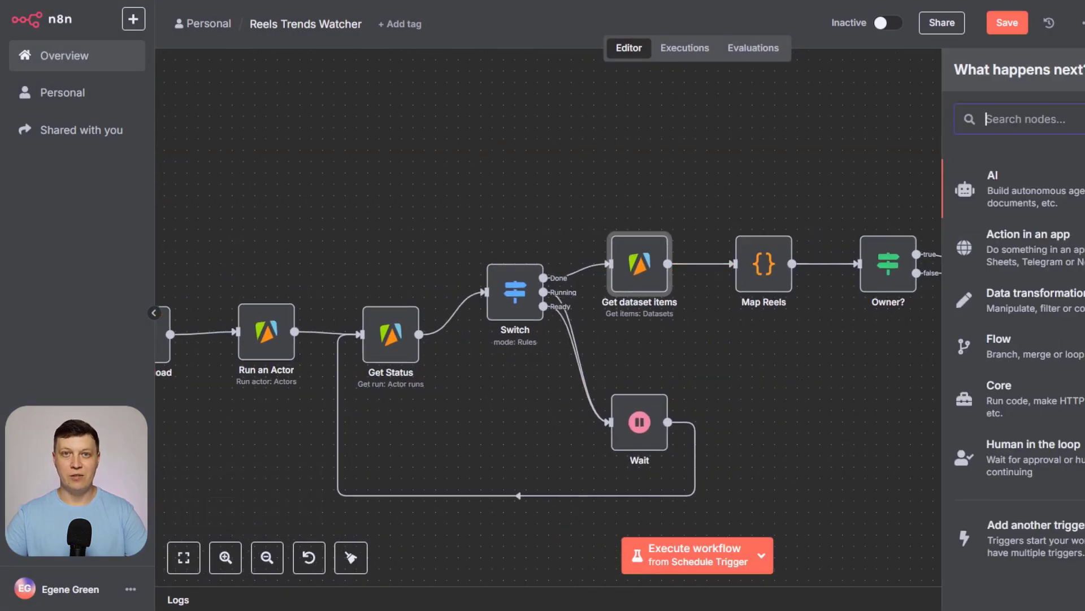
type("Apify")
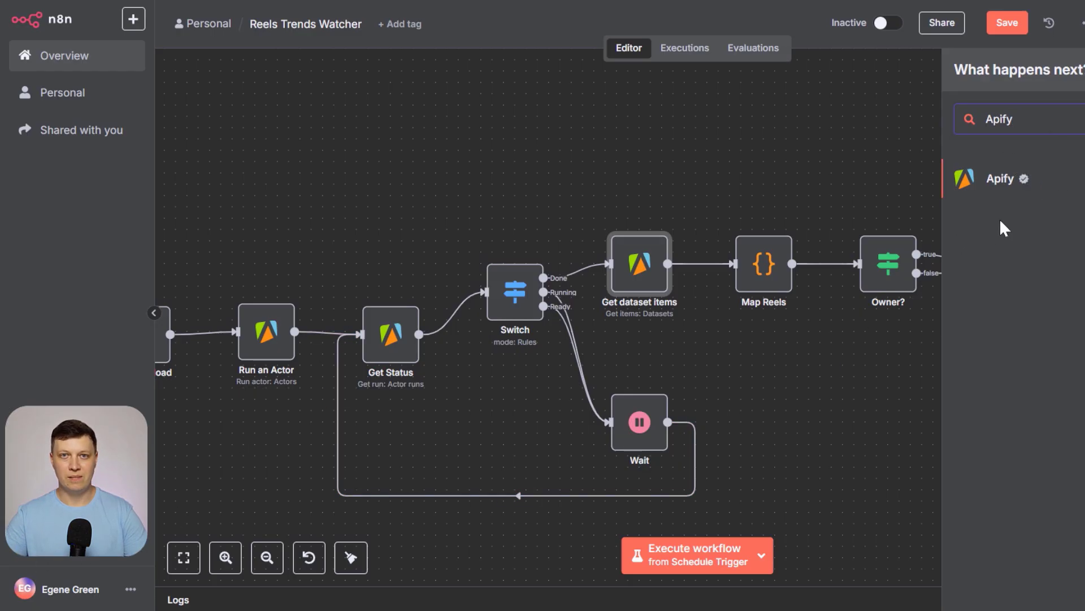
mouse_move(857, 166)
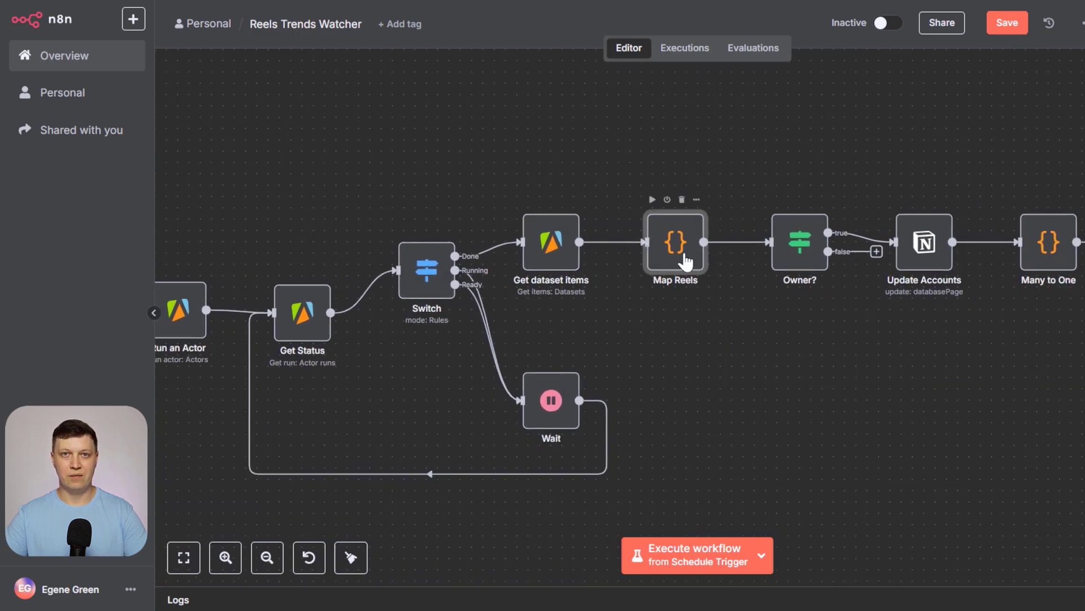
mouse_move(658, 371)
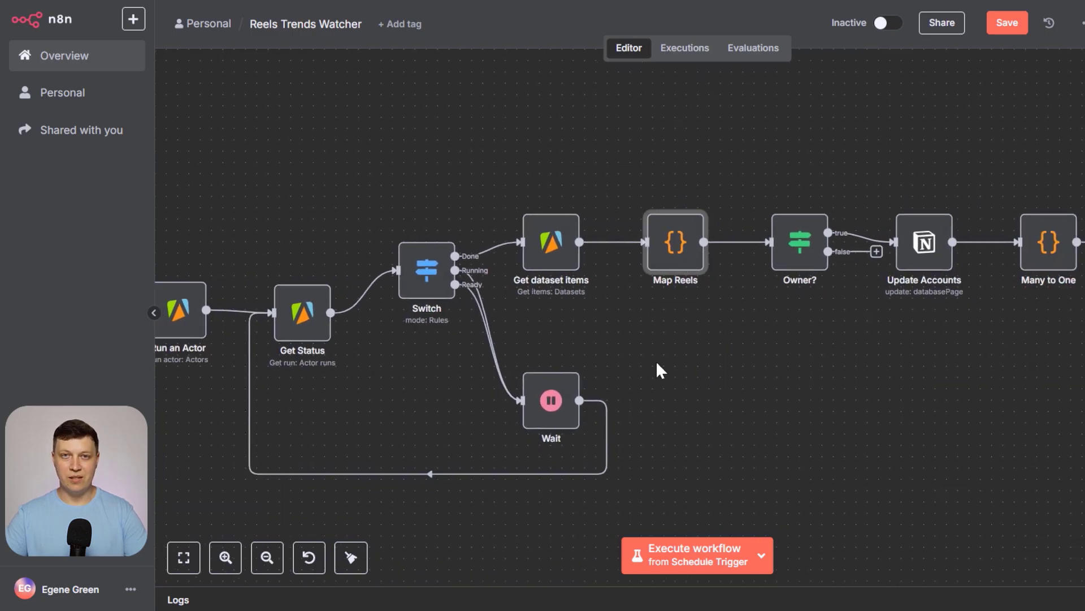
Read through the Map Reels JavaScript that tags reels with Notion page IDs.
double_click(674, 242)
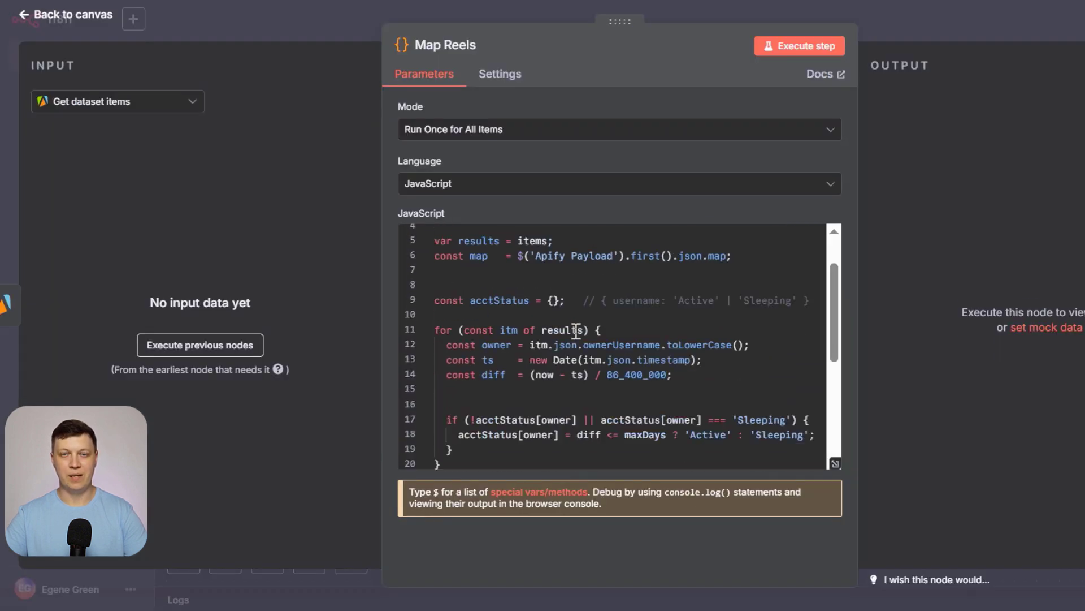
scroll("down", 3)
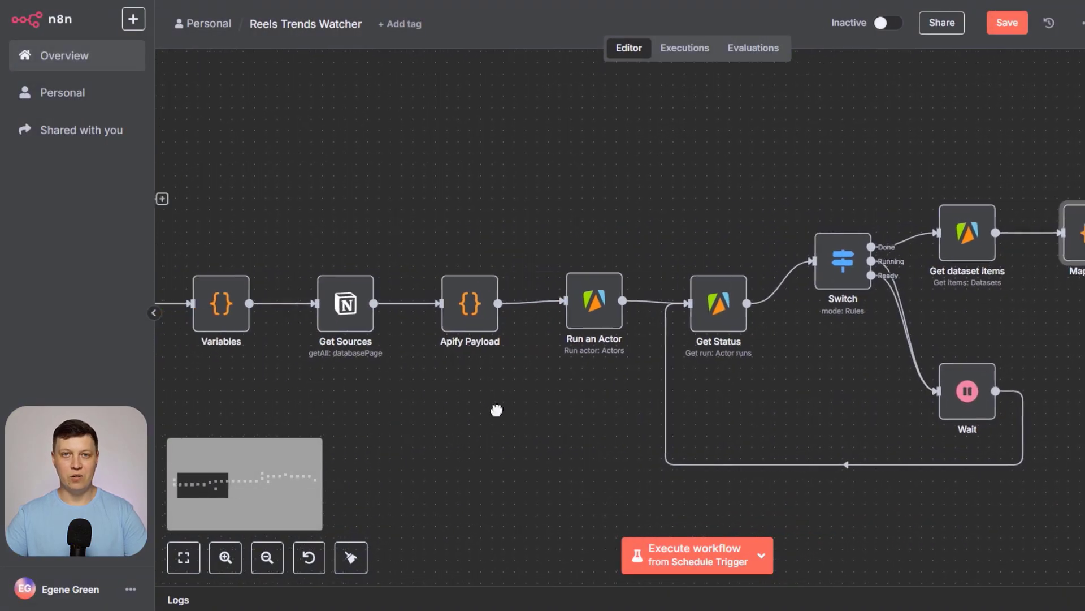
double_click(469, 303)
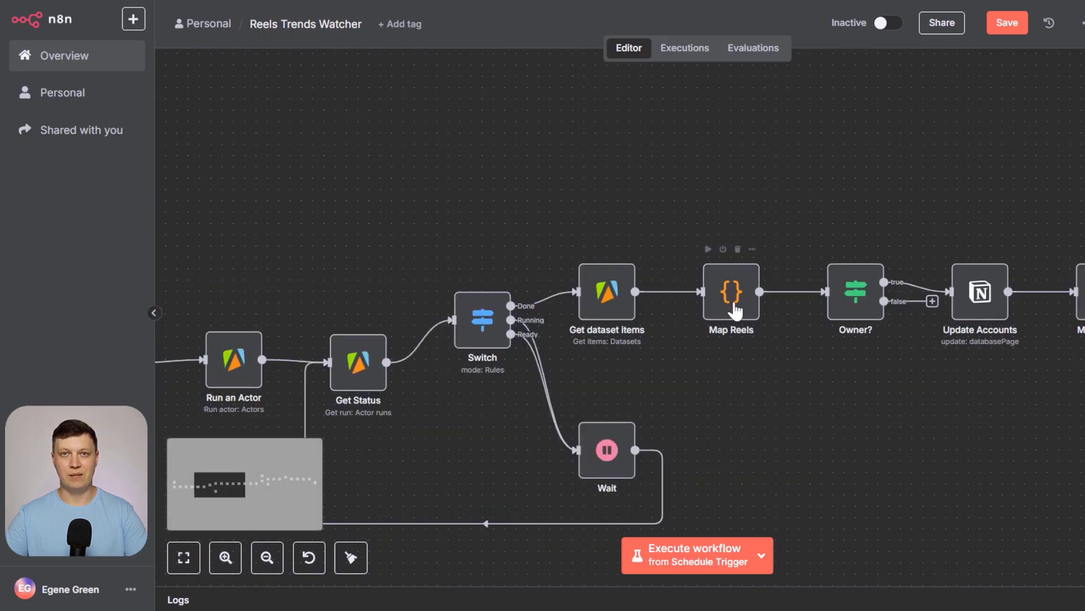
Reopen Map Reels and examine the owner username lookup and notionPageId field.
double_click(730, 291)
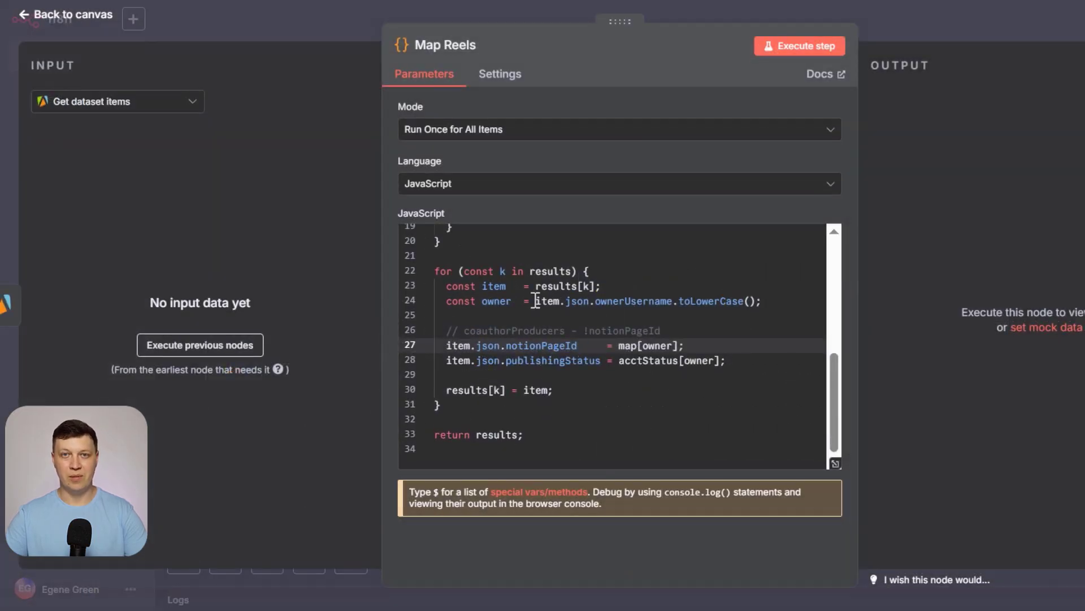
left_click(567, 346)
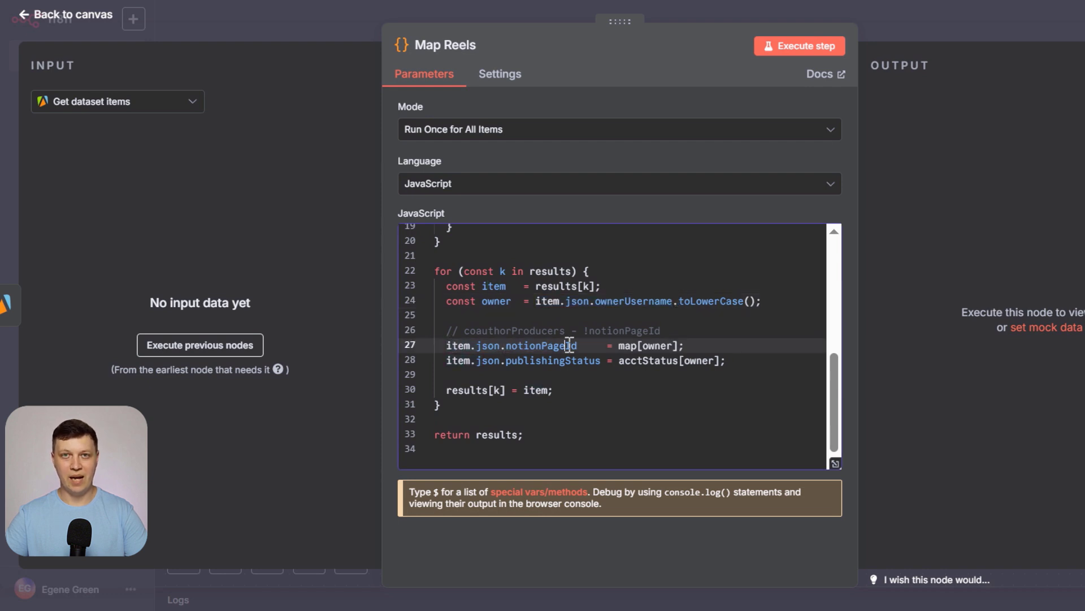
double_click(541, 346)
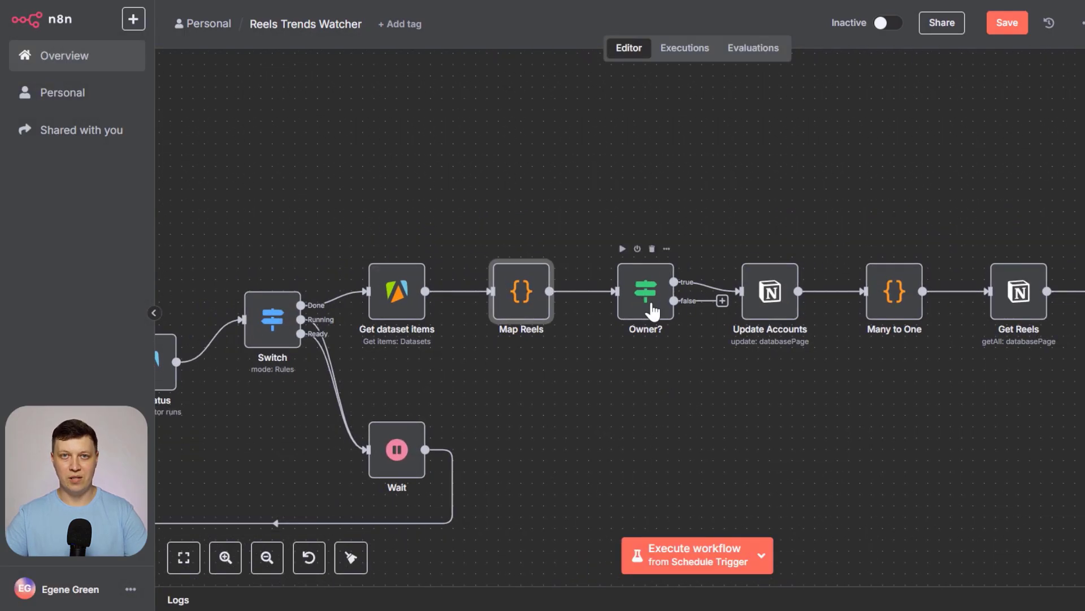
Review the Owner? If condition and the Update Accounts Notion node's settings.
double_click(644, 292)
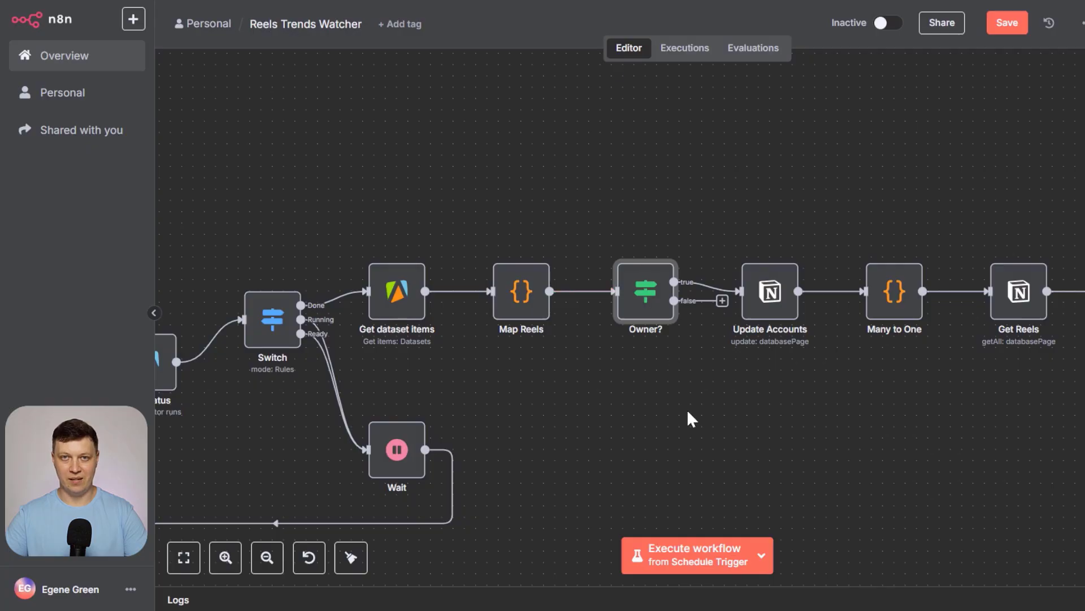
mouse_move(681, 379)
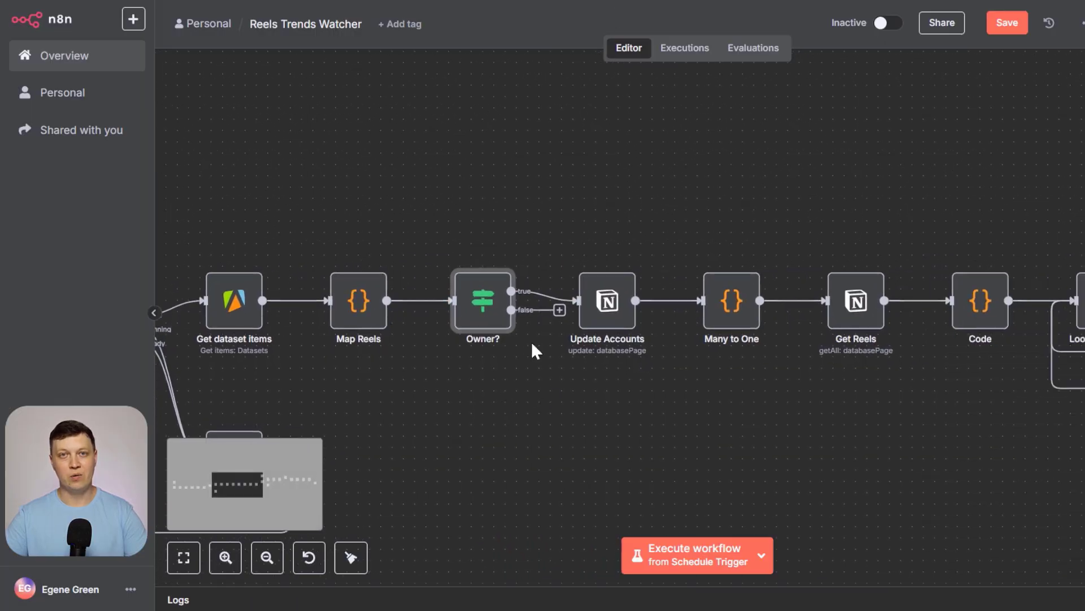
mouse_move(488, 312)
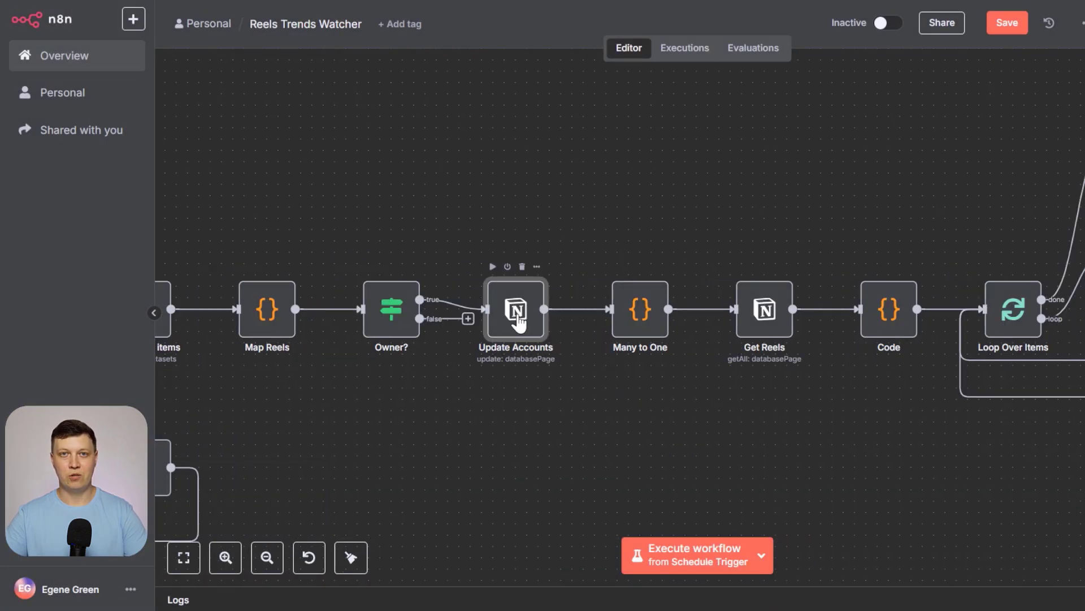
double_click(516, 310)
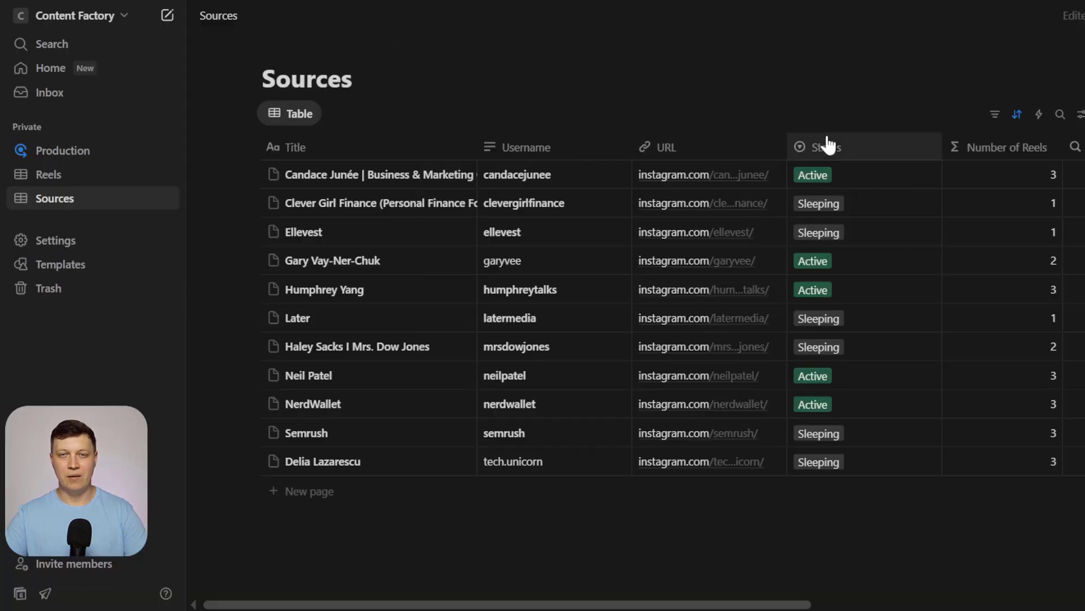
mouse_move(346, 308)
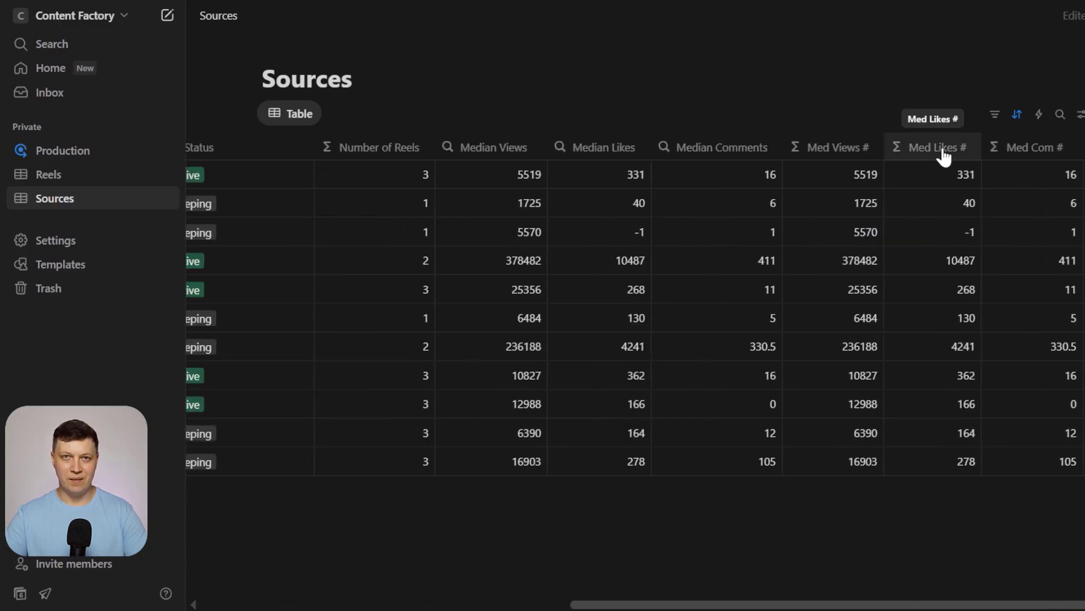
left_click(599, 147)
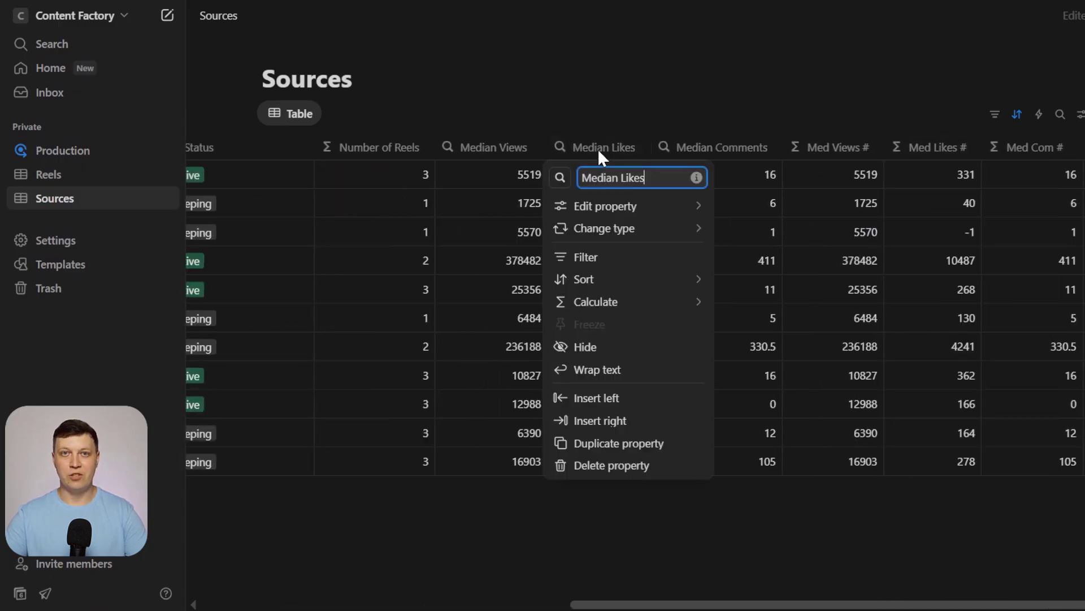
left_click(606, 206)
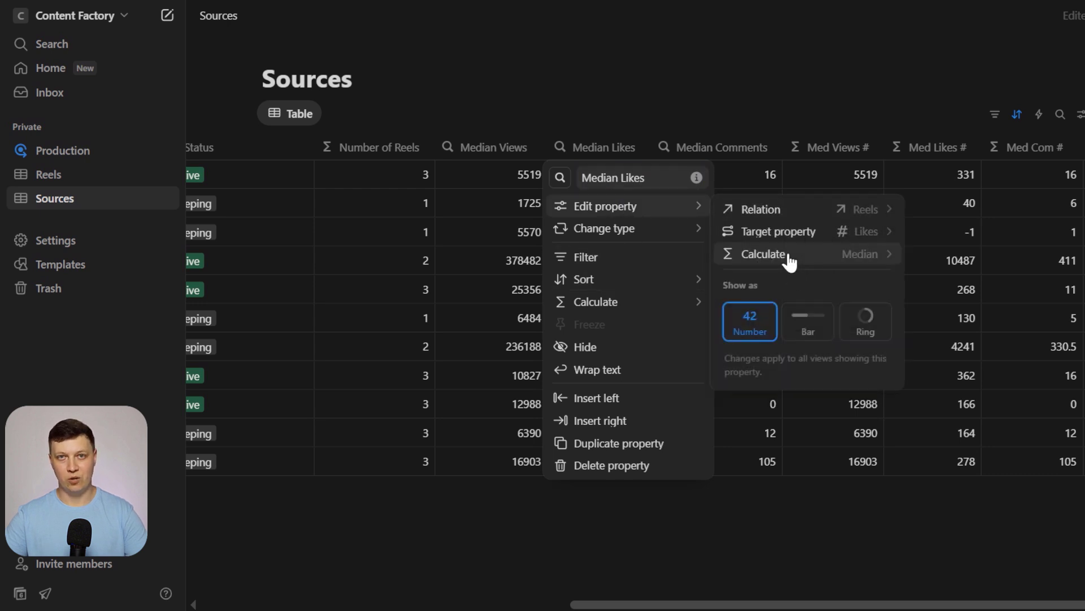
left_click(422, 260)
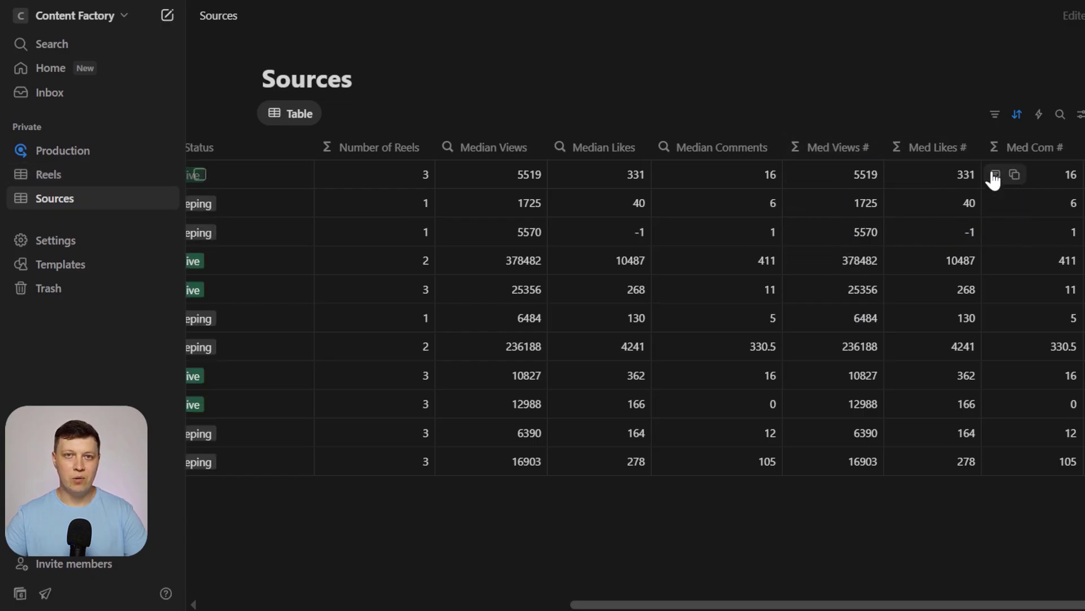
mouse_move(597, 157)
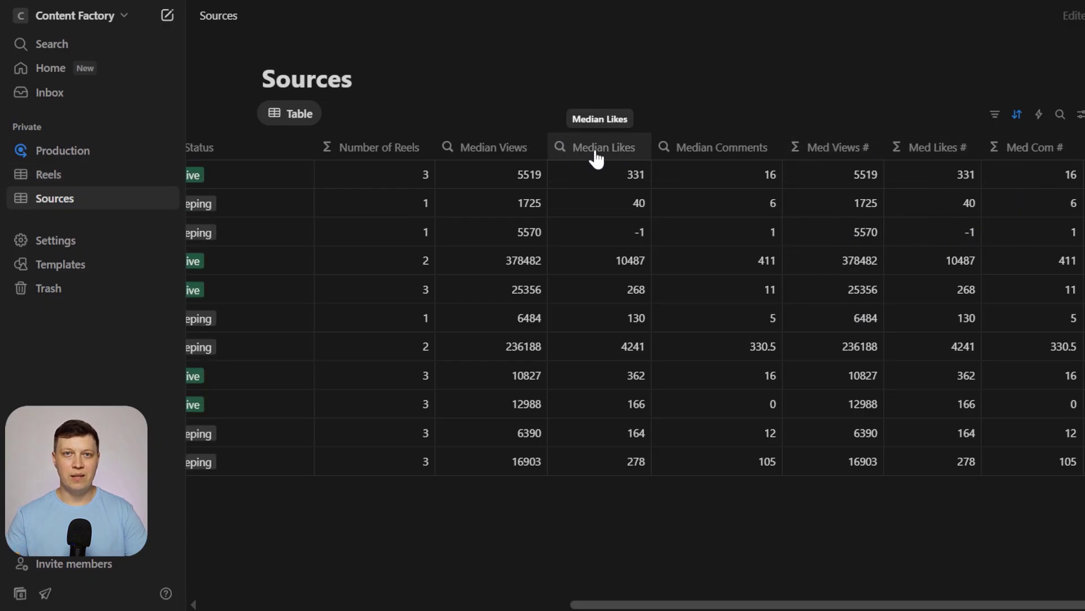
left_click(600, 147)
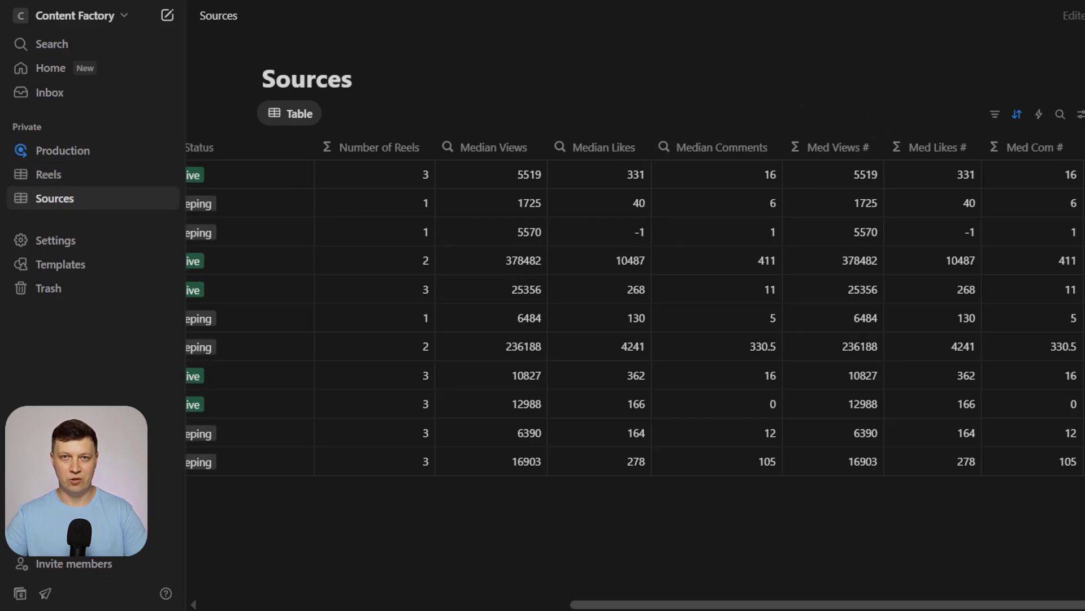
left_click(1077, 114)
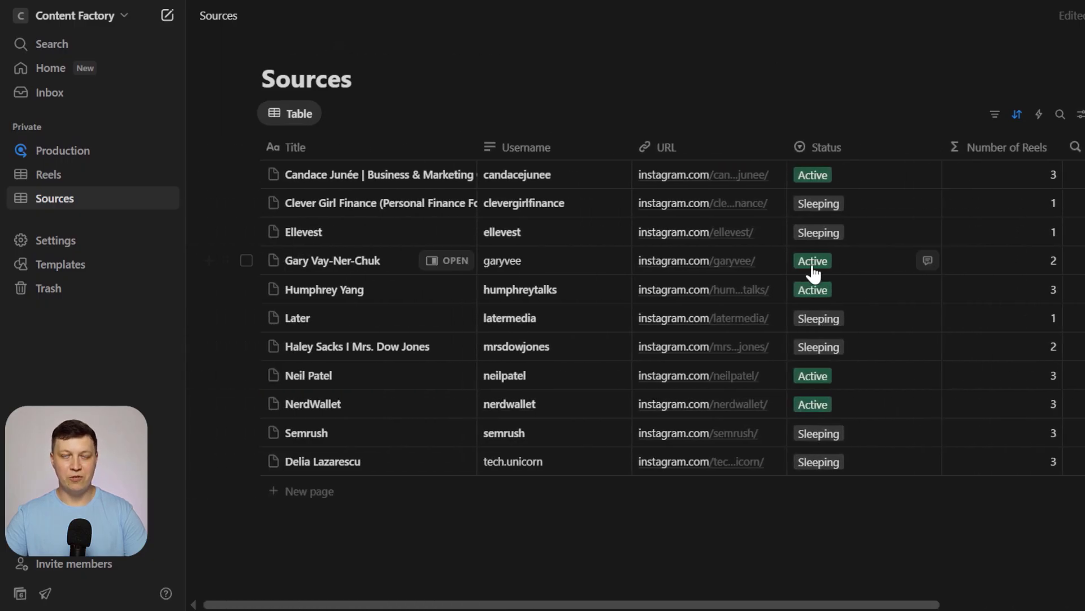
mouse_move(703, 26)
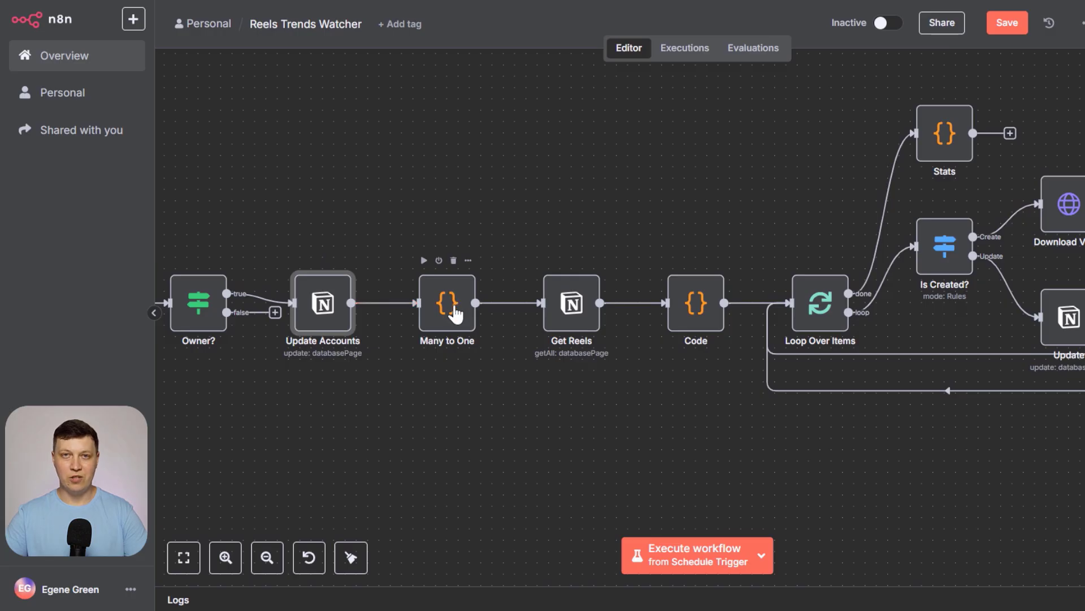
mouse_move(572, 305)
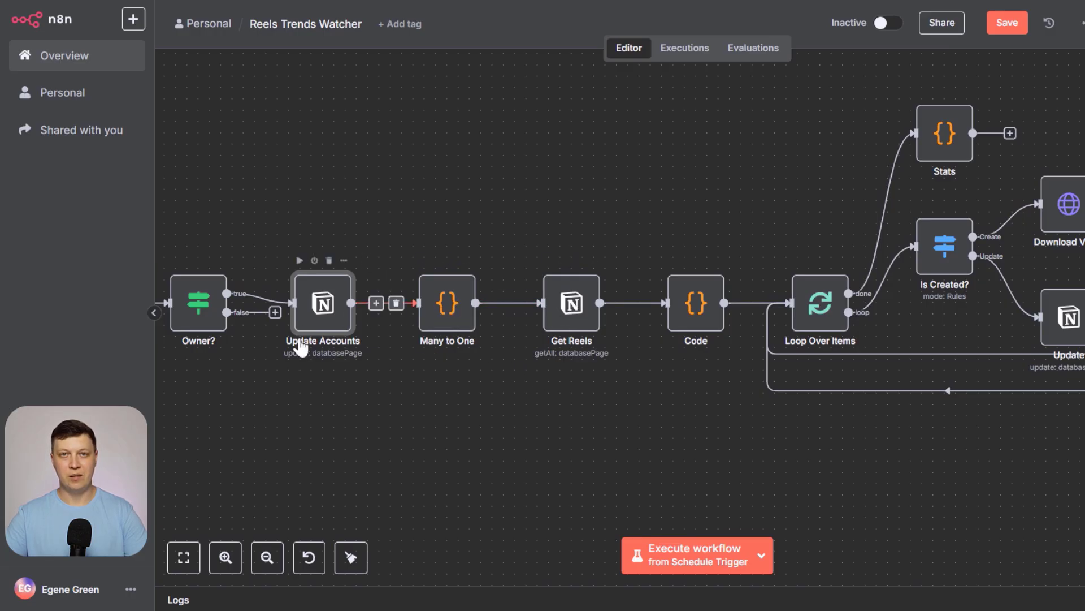
mouse_move(571, 303)
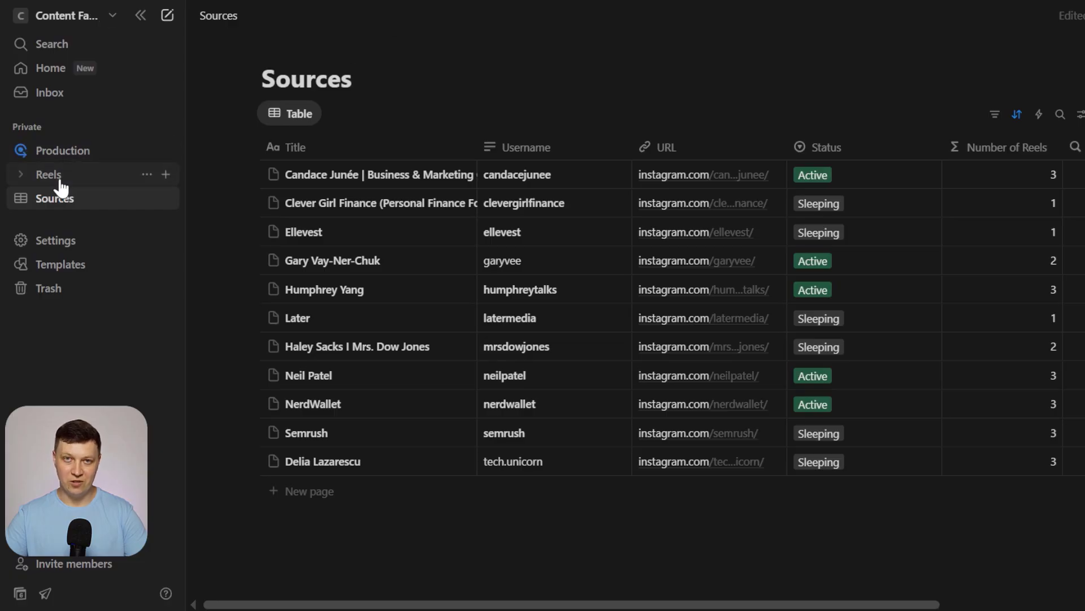
left_click(47, 174)
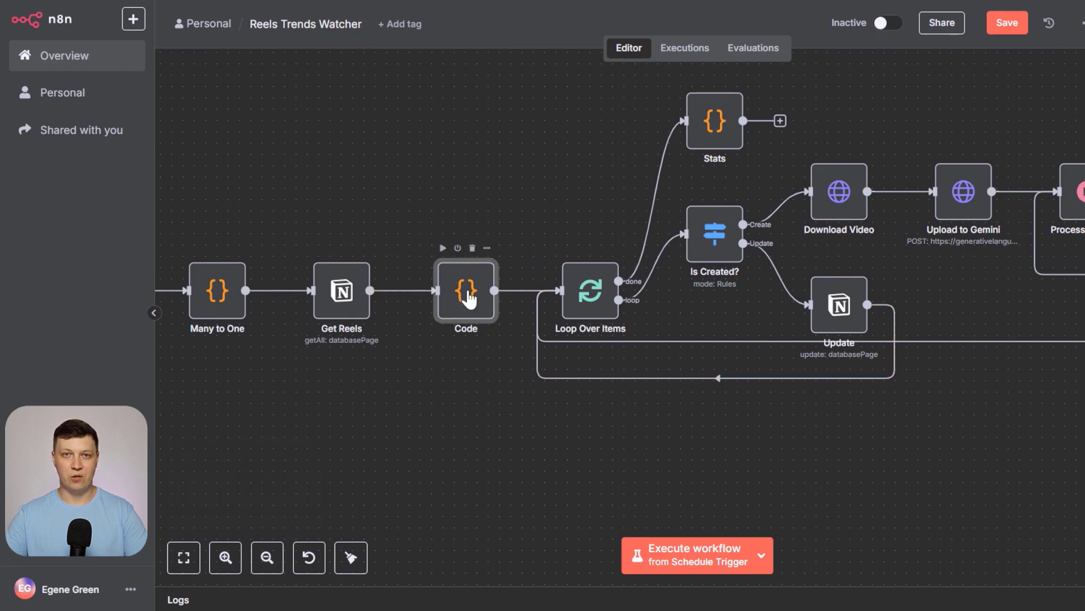
Review the Code node's JavaScript setting views, likes and page IDs, down to the IsCreated flag.
double_click(466, 290)
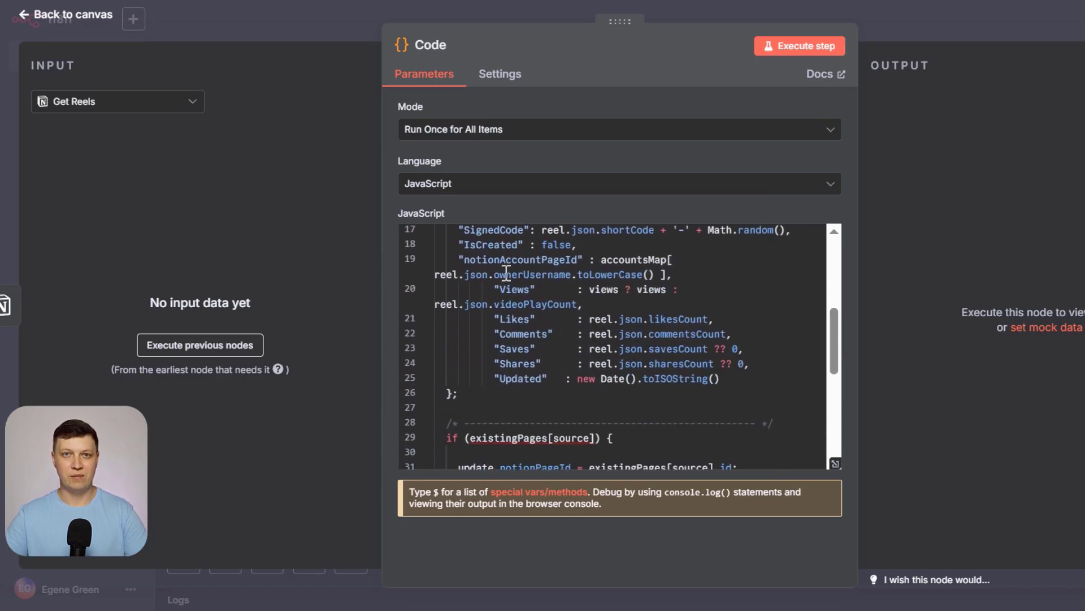
scroll("down", 3)
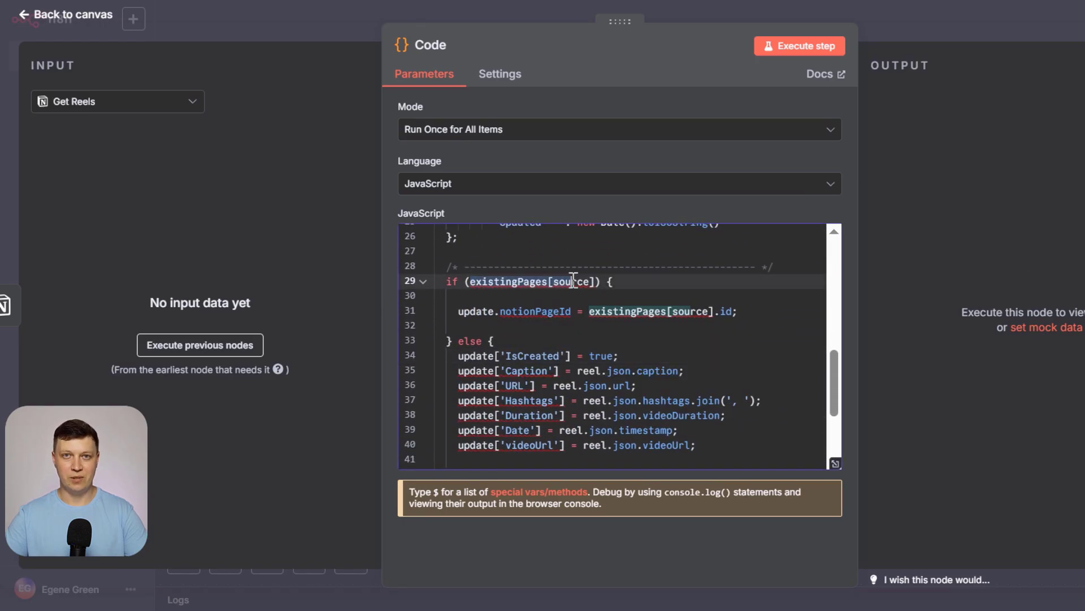
mouse_move(568, 281)
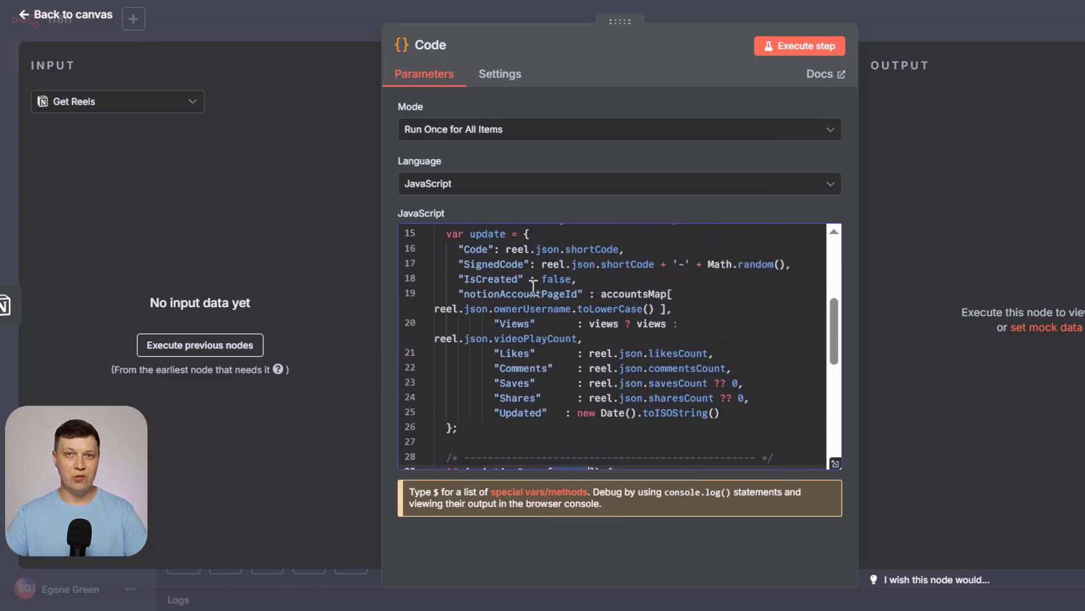
scroll("down", 3)
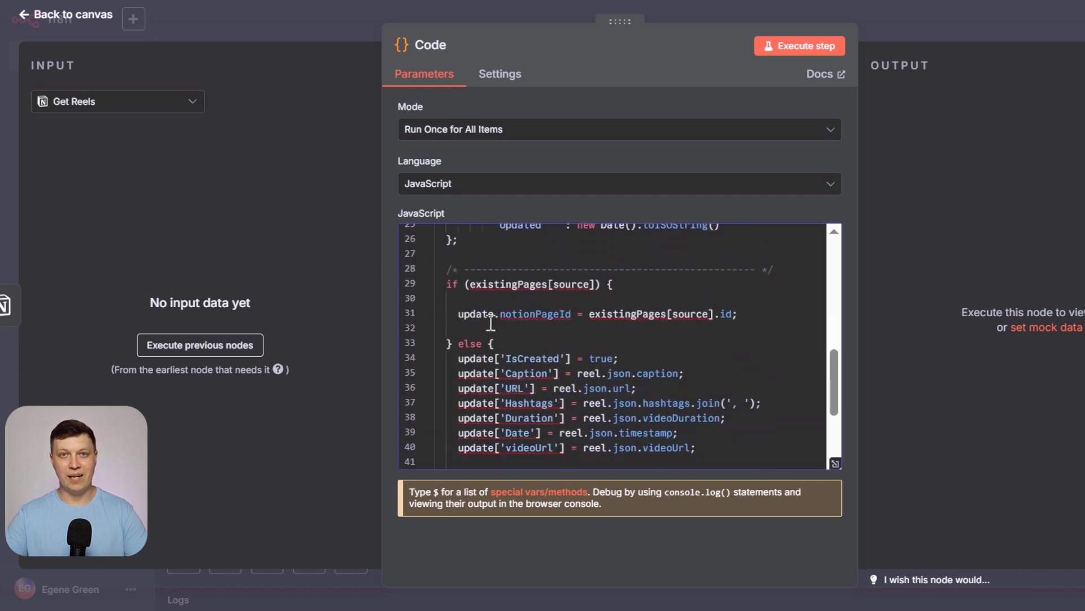
scroll("down", 3)
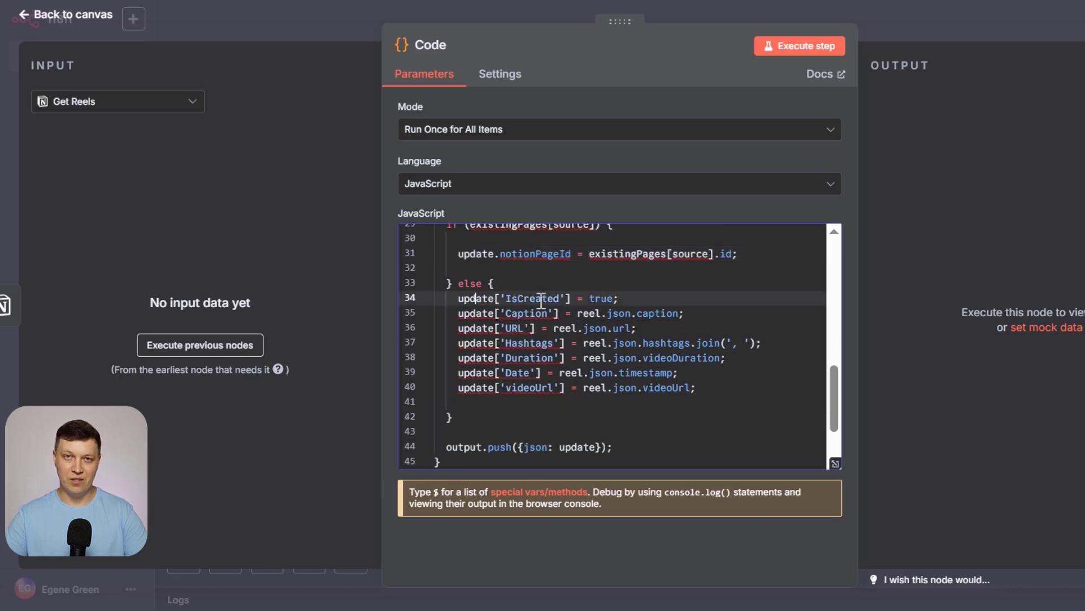
double_click(531, 298)
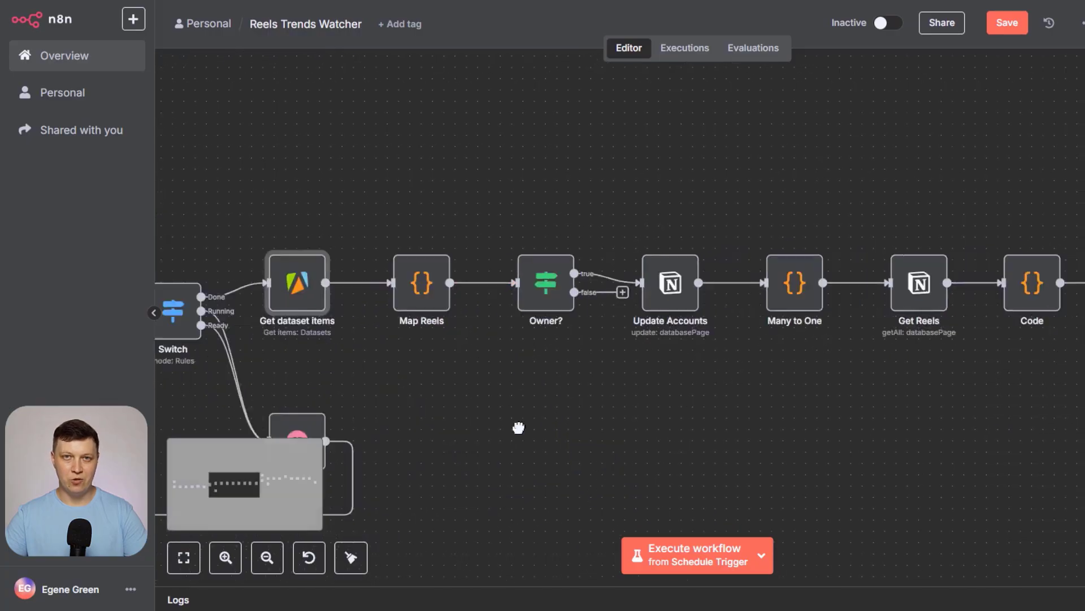
left_click_drag(519, 428, 717, 394)
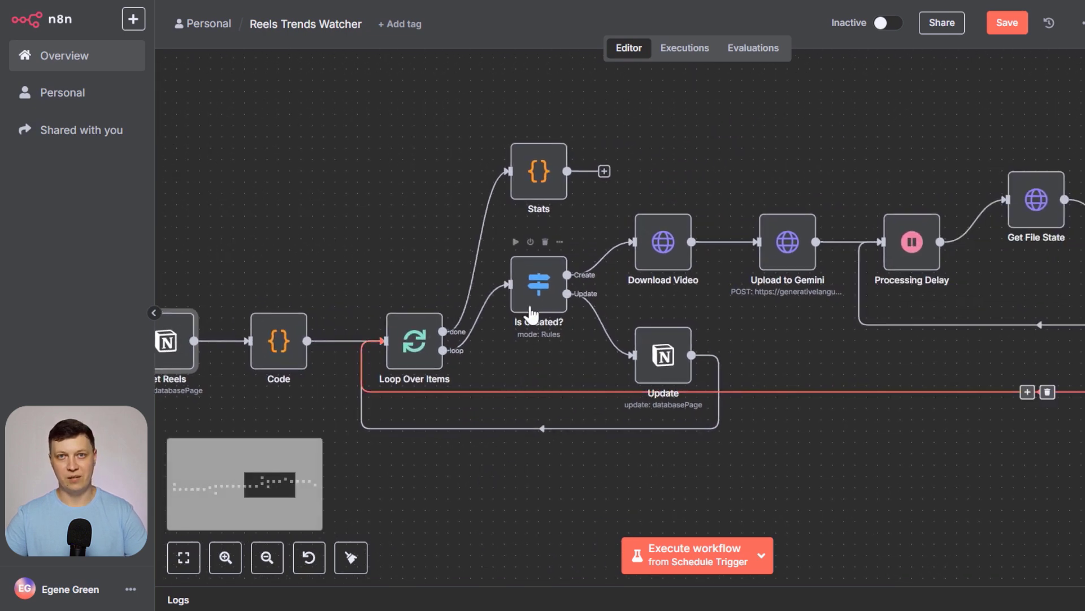
left_click(661, 356)
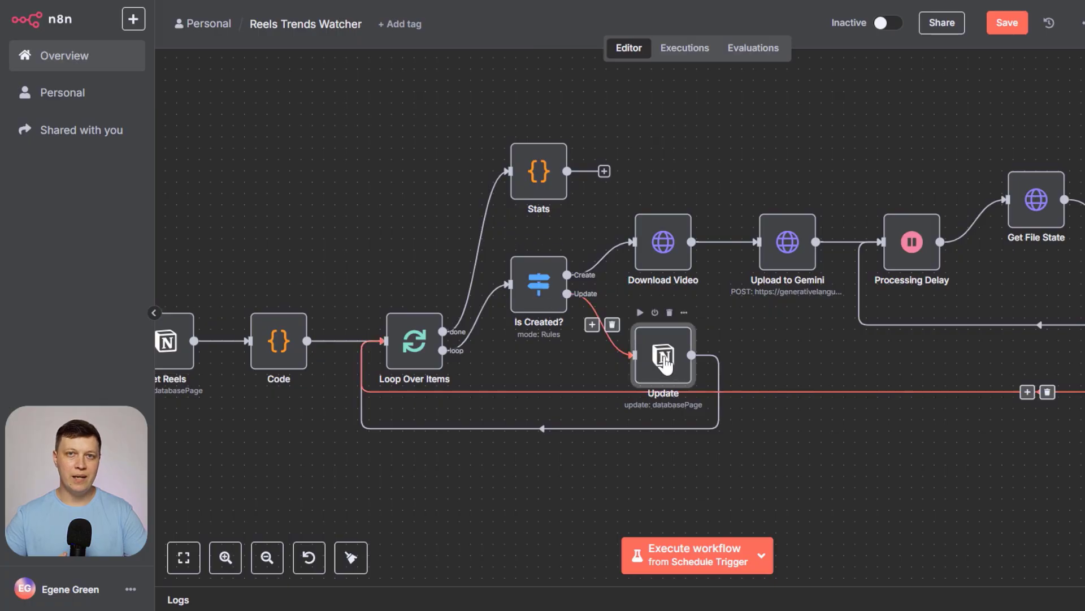
double_click(661, 356)
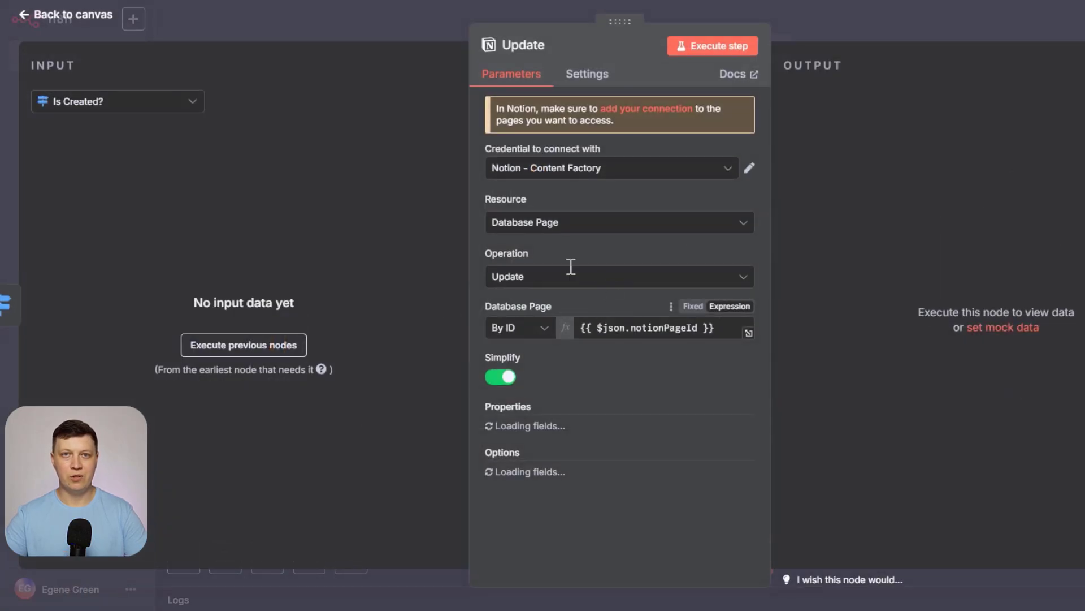
scroll("down", 3)
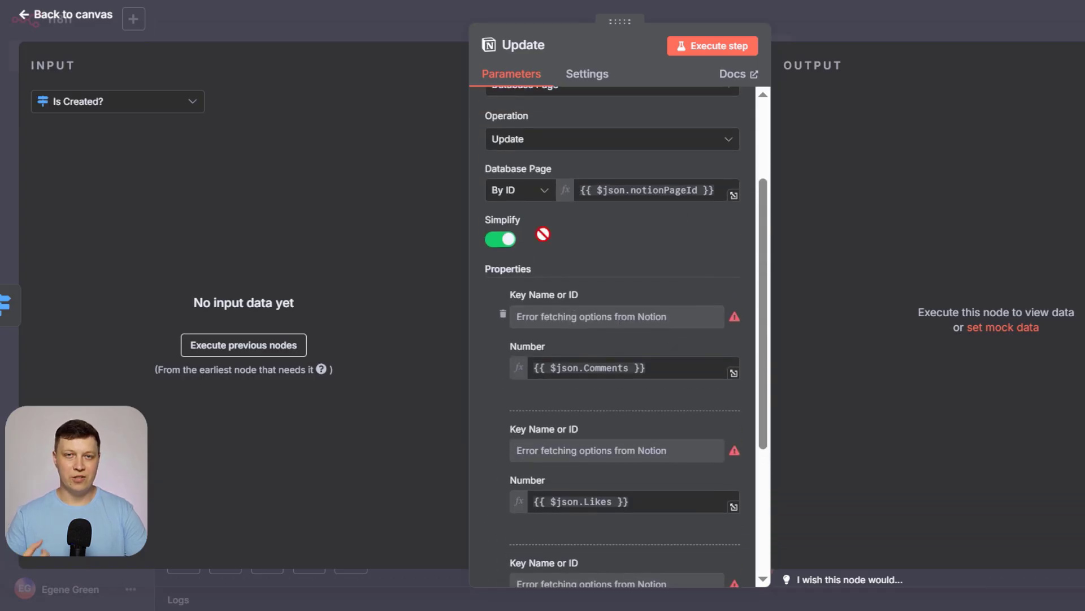
left_click(69, 14)
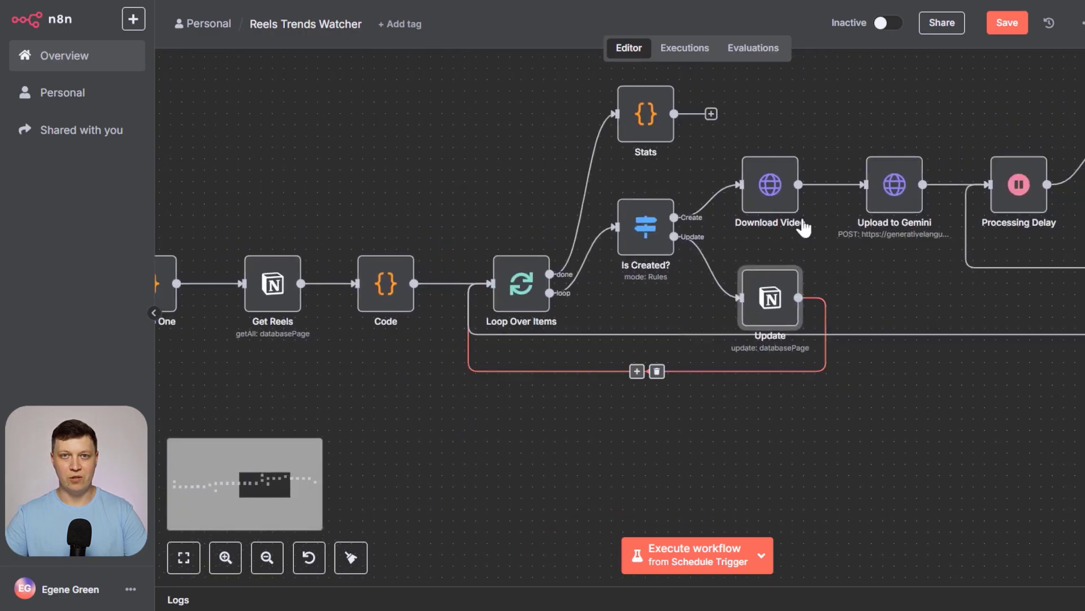
Review the Upload to Gemini and Get File State request nodes.
double_click(769, 185)
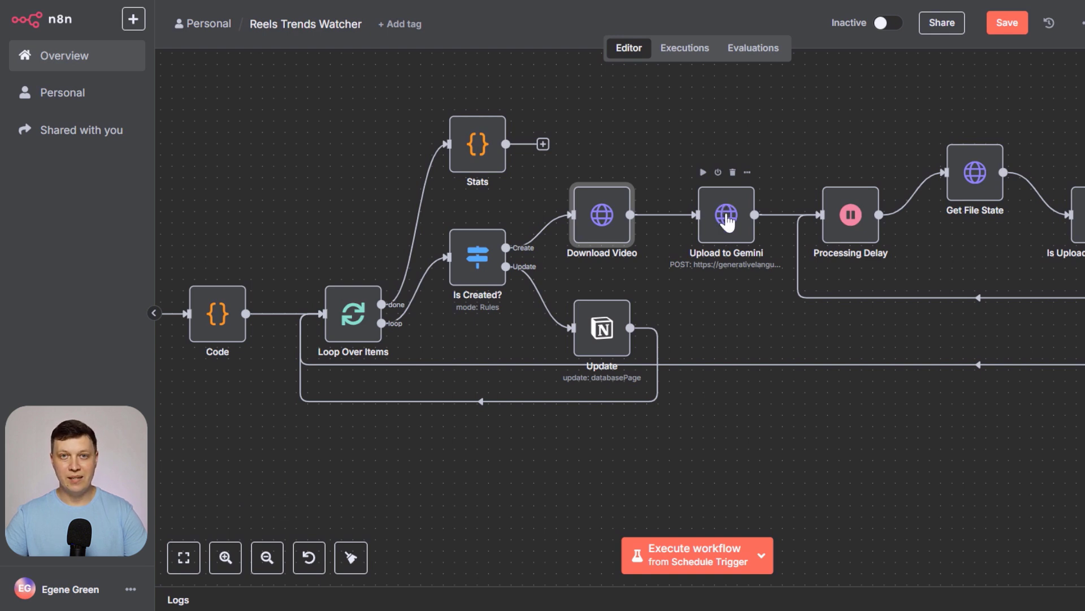
double_click(726, 215)
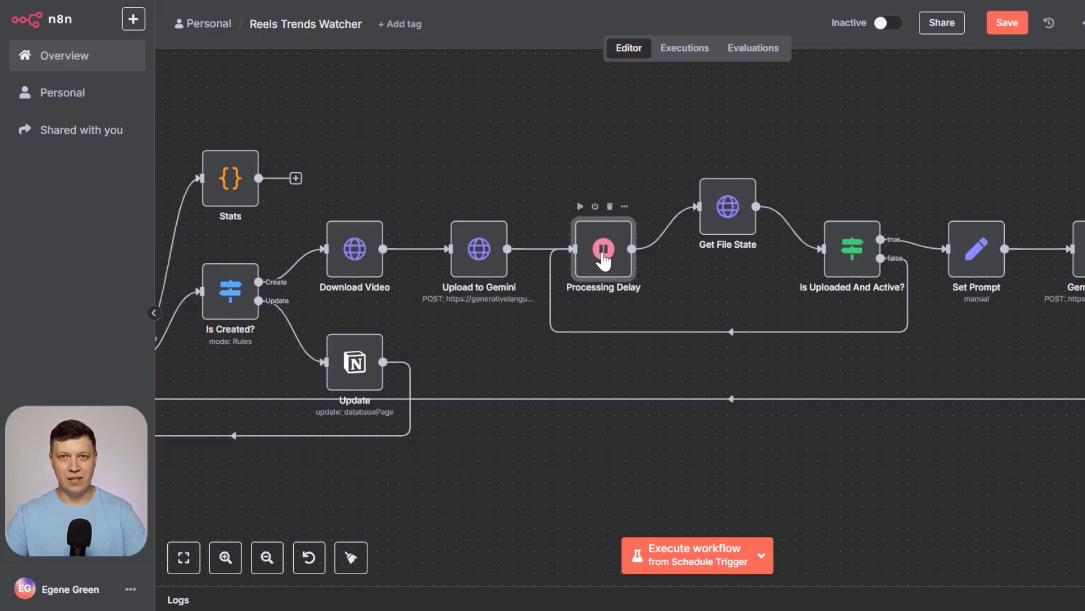
mouse_move(733, 275)
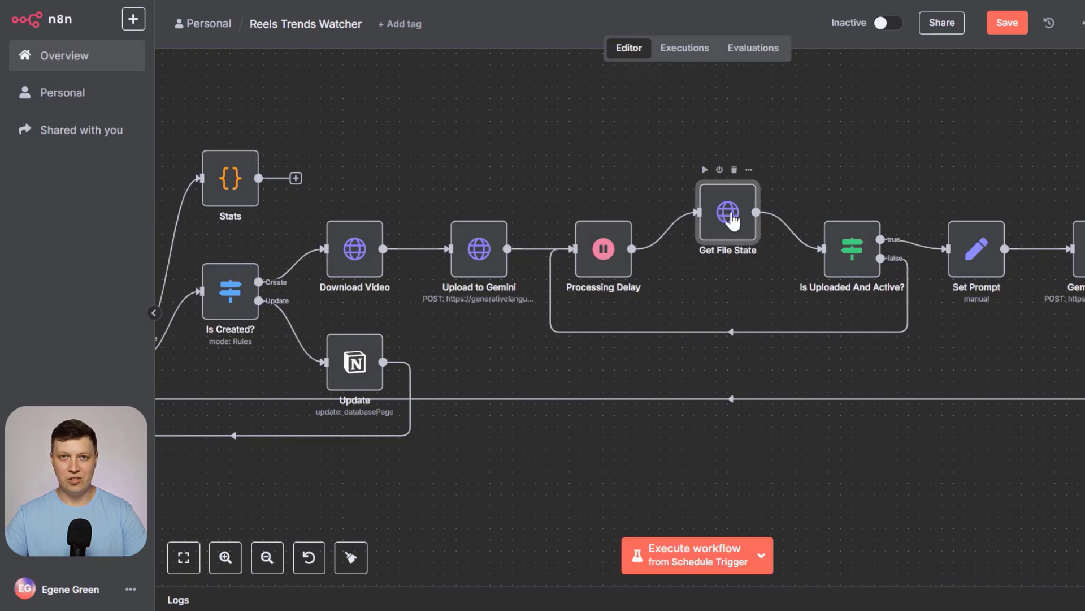
double_click(727, 212)
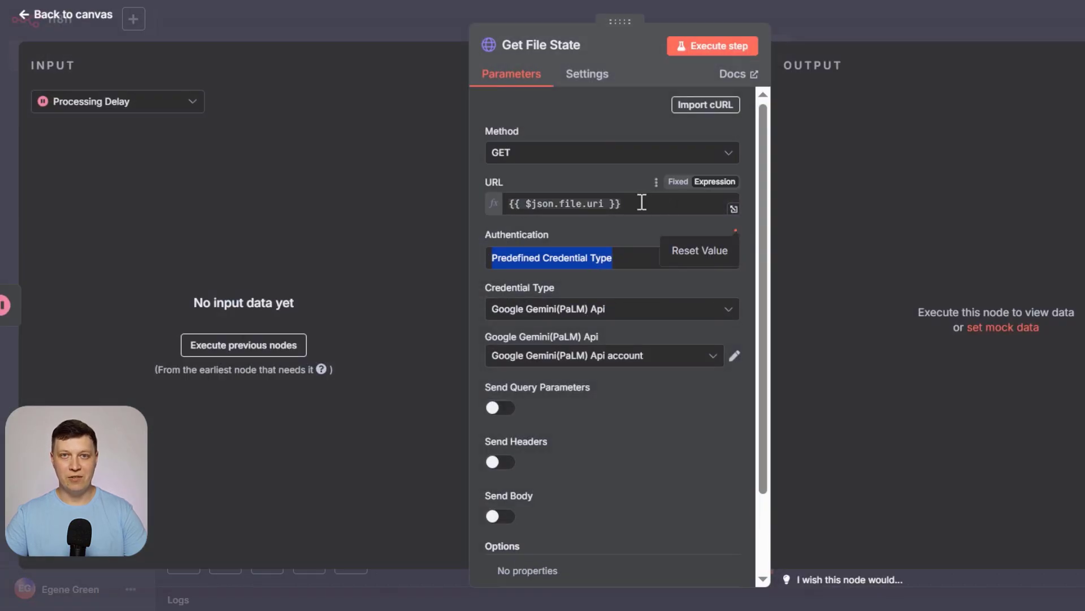
left_click(610, 202)
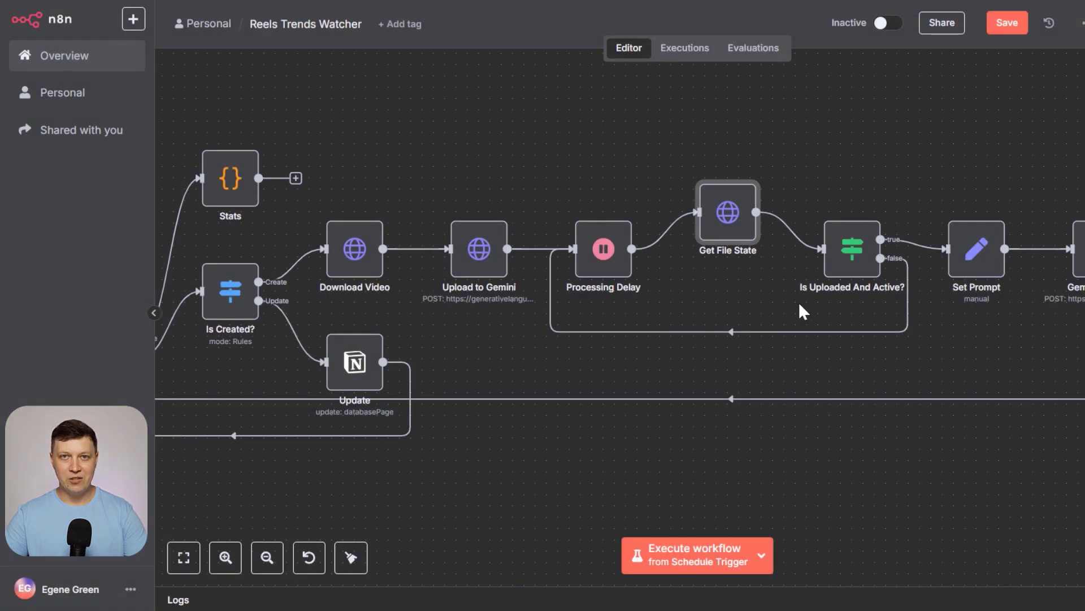
Bring up the Is Uploaded And Active? condition checking state equals ACTIVE.
double_click(853, 248)
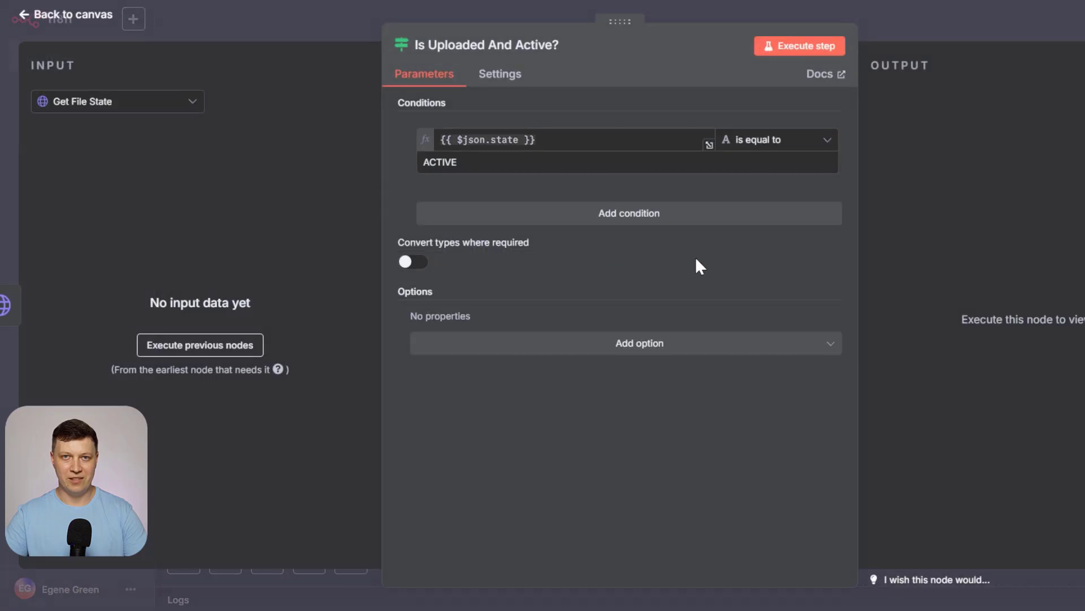
left_click(485, 161)
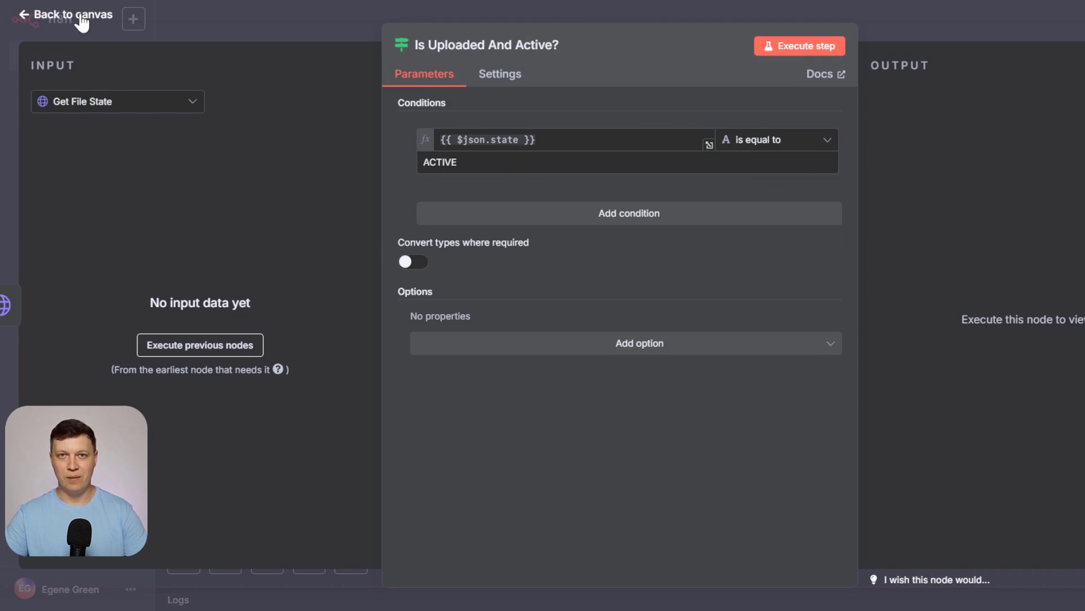
Review the Set Prompt expression's hook step and its five category rules, including Interview and Marketing.
left_click(69, 15)
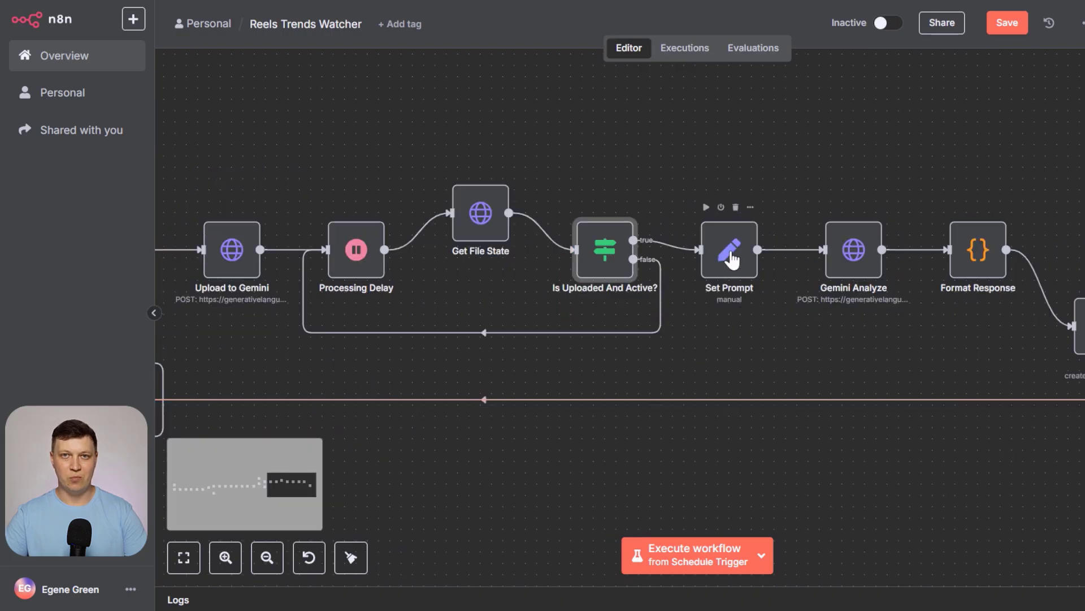
double_click(729, 251)
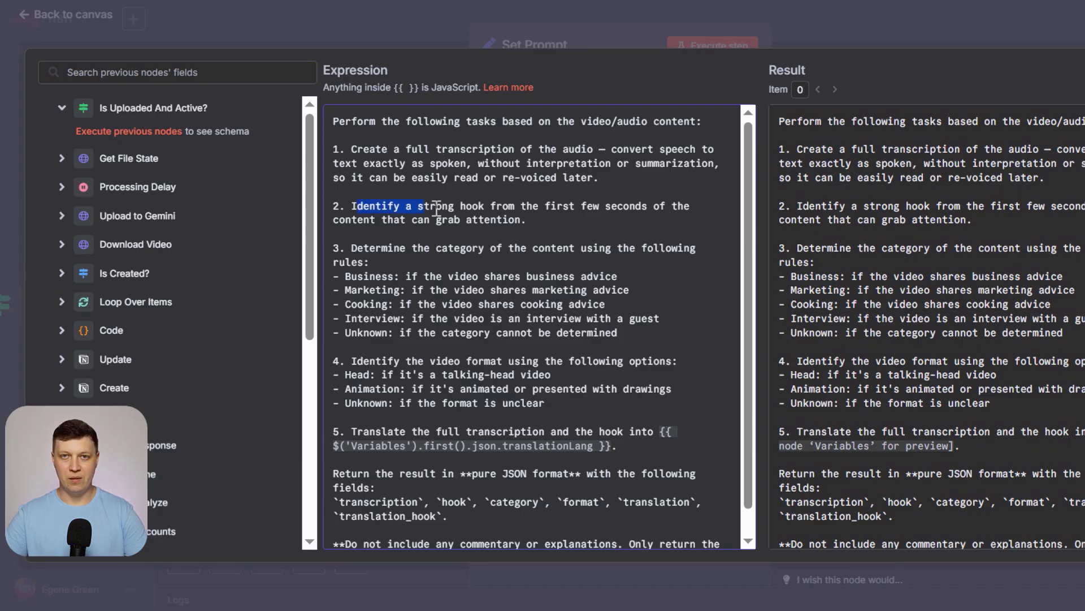
left_click(528, 219)
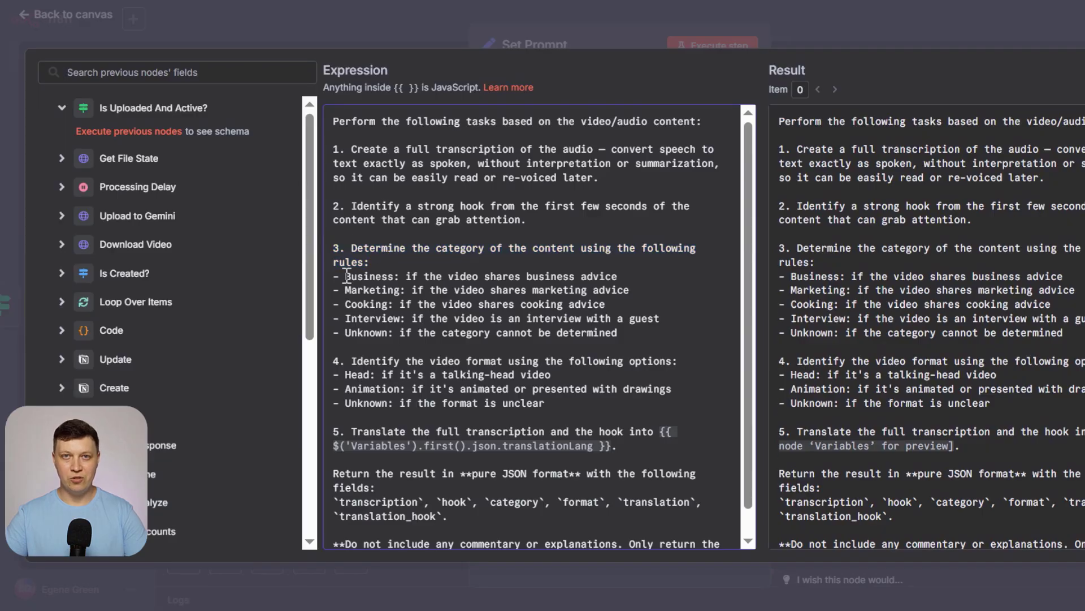
left_click_drag(345, 276, 391, 290)
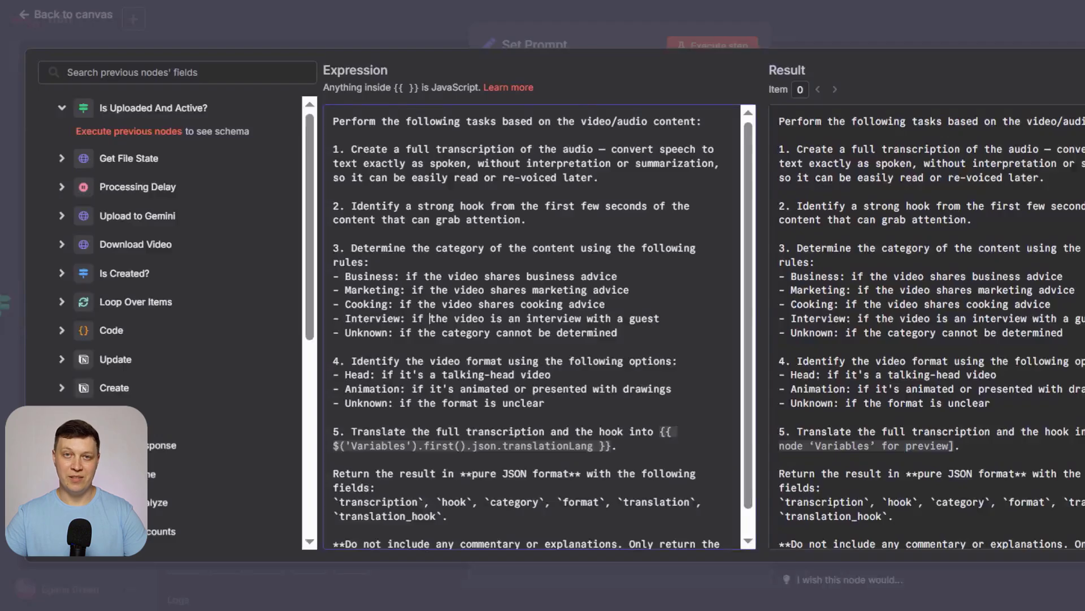
left_click_drag(422, 276, 554, 276)
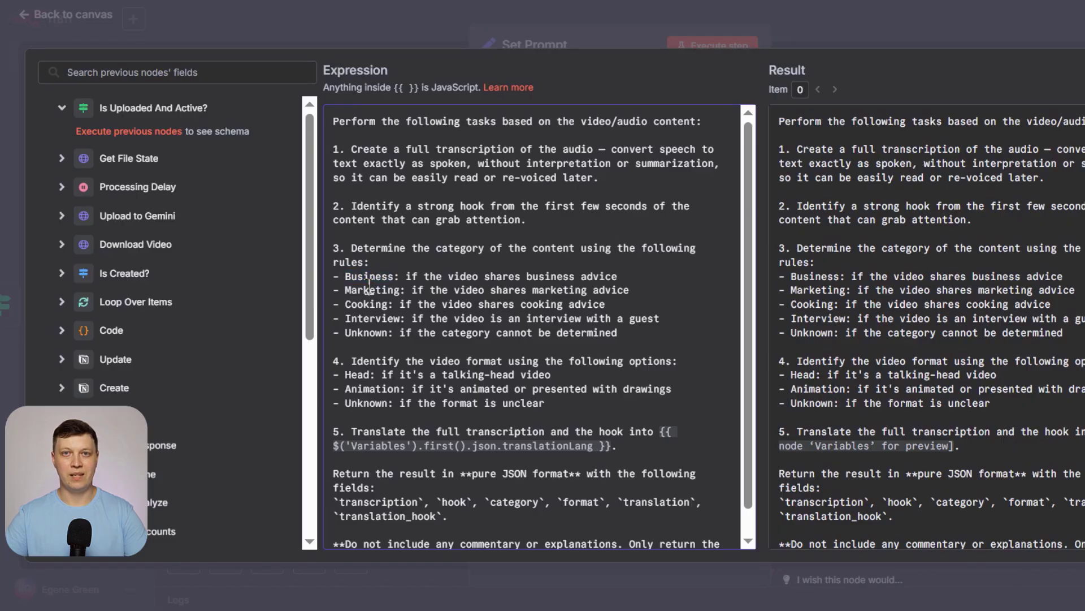
double_click(372, 290)
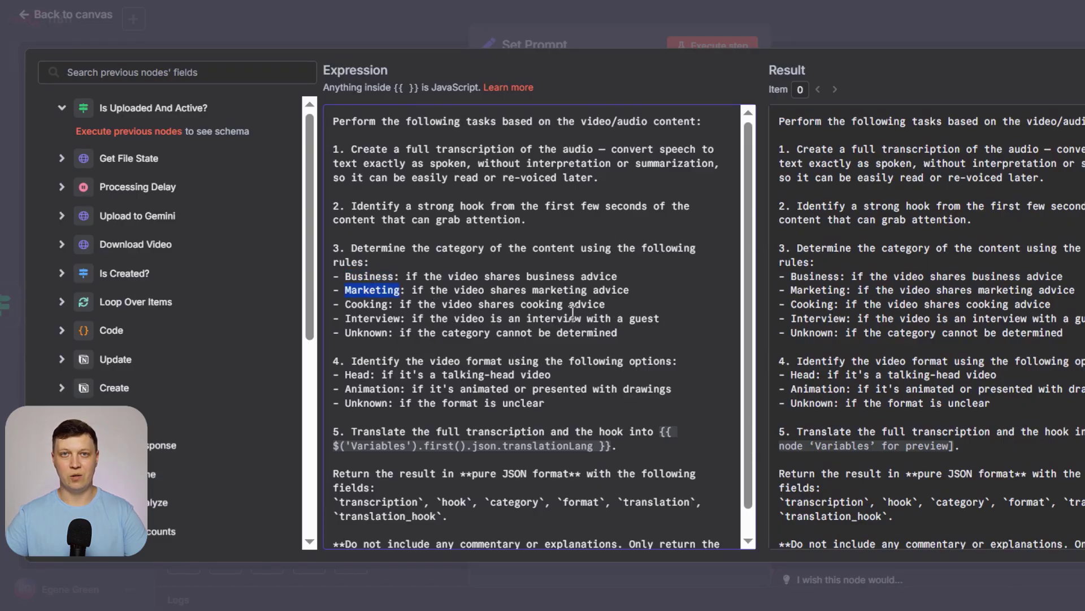
left_click_drag(345, 275, 616, 332)
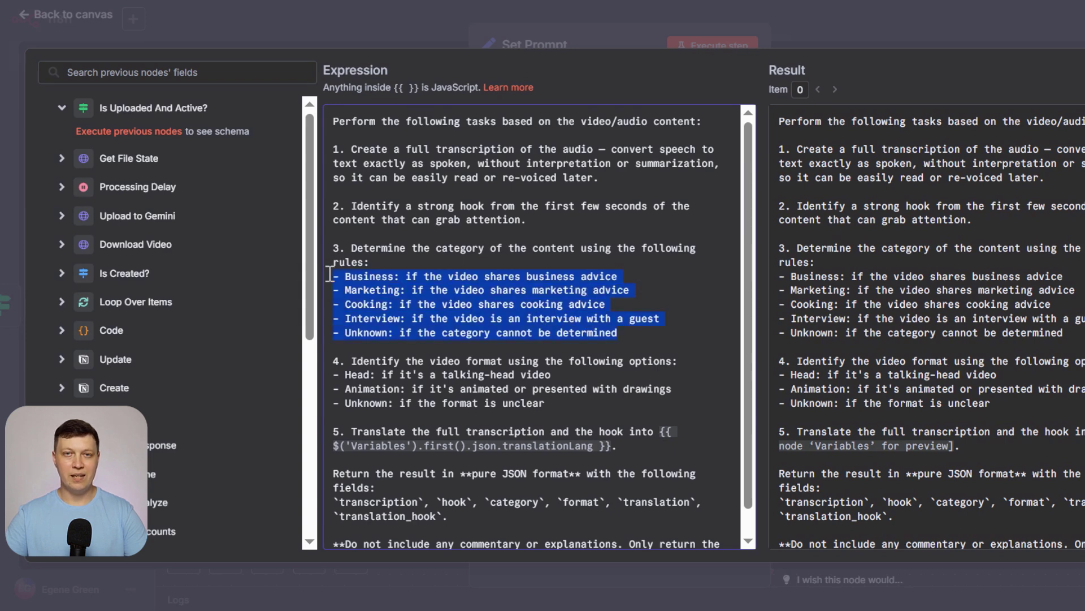
left_click(411, 332)
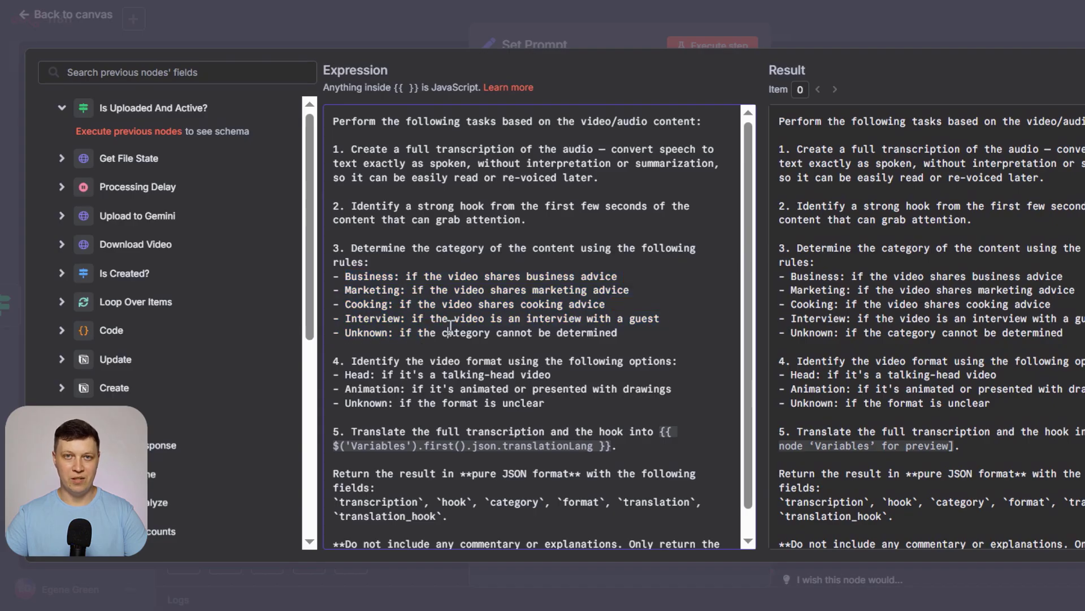
Review the prompt's format rules such as Animation and its translation step.
scroll("down", 3)
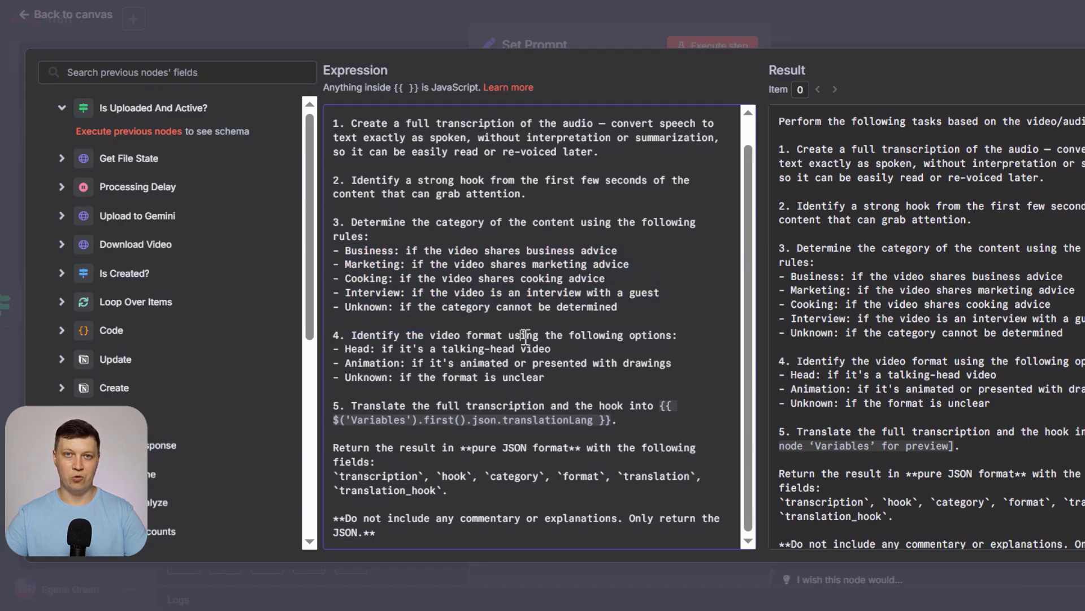
double_click(357, 348)
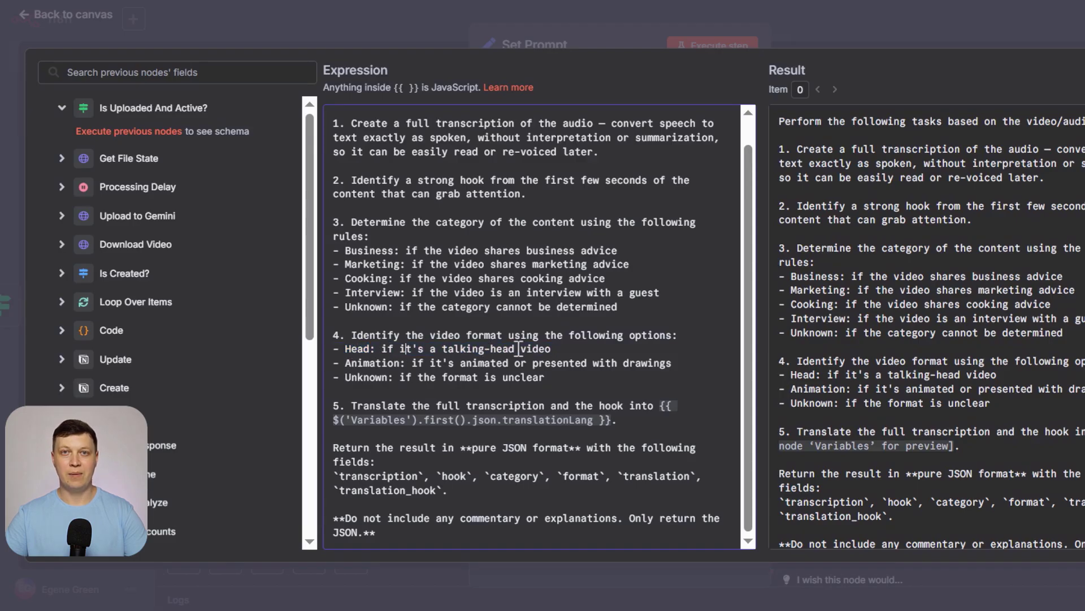
double_click(433, 363)
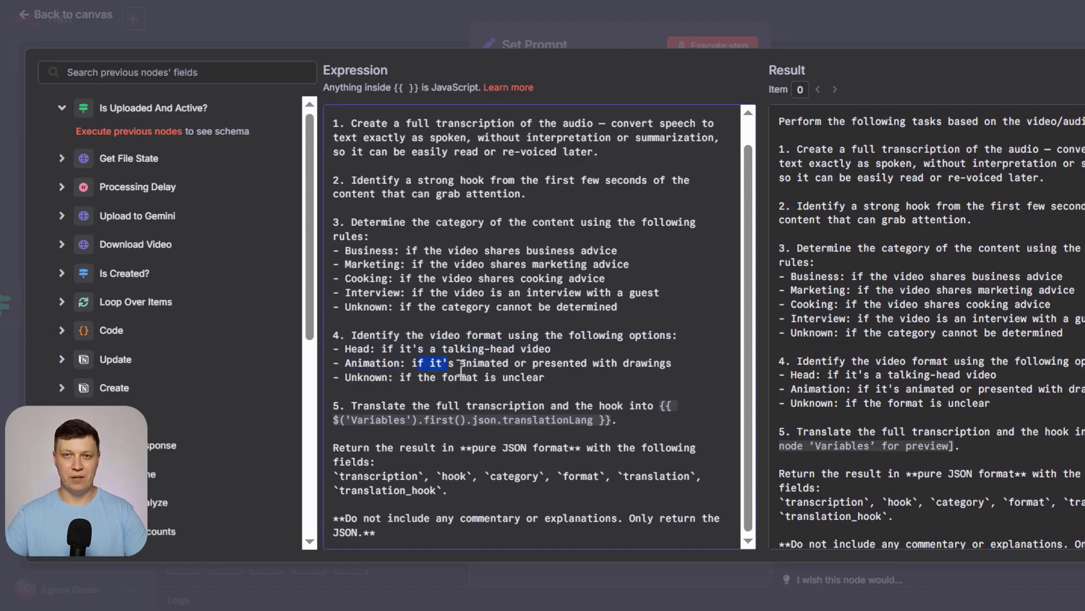
left_click_drag(418, 362, 671, 363)
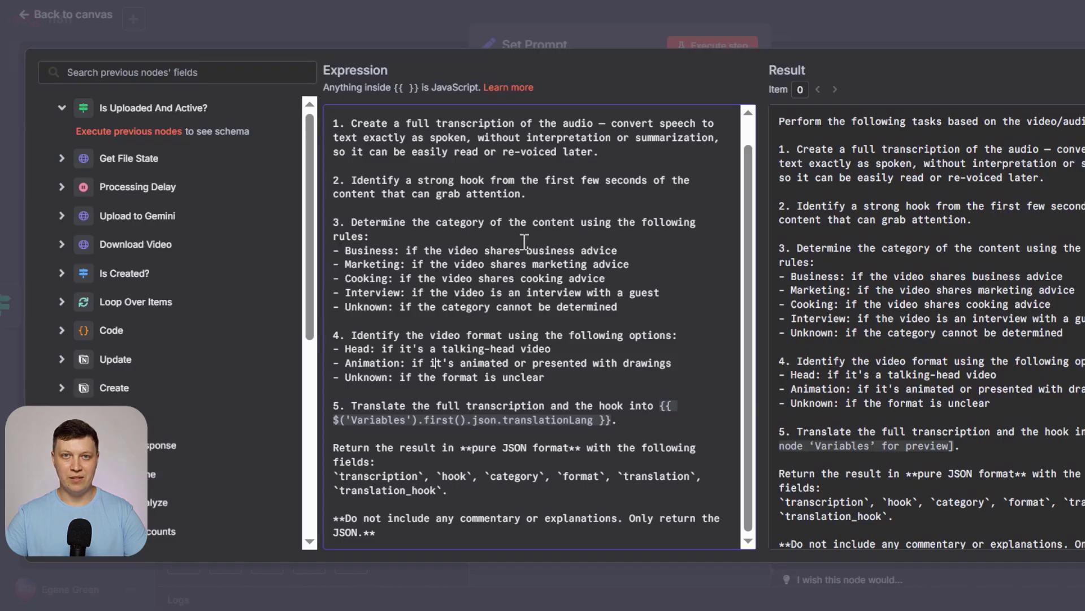
left_click_drag(352, 222, 415, 263)
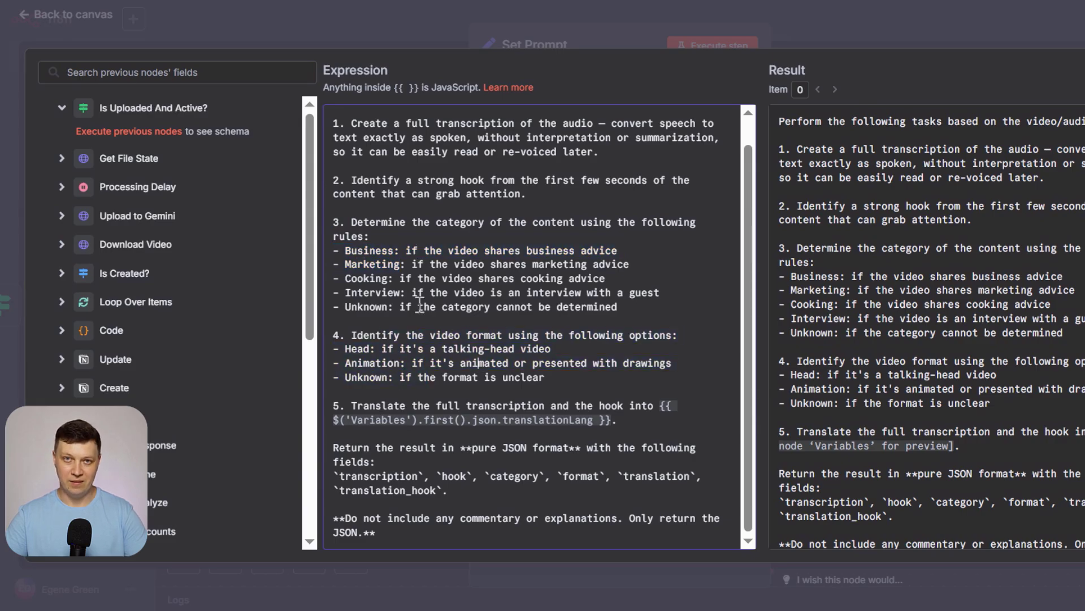
double_click(380, 405)
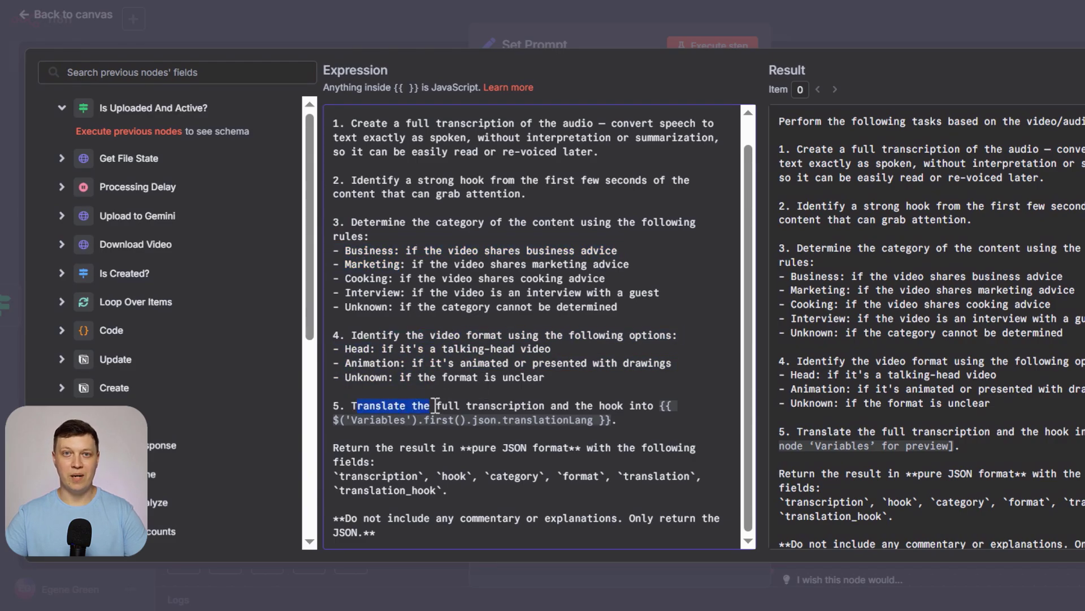
left_click(390, 406)
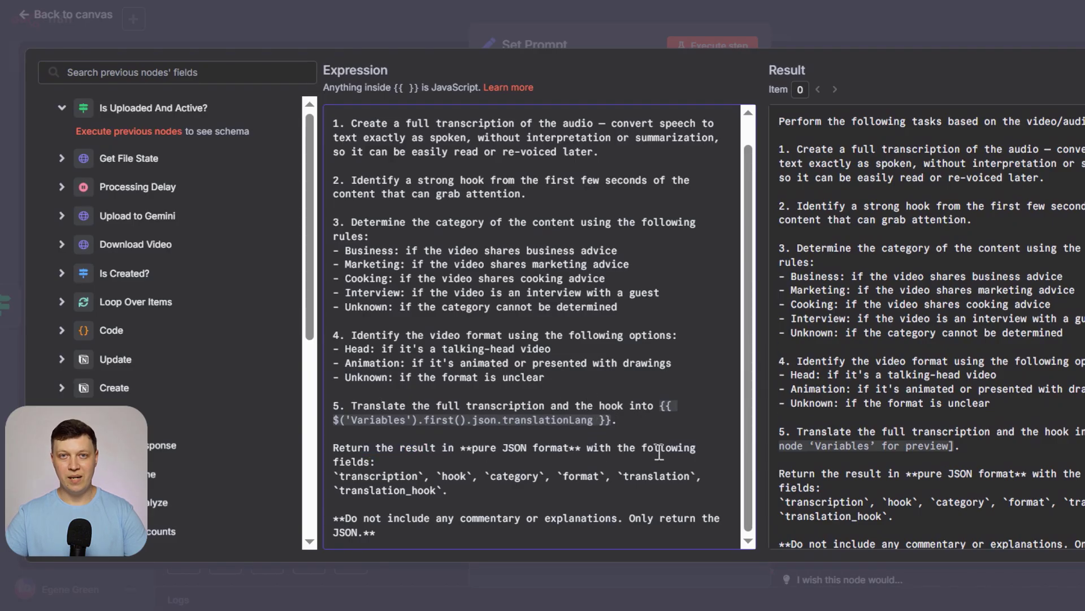
Review the prompt's required JSON output fields including hook, then return to the canvas.
double_click(378, 476)
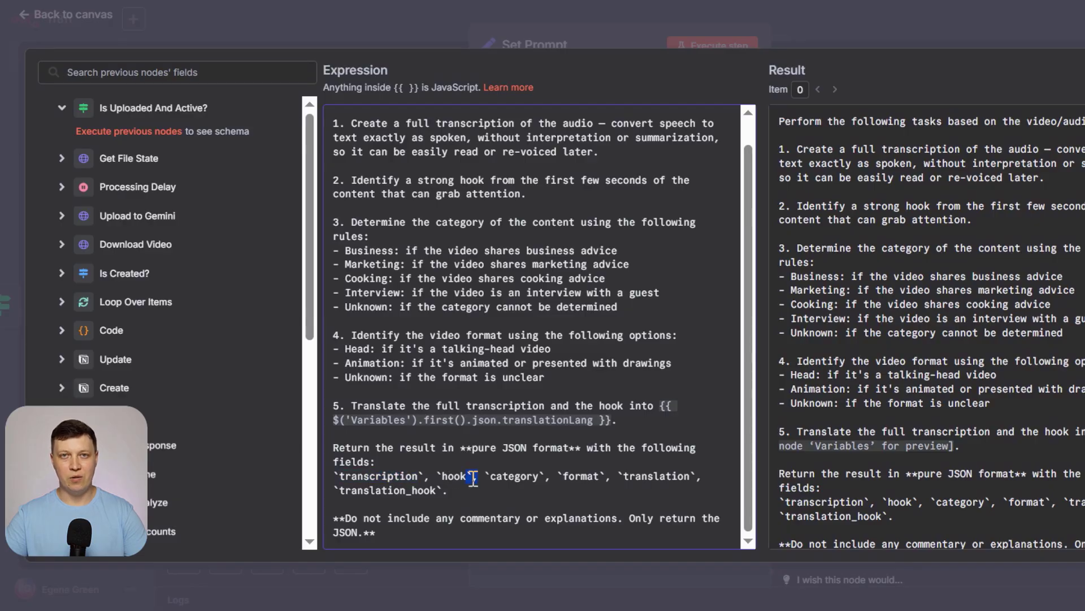
double_click(656, 476)
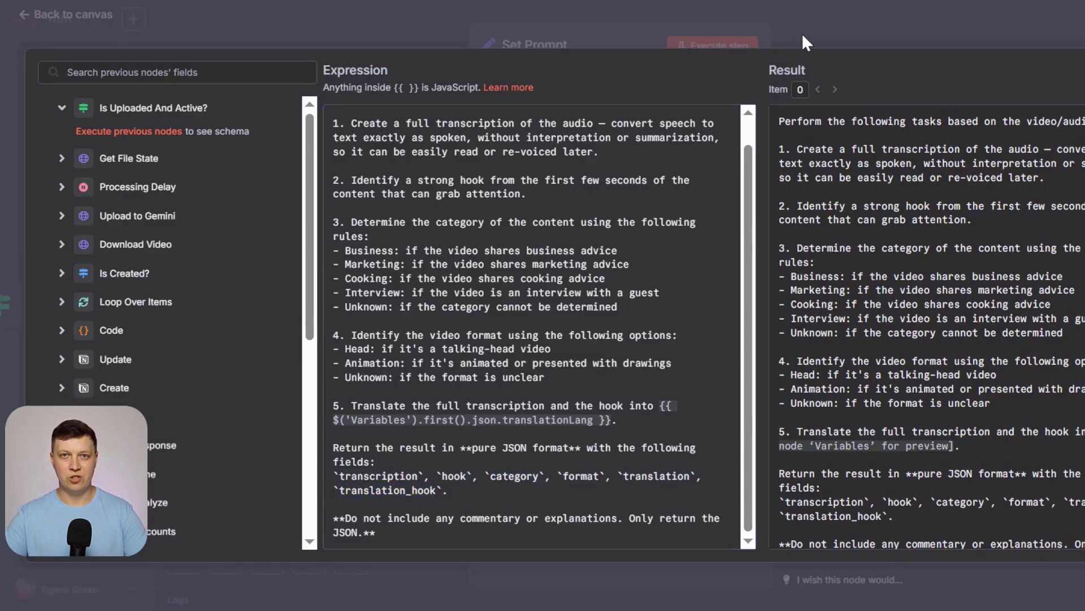
left_click(63, 13)
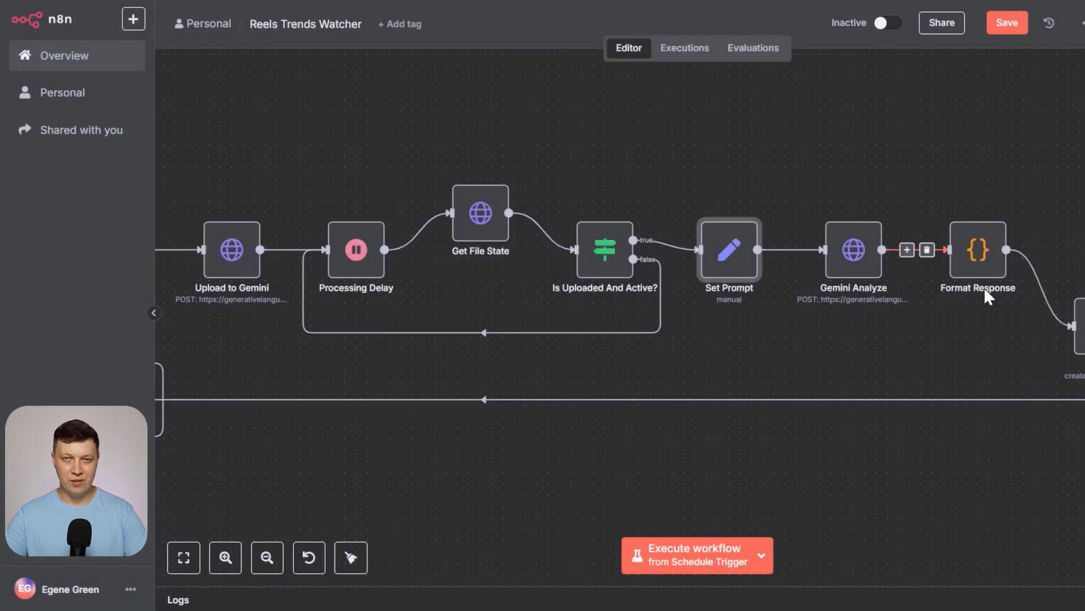
double_click(977, 249)
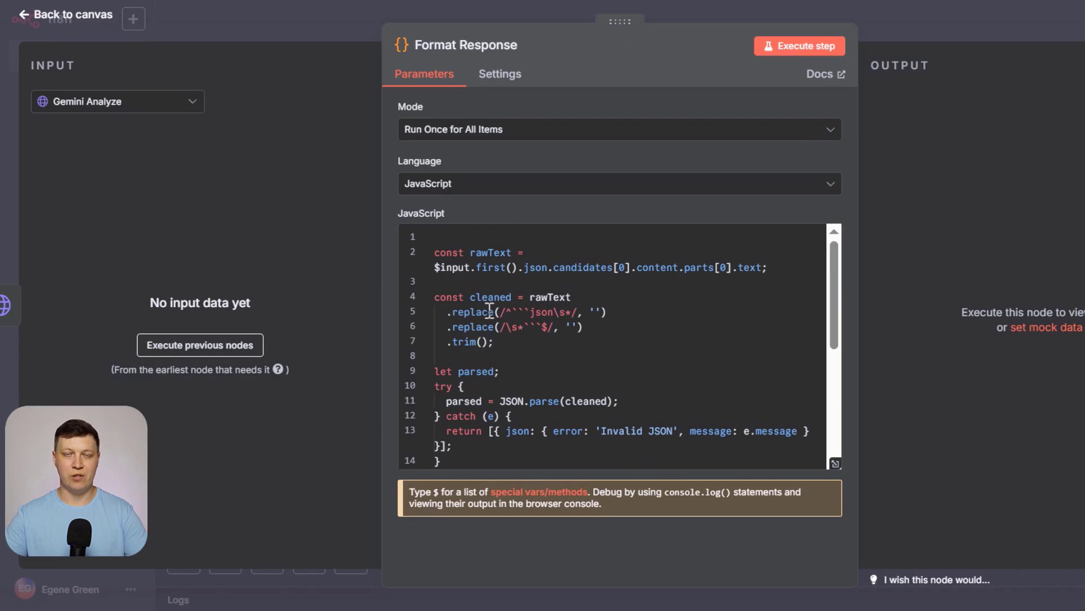
scroll("down", 3)
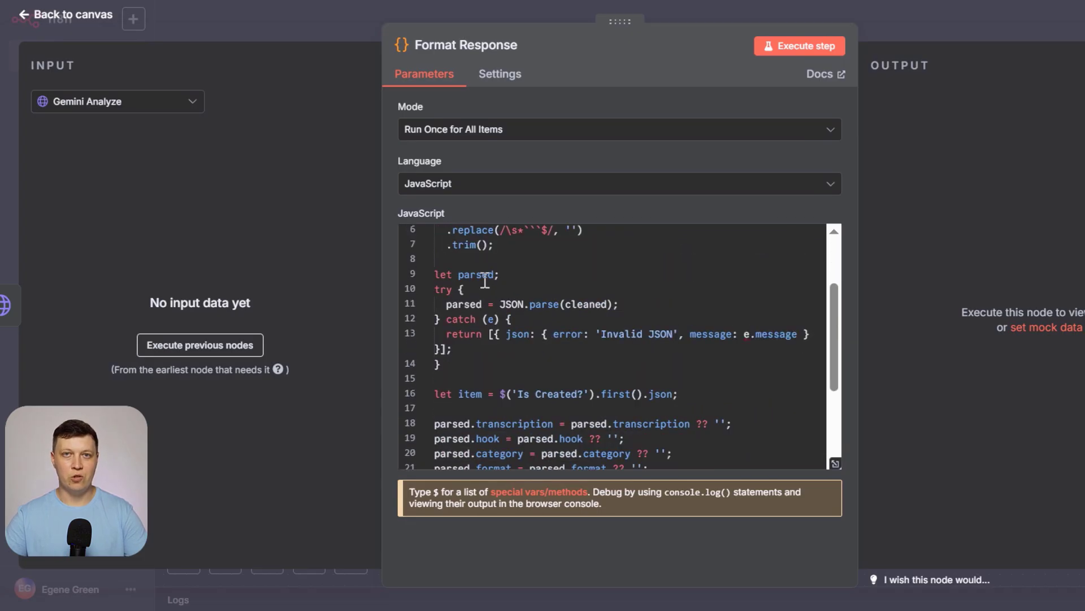
scroll("down", 3)
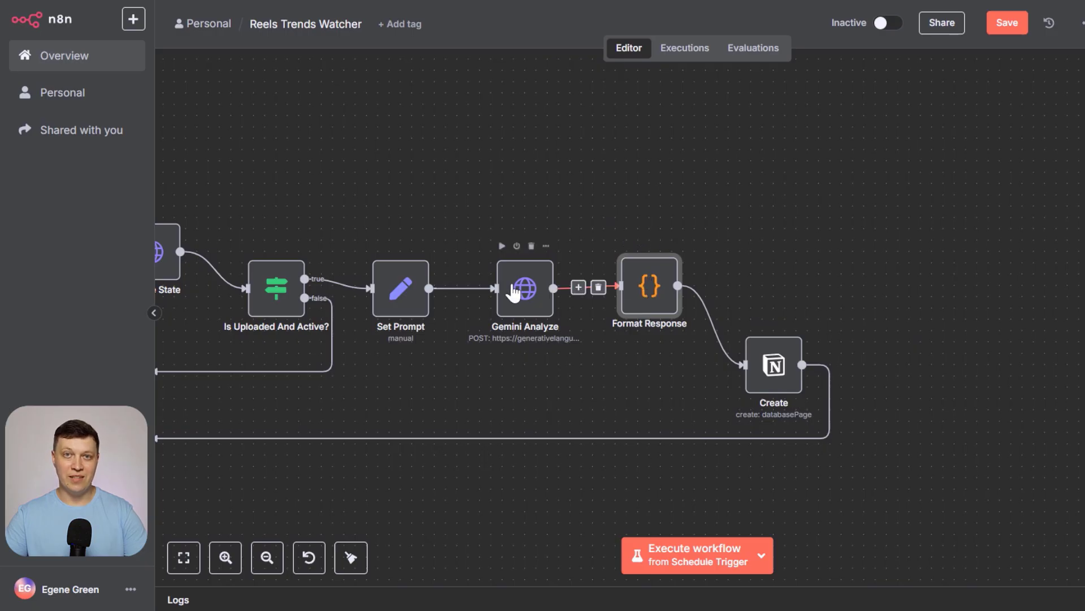
mouse_move(649, 286)
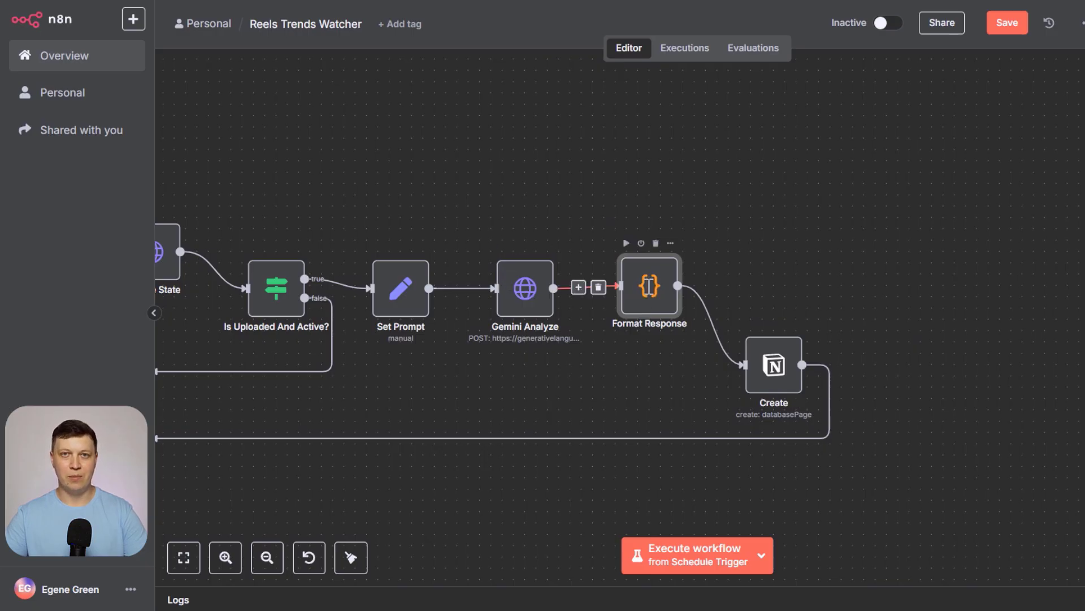
Review the Create node's Title, Date, Caption, Duration, Likes and Parsed Date property mappings.
double_click(648, 286)
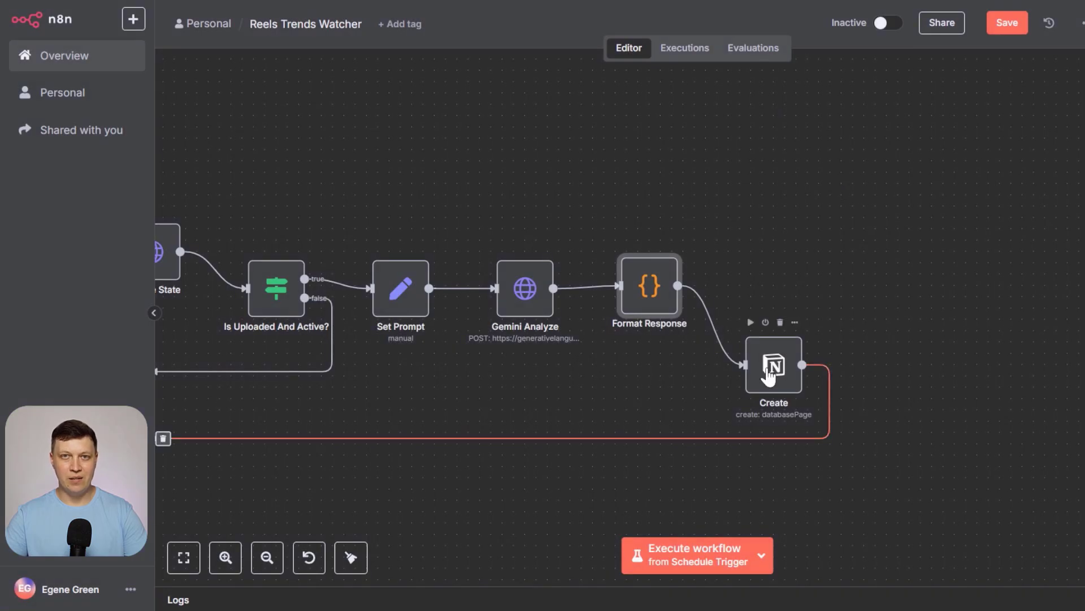
double_click(773, 365)
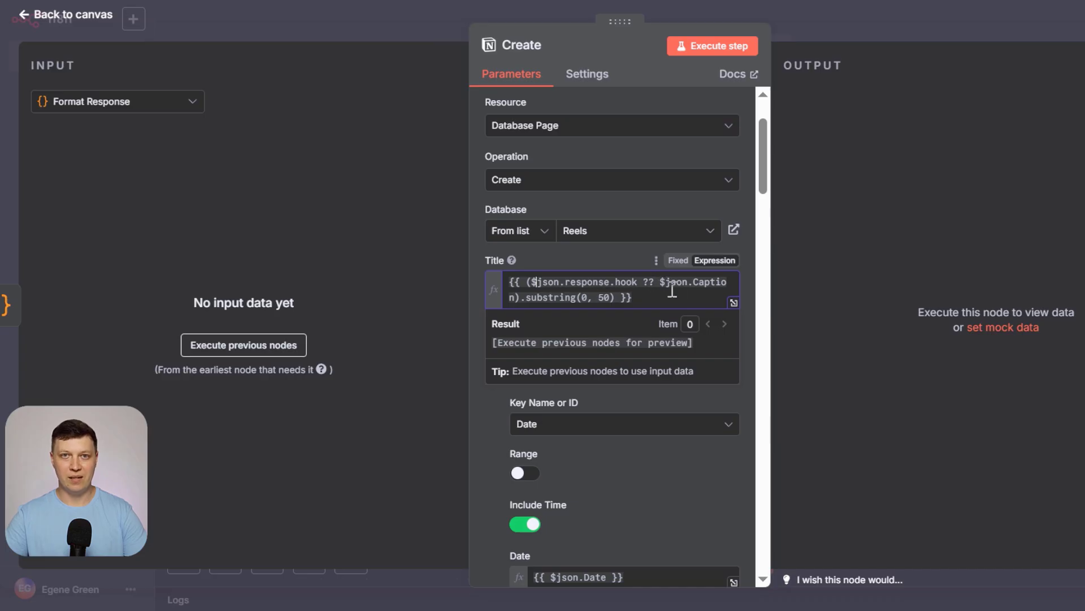
scroll("down", 3)
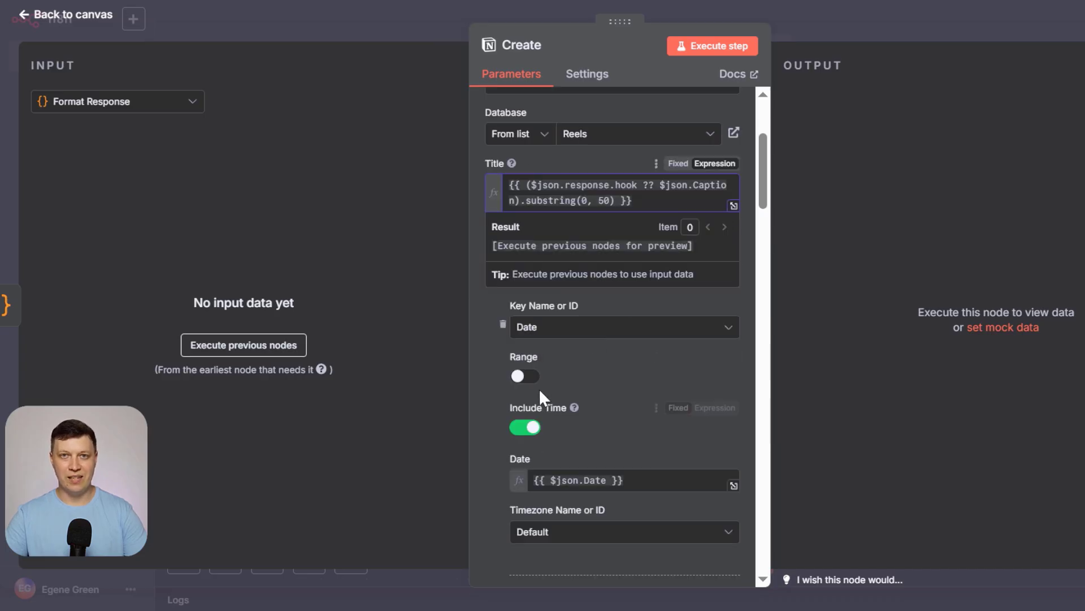
scroll("down", 3)
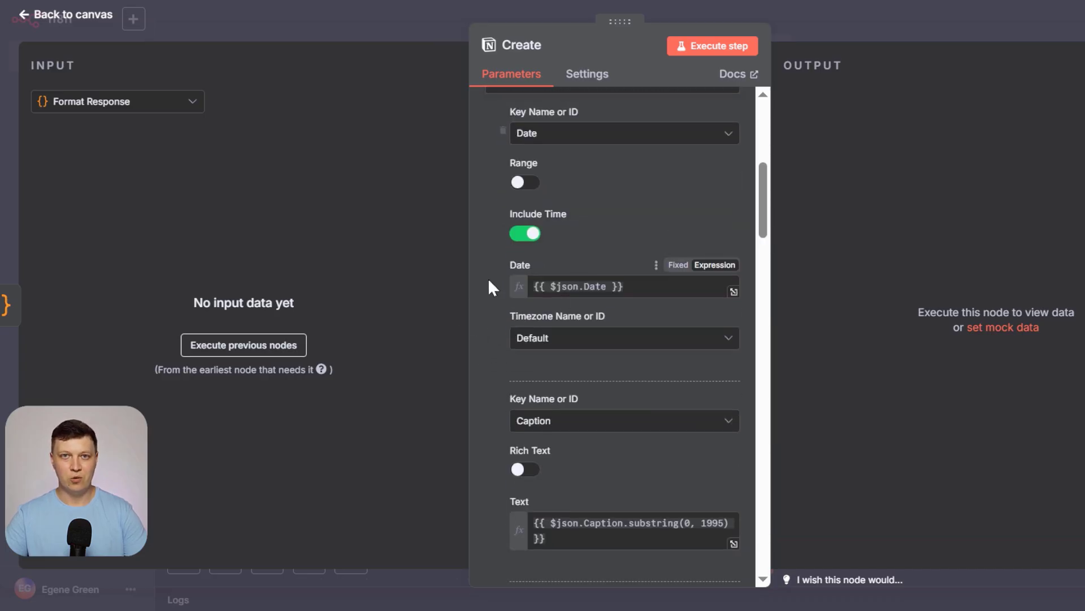
scroll("down", 3)
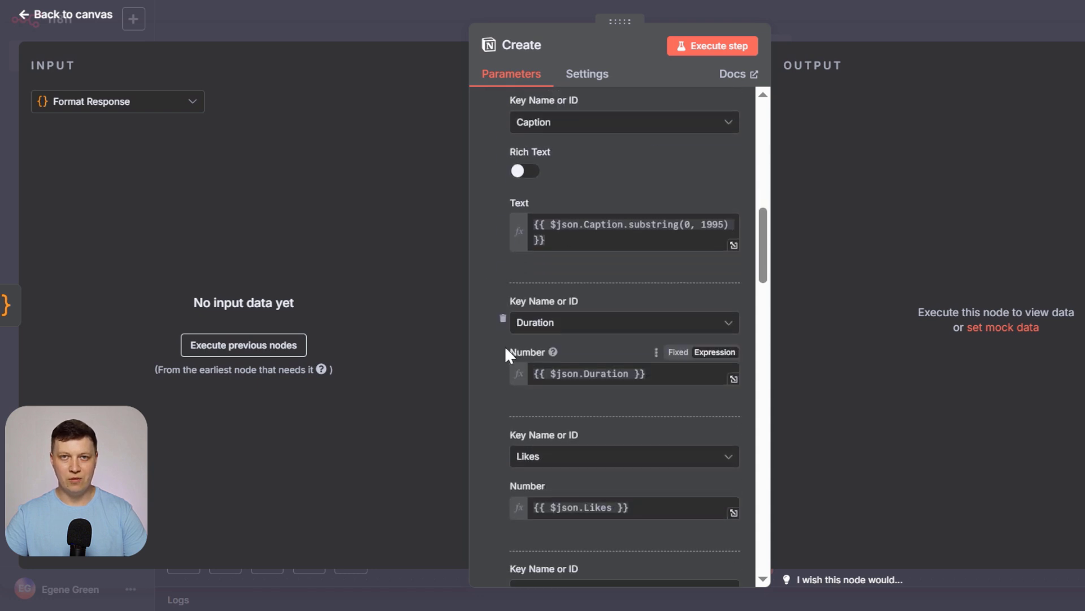
scroll("down", 3)
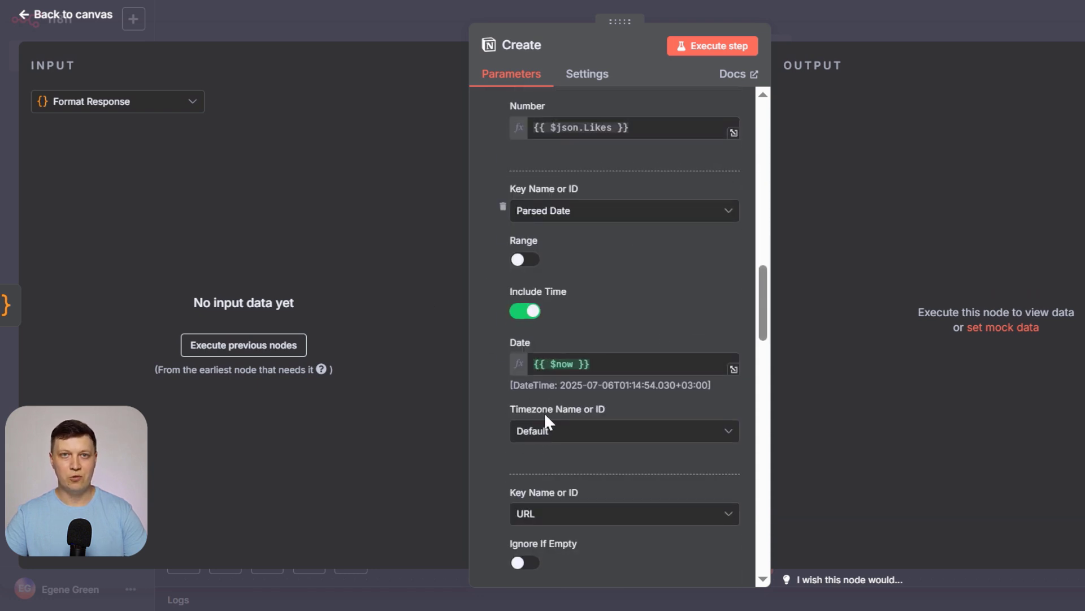
scroll("down", 3)
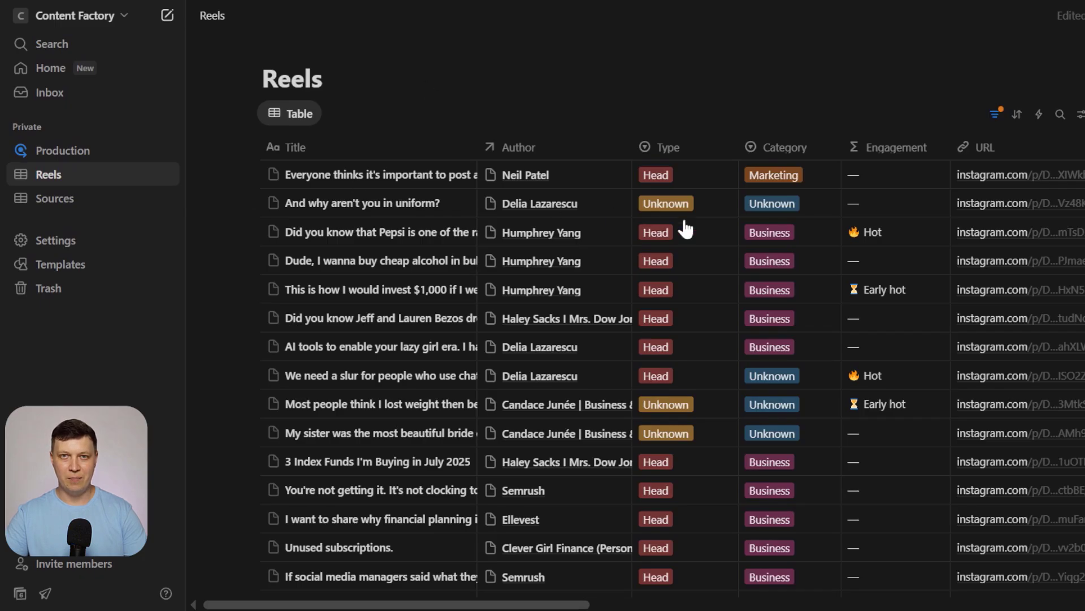
Scroll the Reels table sideways to see more of its columns.
scroll("right", 3)
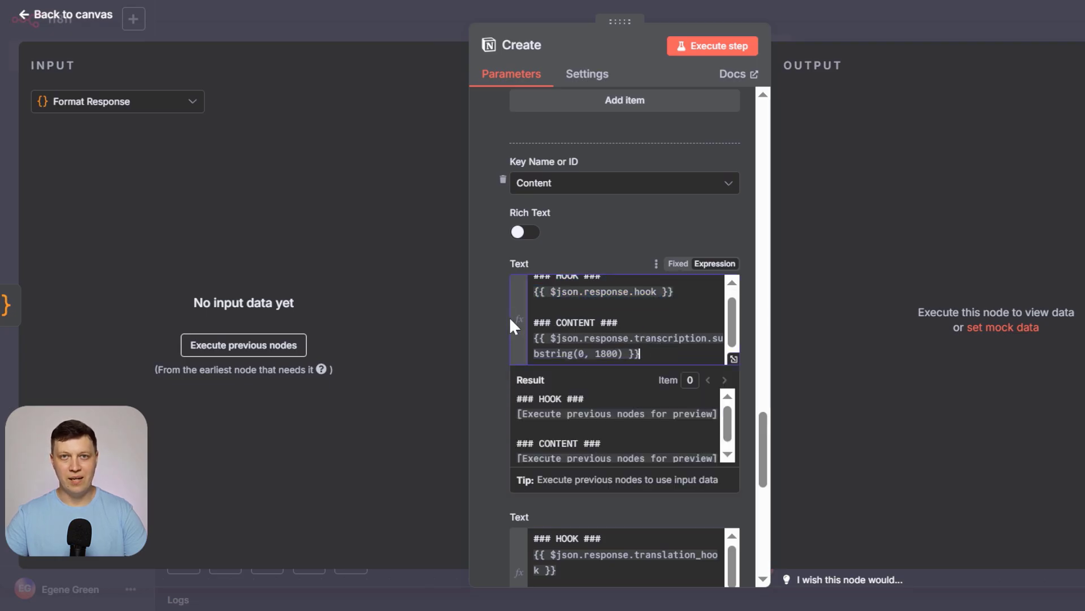
Scroll to the Create node's Content property combining hook and trimmed transcription.
scroll("down", 3)
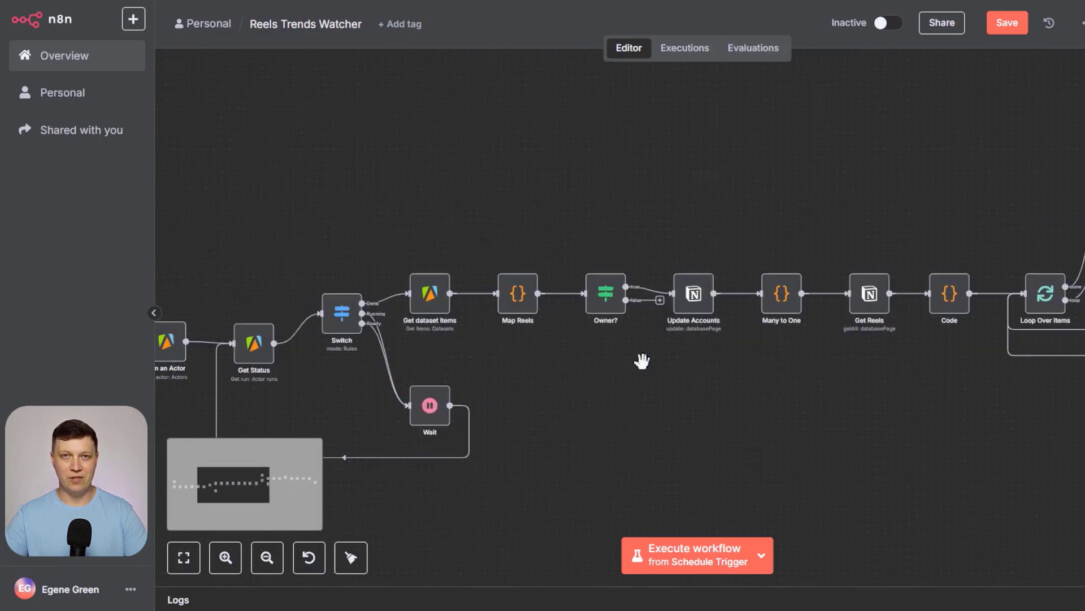
mouse_move(509, 254)
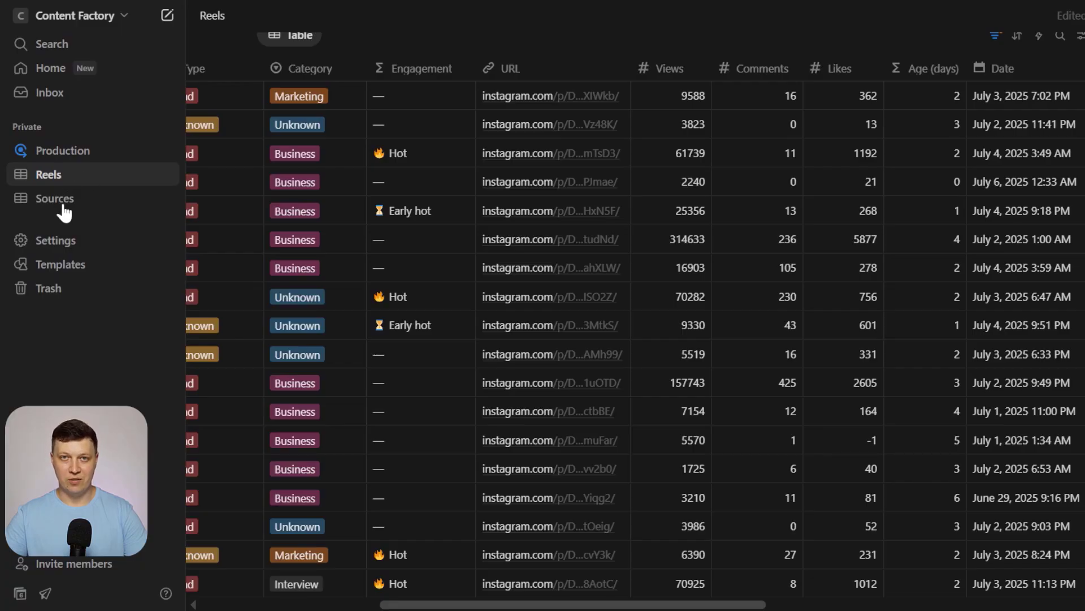
left_click(54, 199)
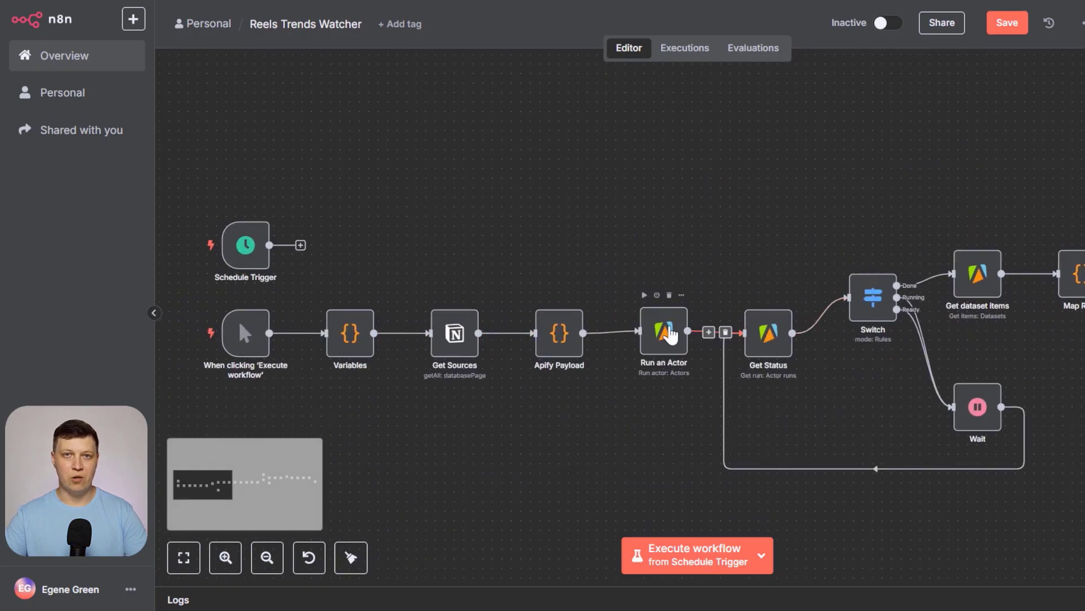
mouse_move(1057, 358)
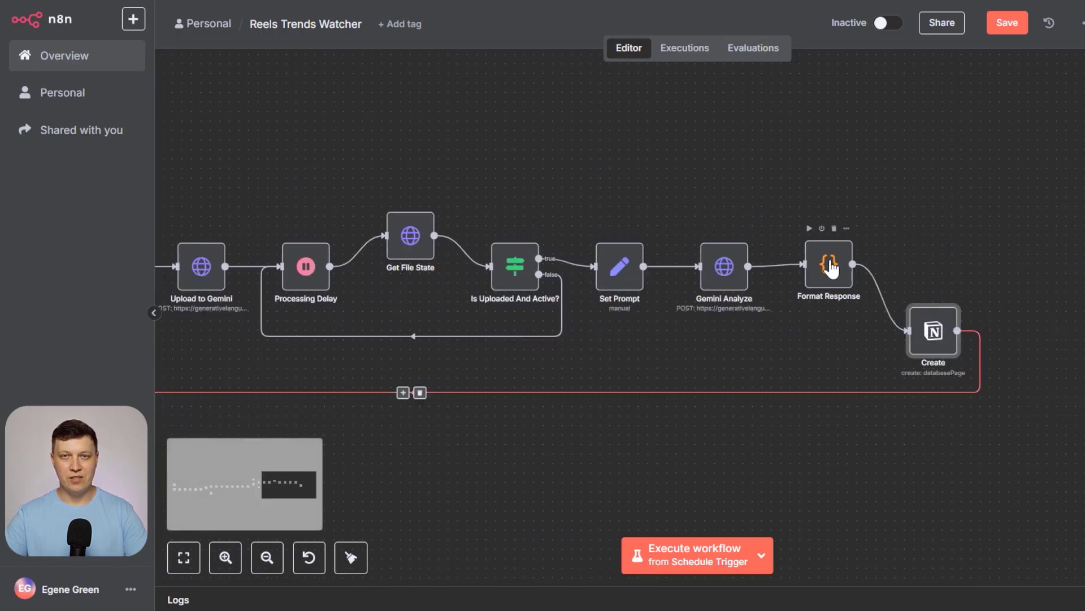
mouse_move(618, 441)
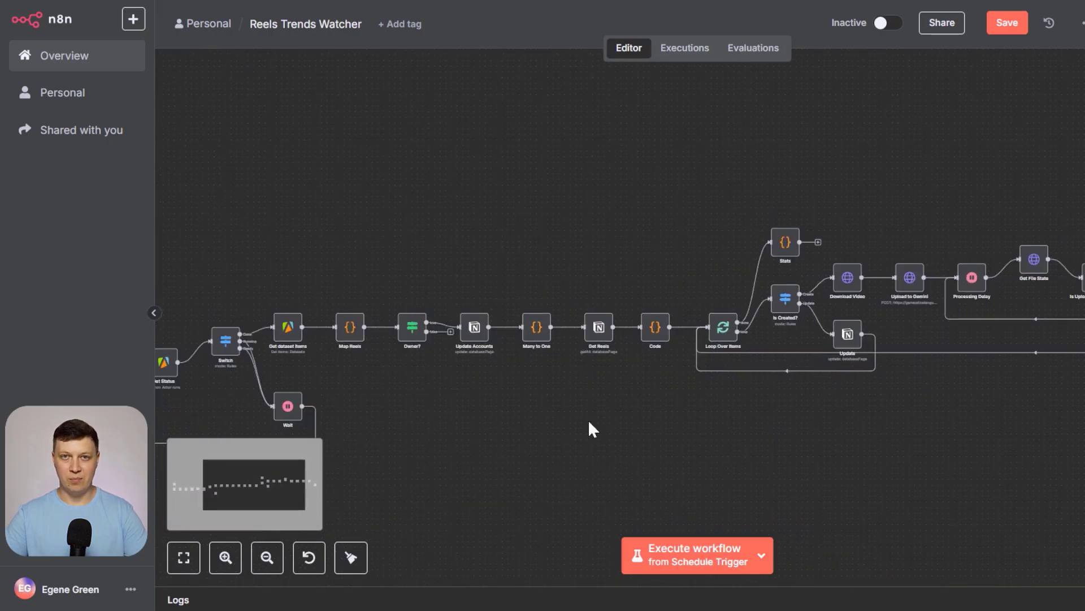
left_click_drag(591, 428, 647, 395)
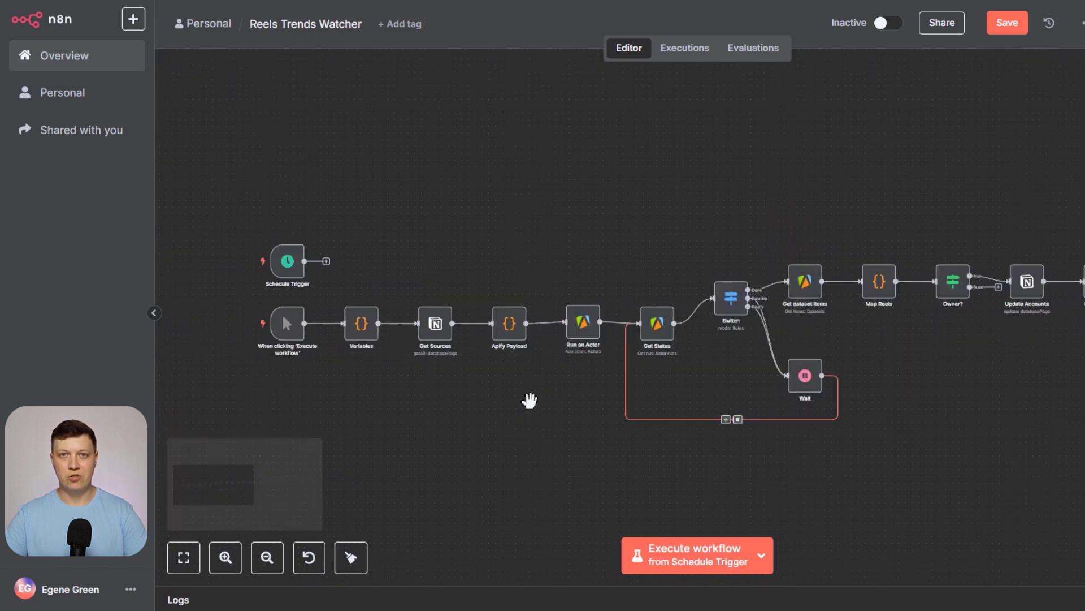
left_click_drag(529, 400, 810, 408)
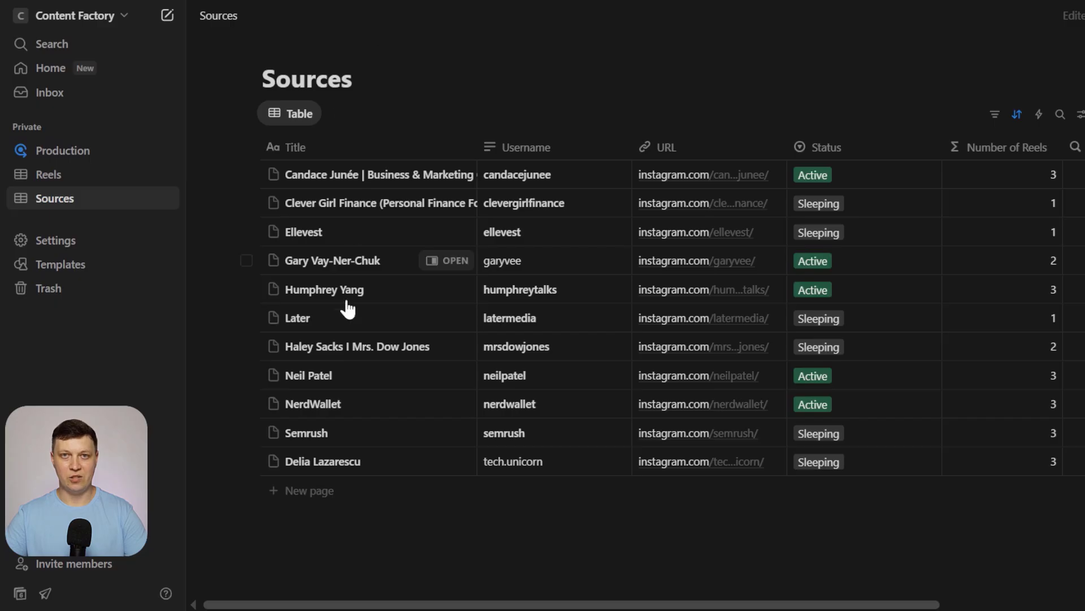
Switch to the Reels database and scroll right to the Date and Parsed Date columns.
left_click(49, 174)
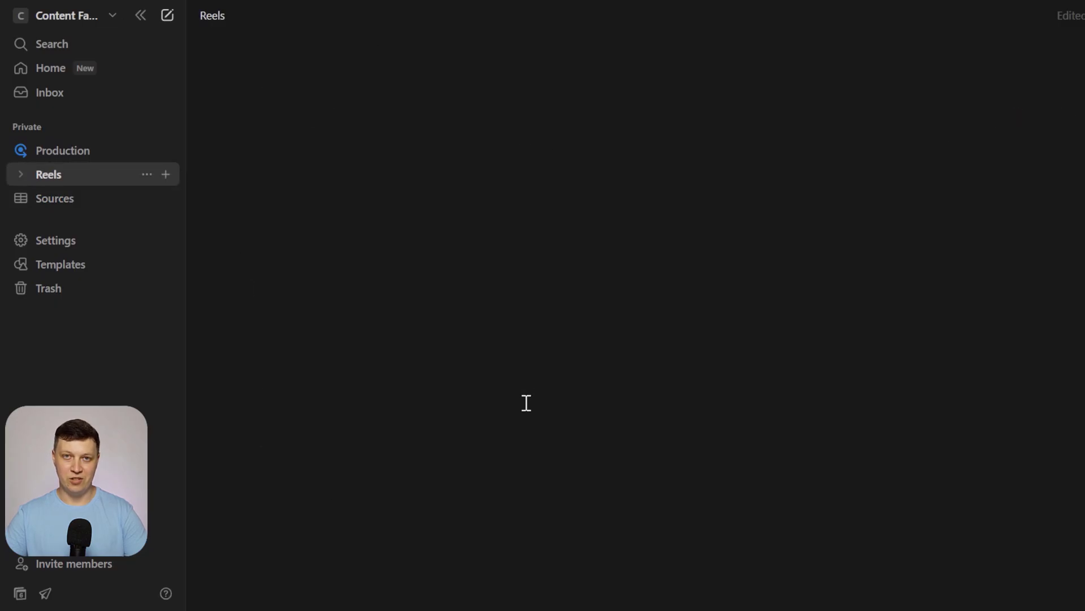
left_click(48, 174)
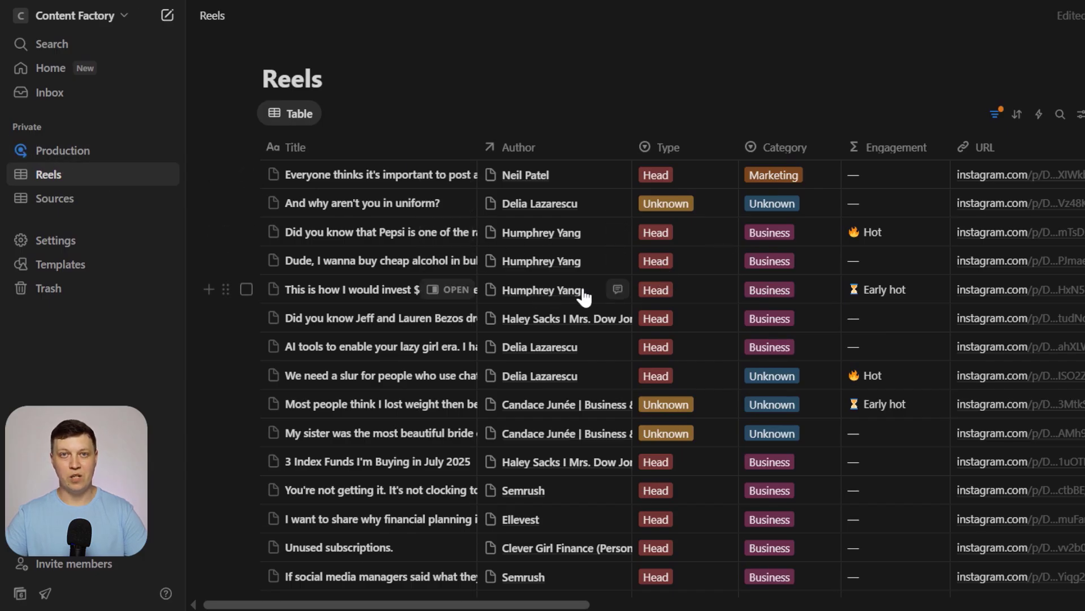
scroll("right", 3)
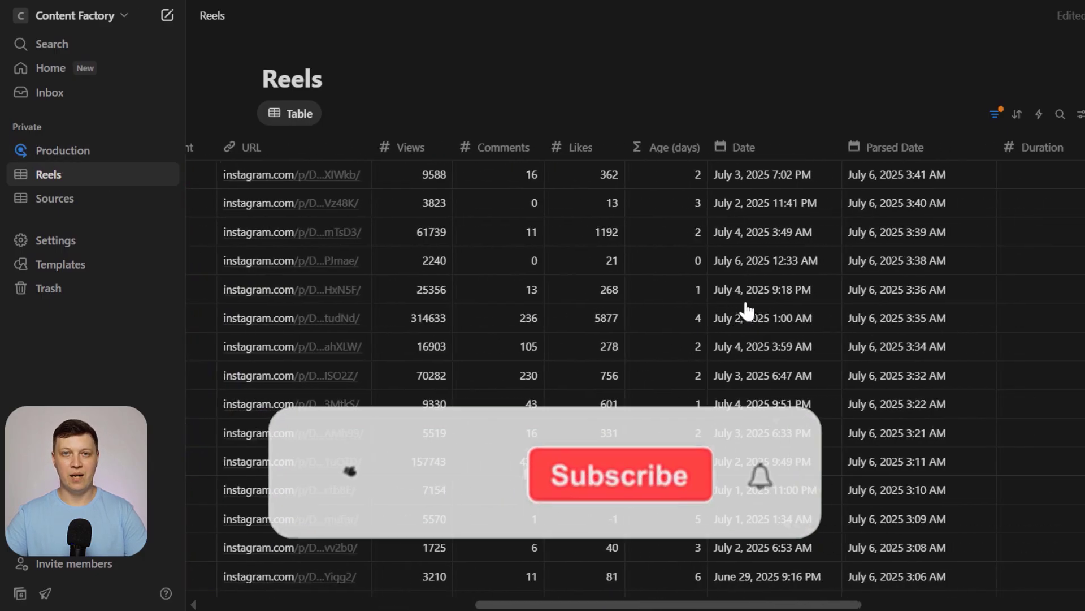